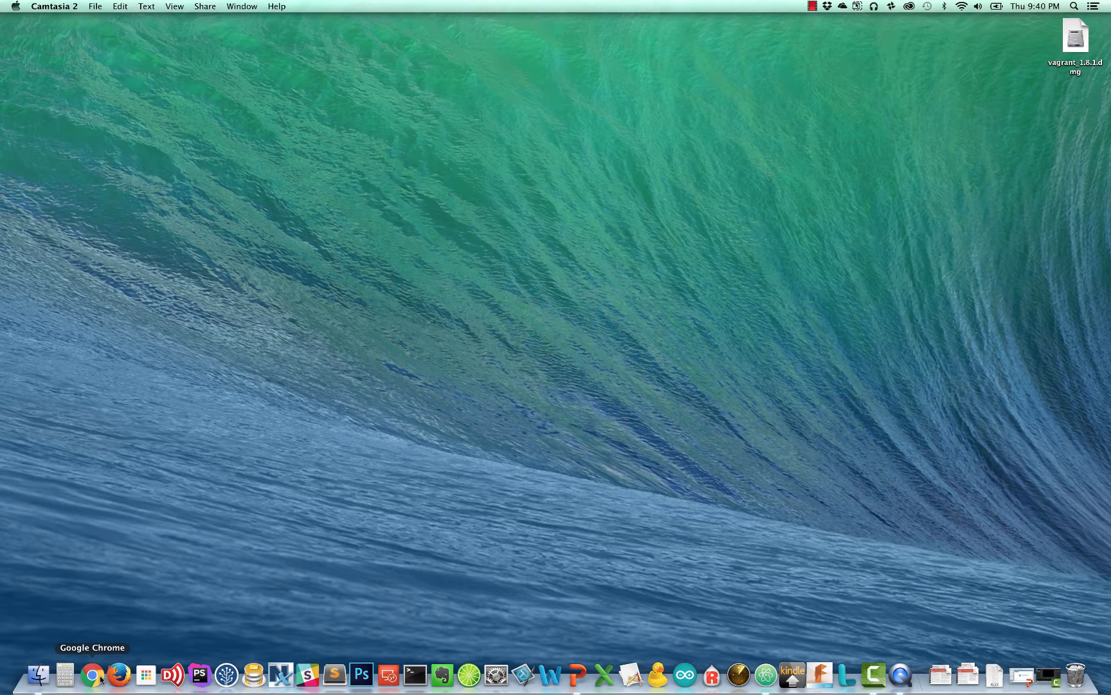
# - Search Google for "install vagrant" in Chrome and reach Vagrant's official downloads page
pyautogui.click(93, 673)
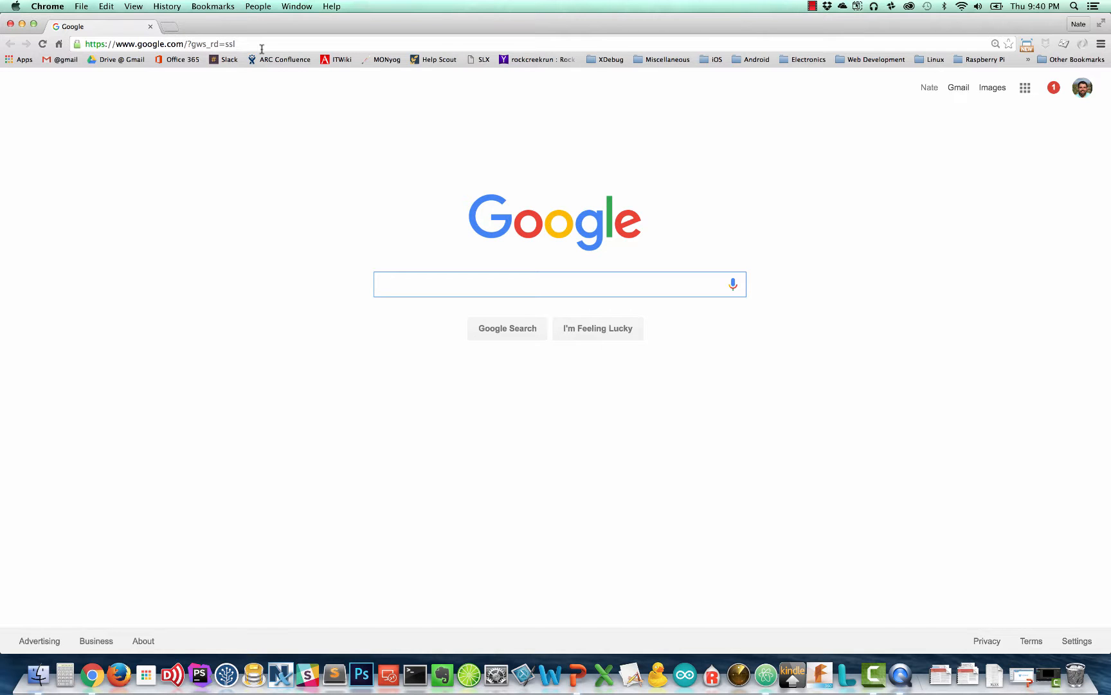
pyautogui.write('install')
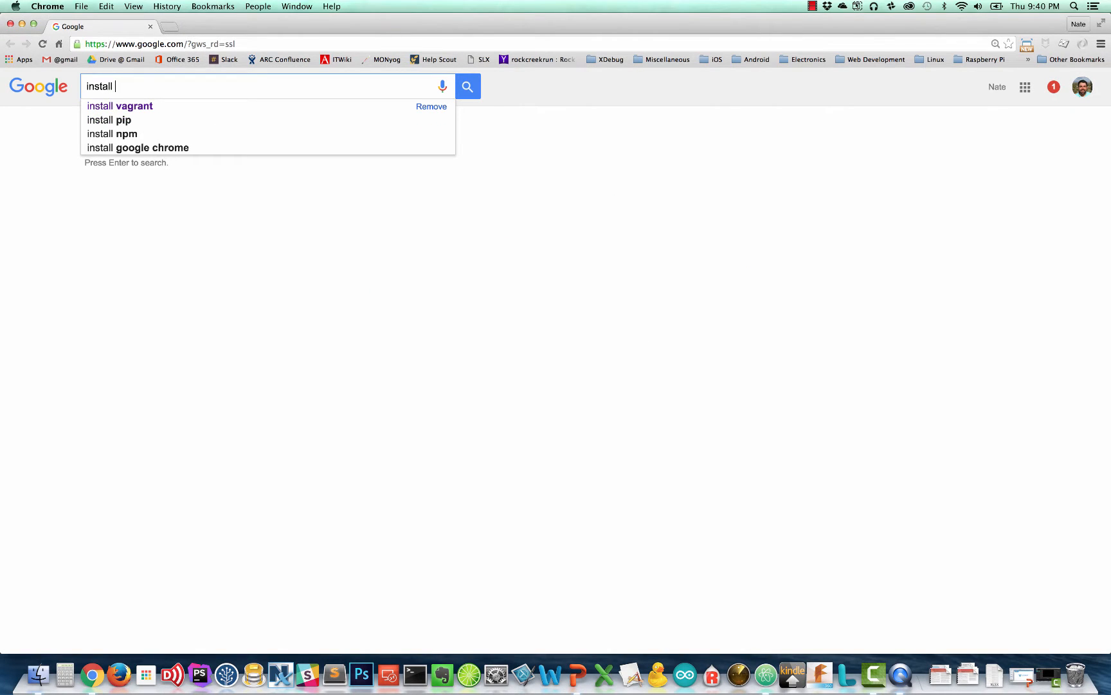
pyautogui.click(120, 106)
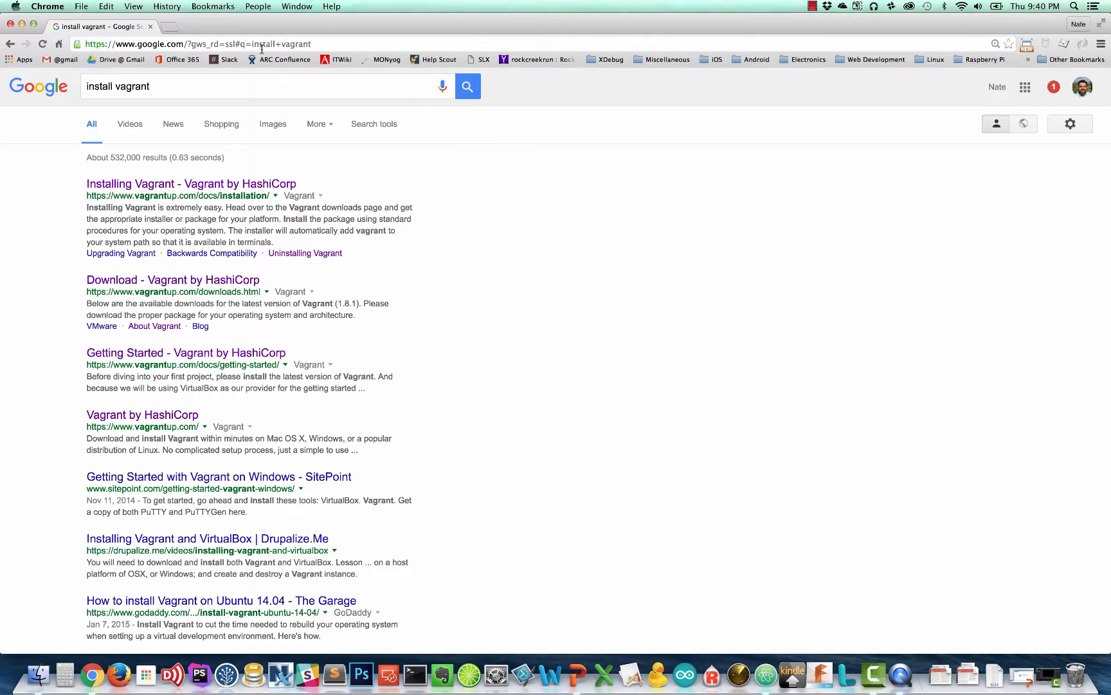
pyautogui.moveTo(220, 246)
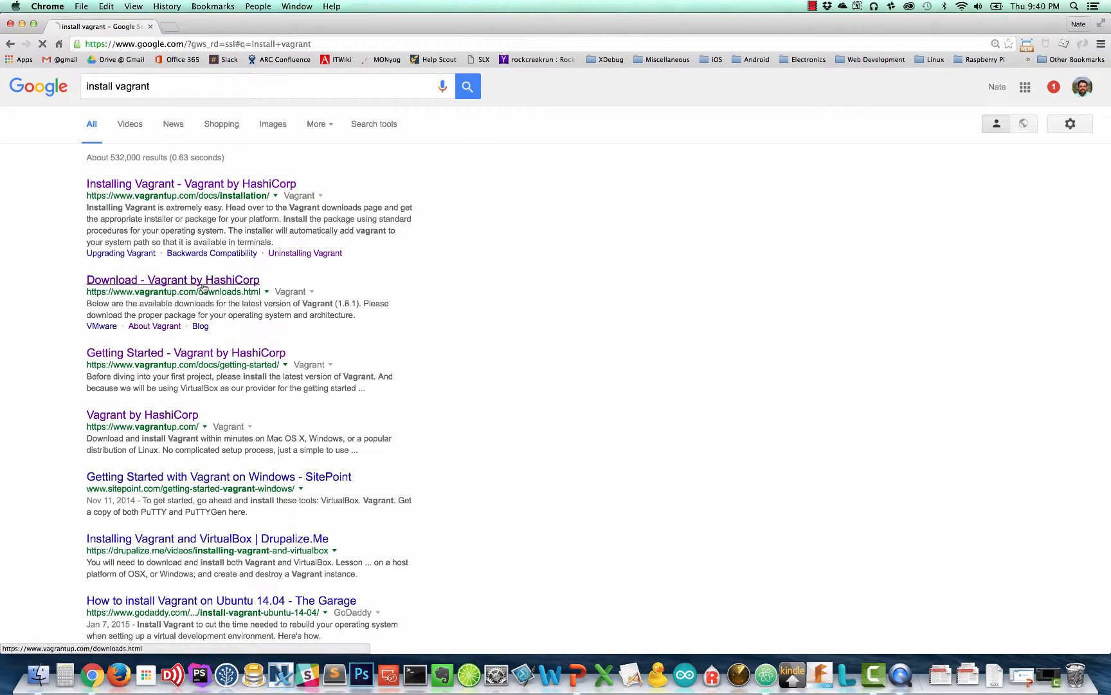
pyautogui.click(172, 280)
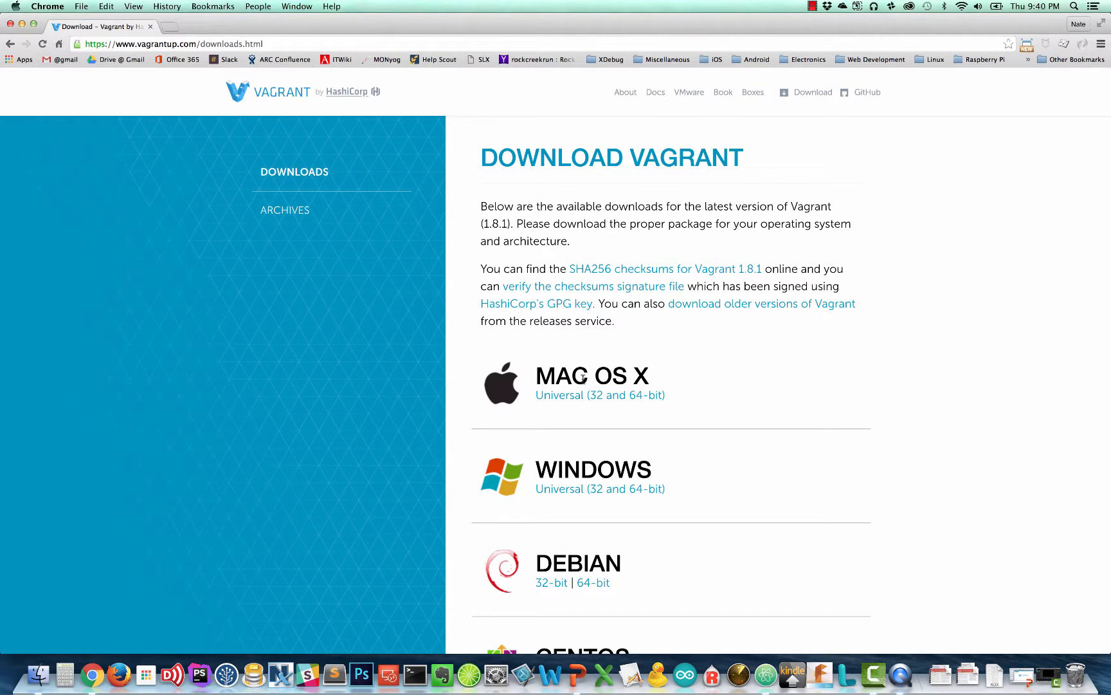
pyautogui.moveTo(599, 395)
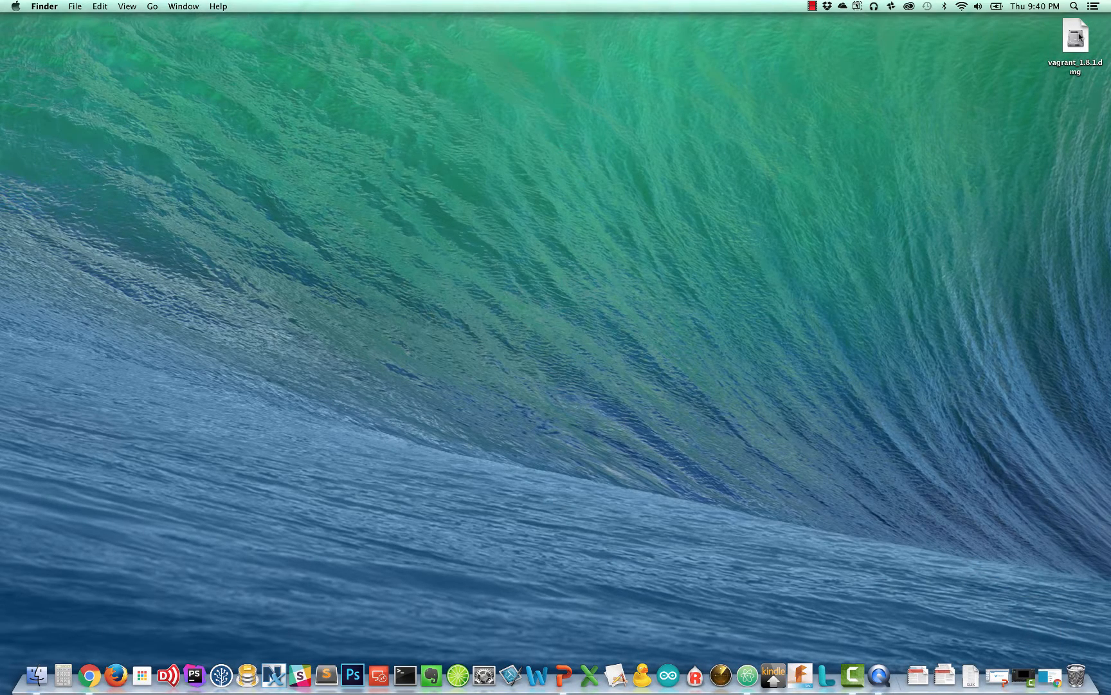
# - Run the Vagrant.pkg installer from the downloaded .dmg, authorizing with the admin password
pyautogui.doubleClick(1075, 36)
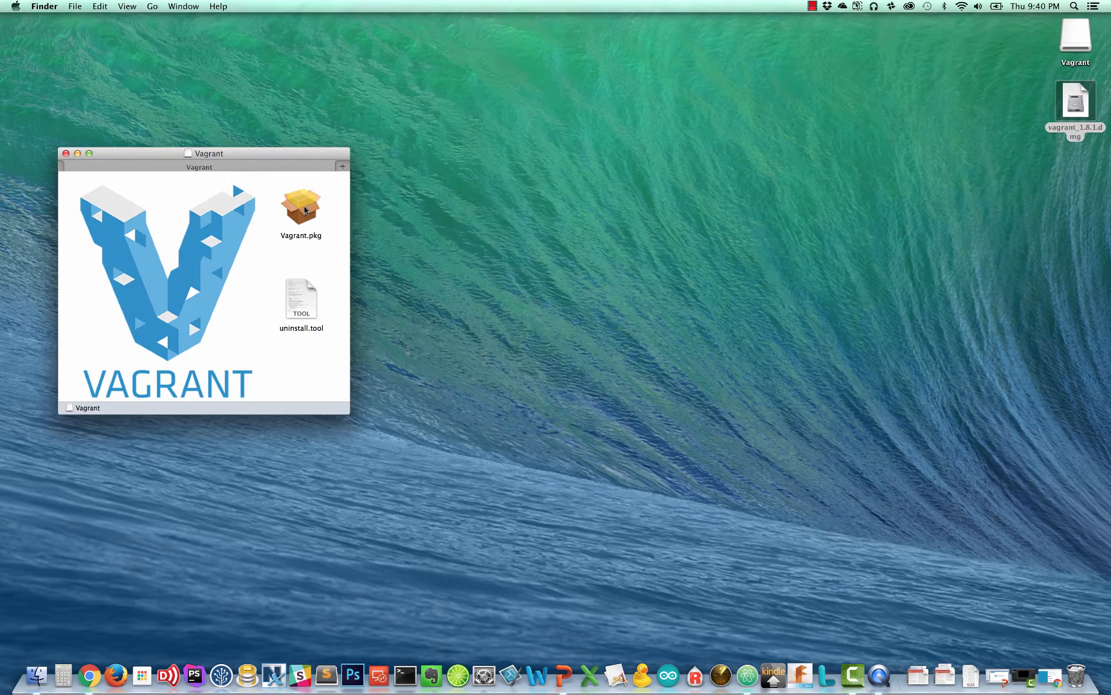
pyautogui.doubleClick(301, 206)
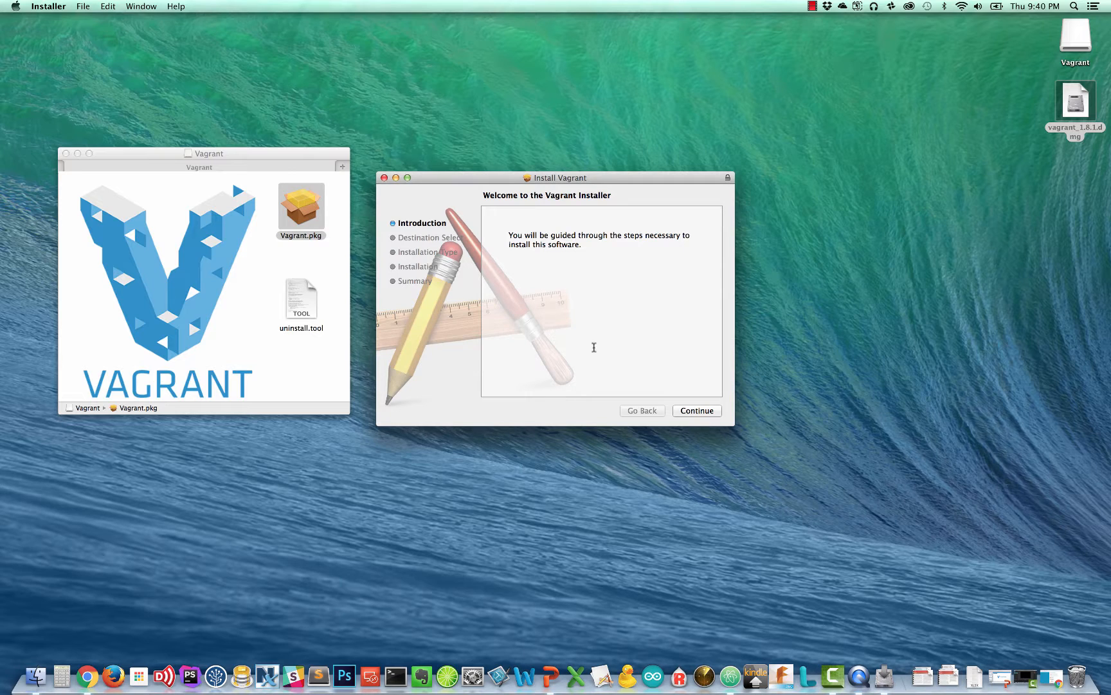
pyautogui.click(696, 411)
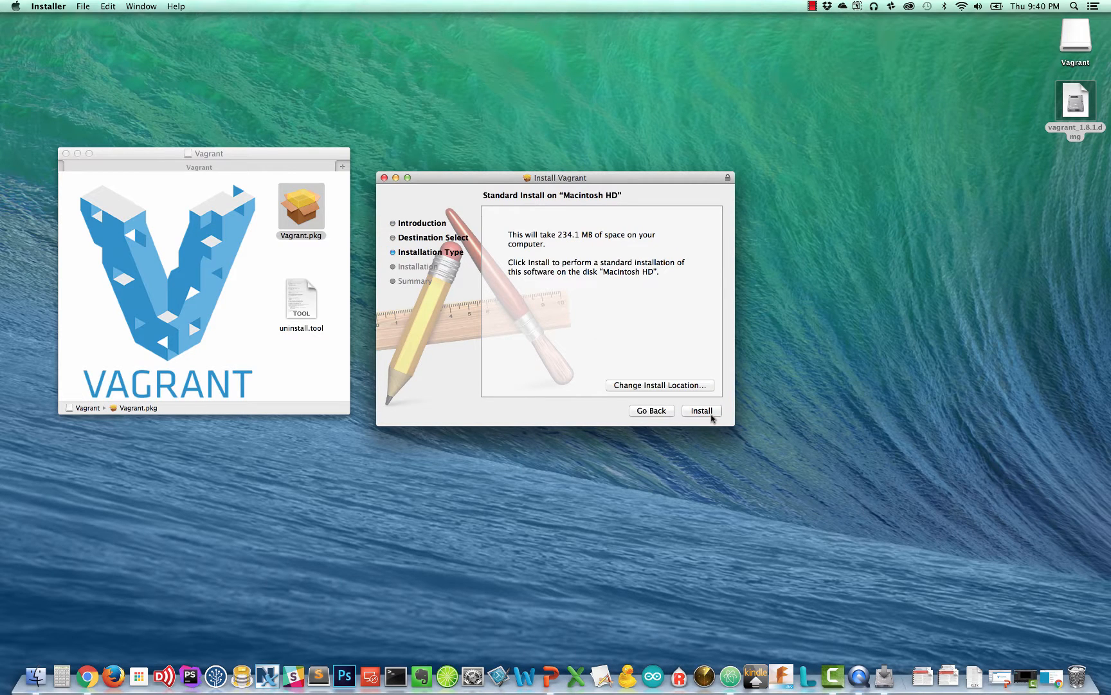
pyautogui.click(700, 411)
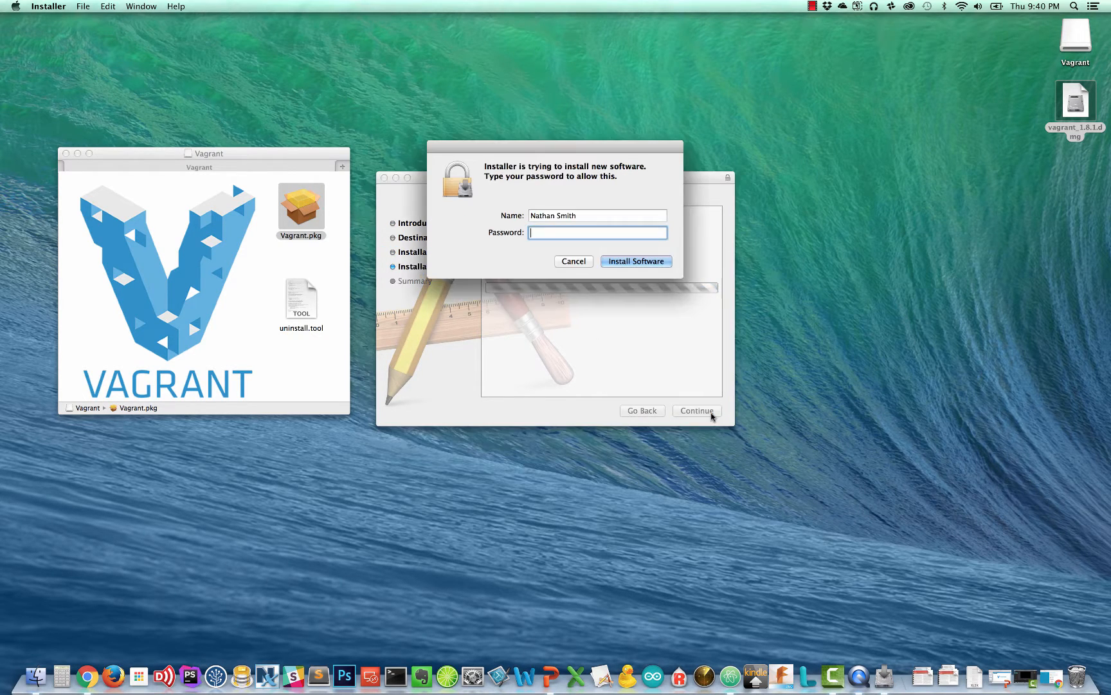
pyautogui.write('password')
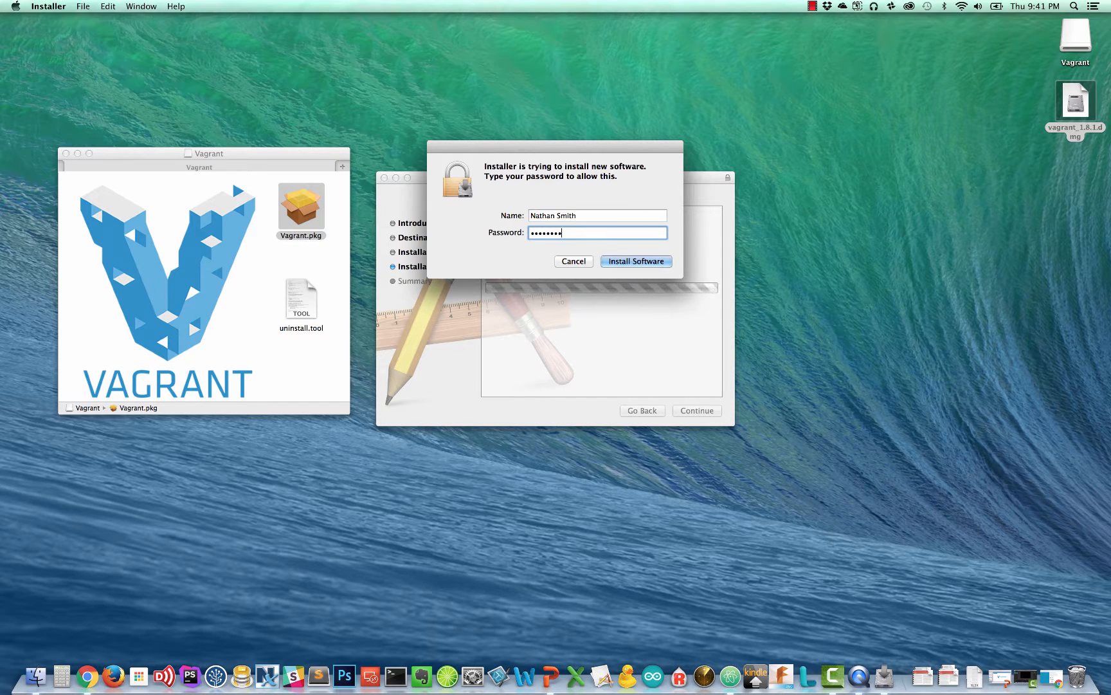
pyautogui.click(634, 261)
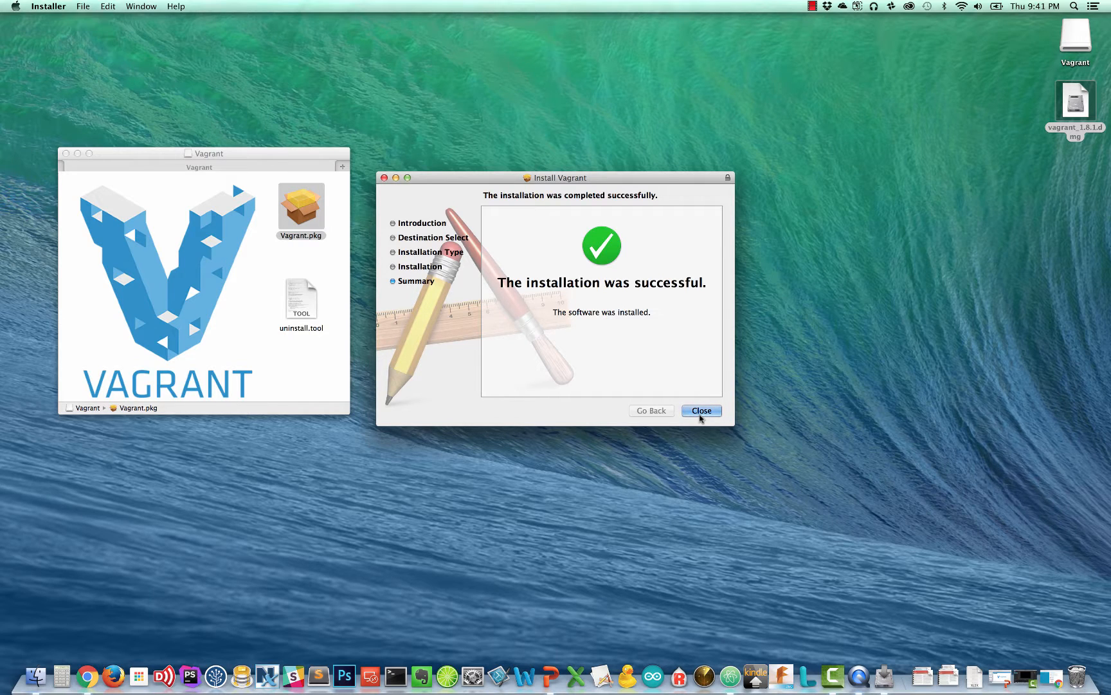
# - Close the finished installer and the Vagrant disk image window
pyautogui.click(700, 411)
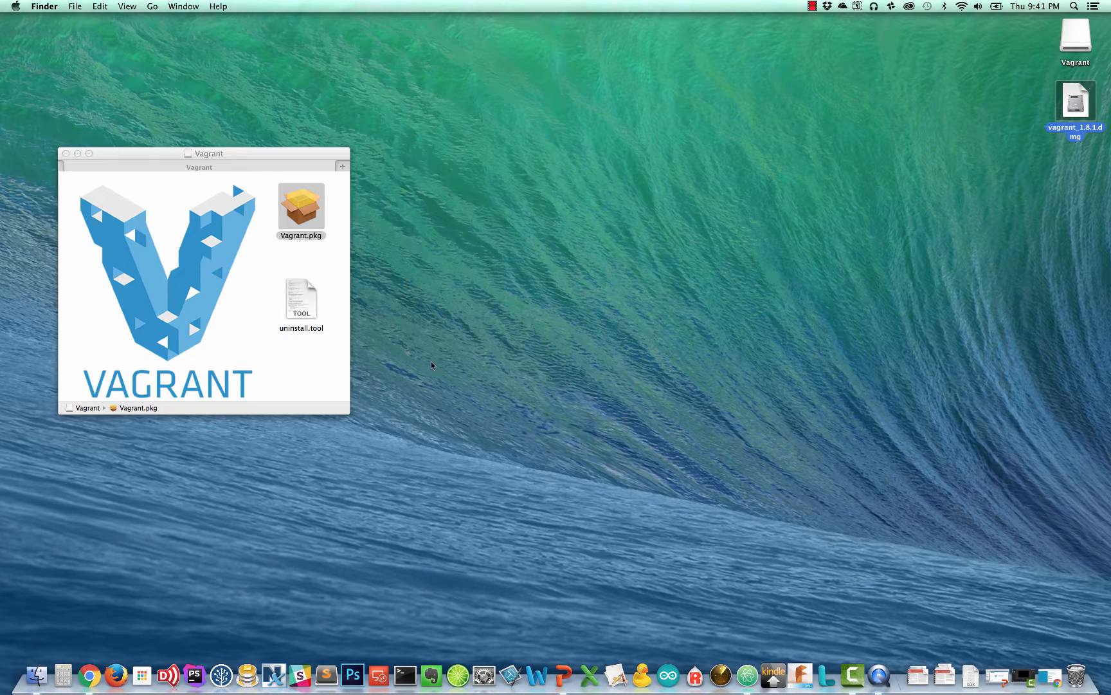
pyautogui.click(301, 206)
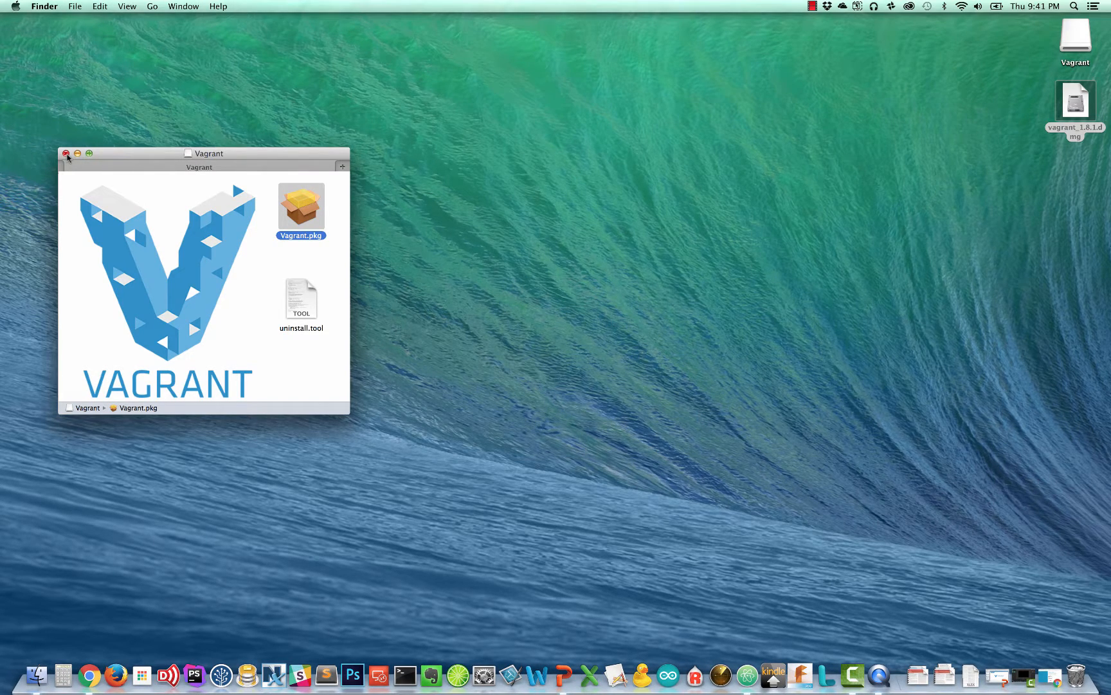
pyautogui.click(66, 153)
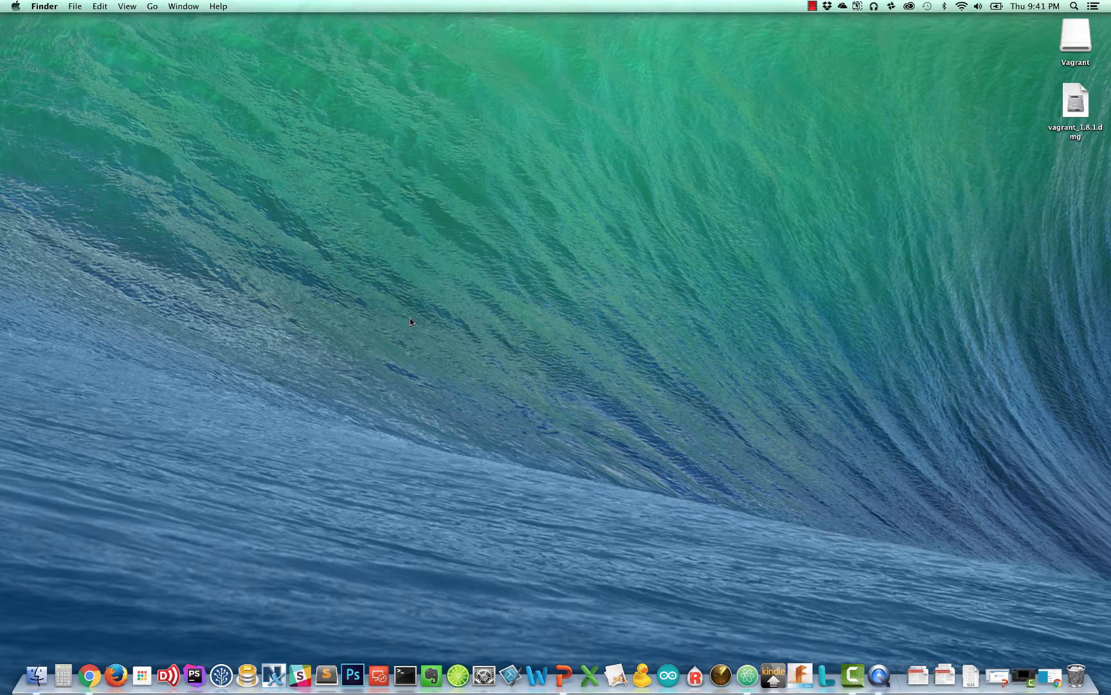
pyautogui.moveTo(813, 247)
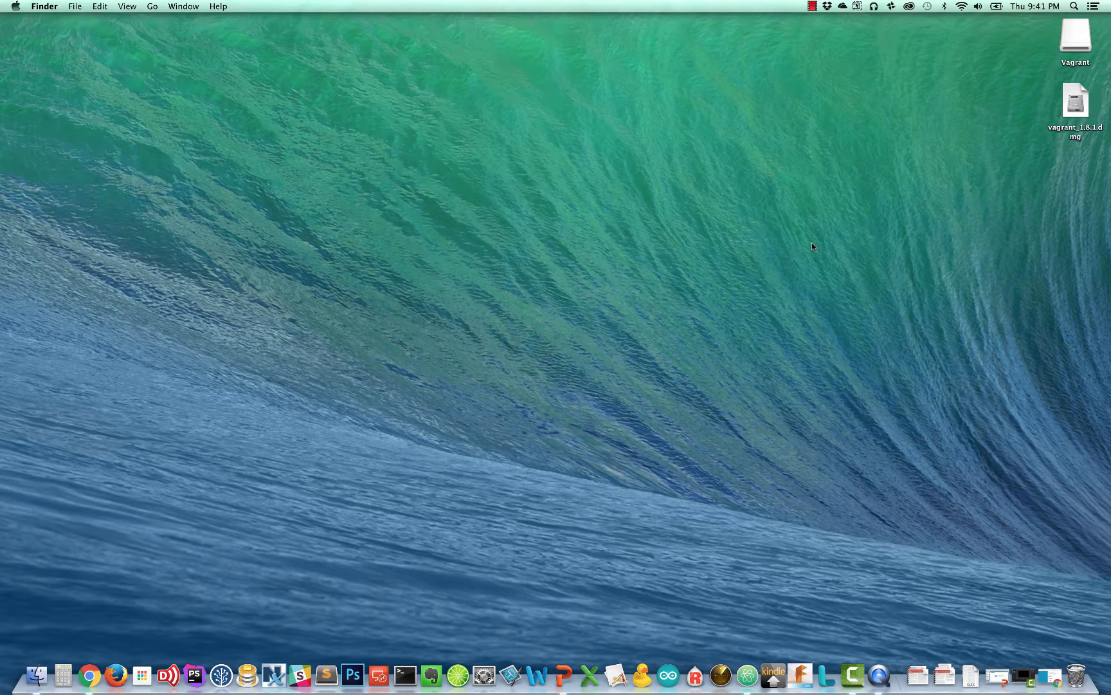
pyautogui.moveTo(1005, 254)
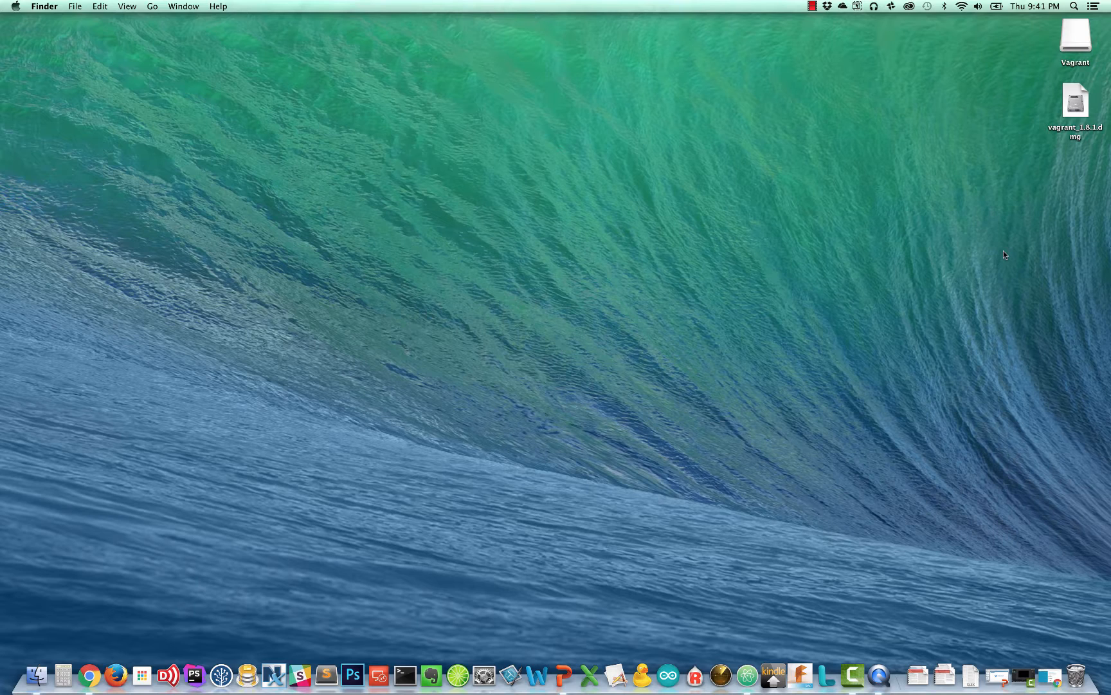
# - Create a new desktop folder named tudooapp.com
pyautogui.rightClick(1000, 256)
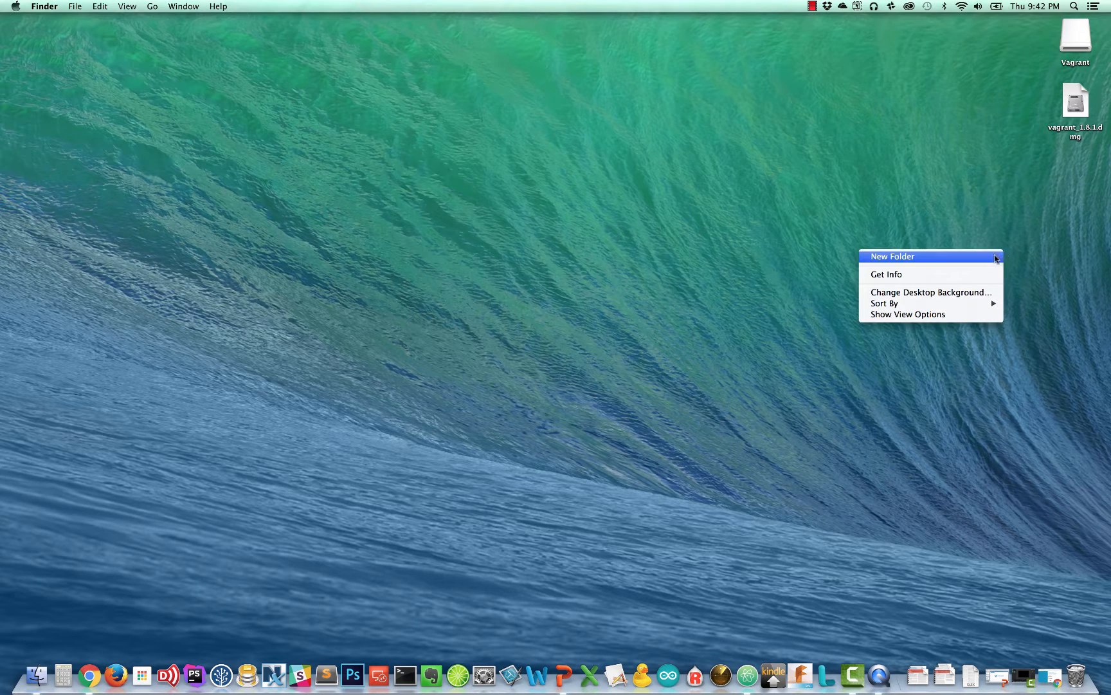
pyautogui.click(893, 256)
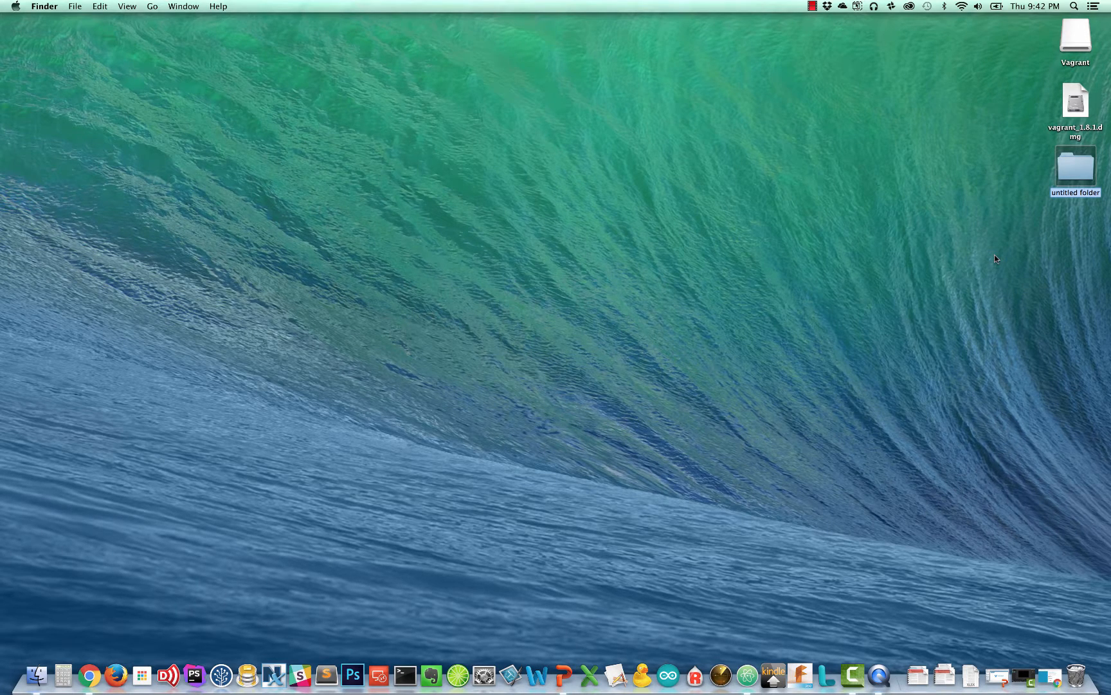
pyautogui.write('tudooapp.com')
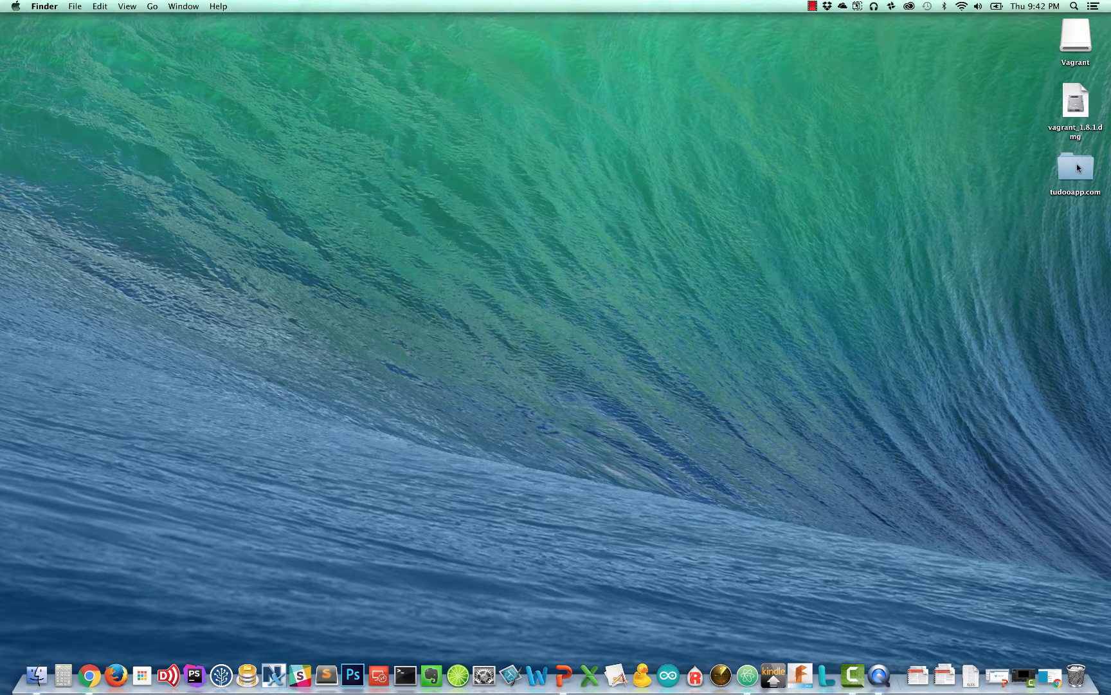
pyautogui.moveTo(925, 495)
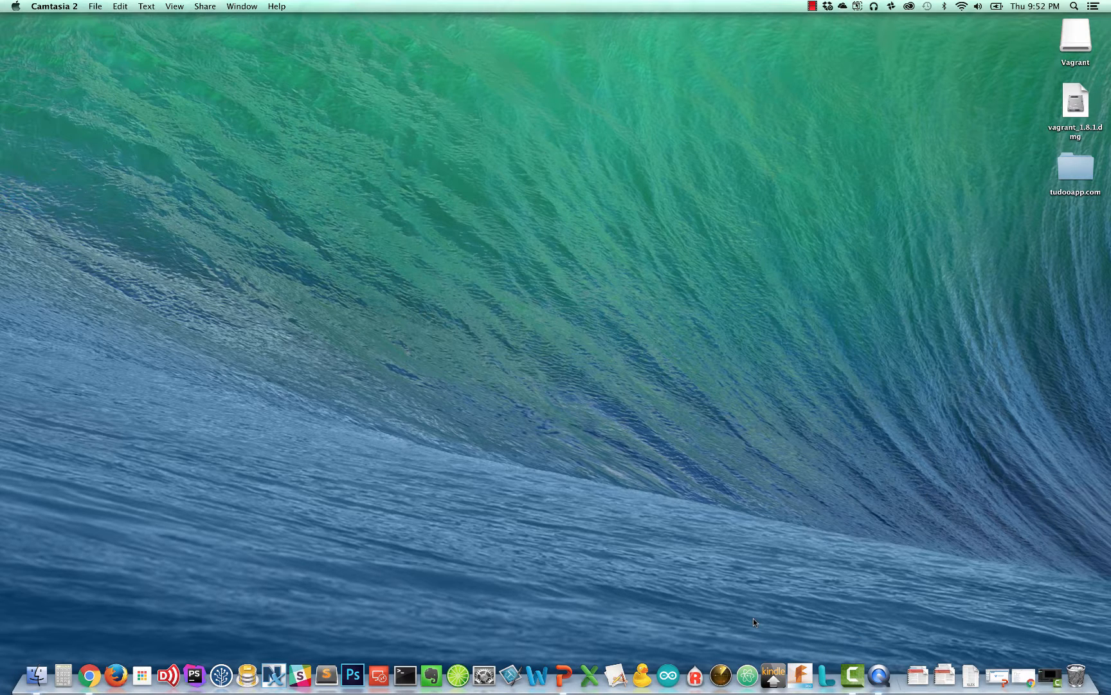
pyautogui.moveTo(772, 674)
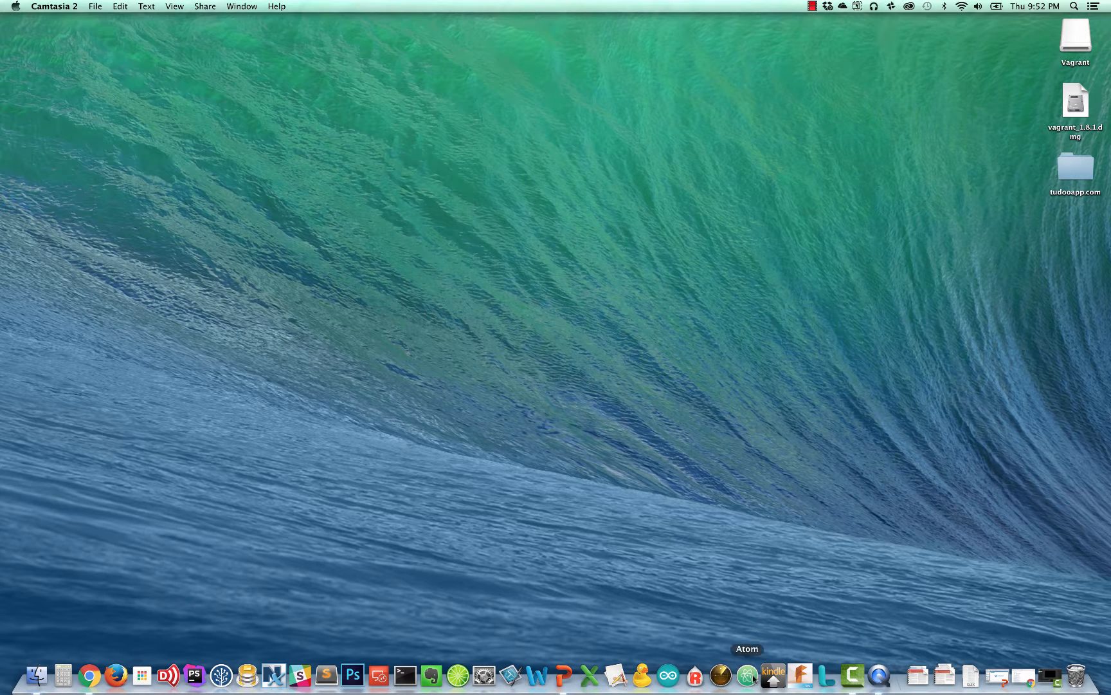
# - Launch Atom and start saving the new empty file
pyautogui.click(772, 675)
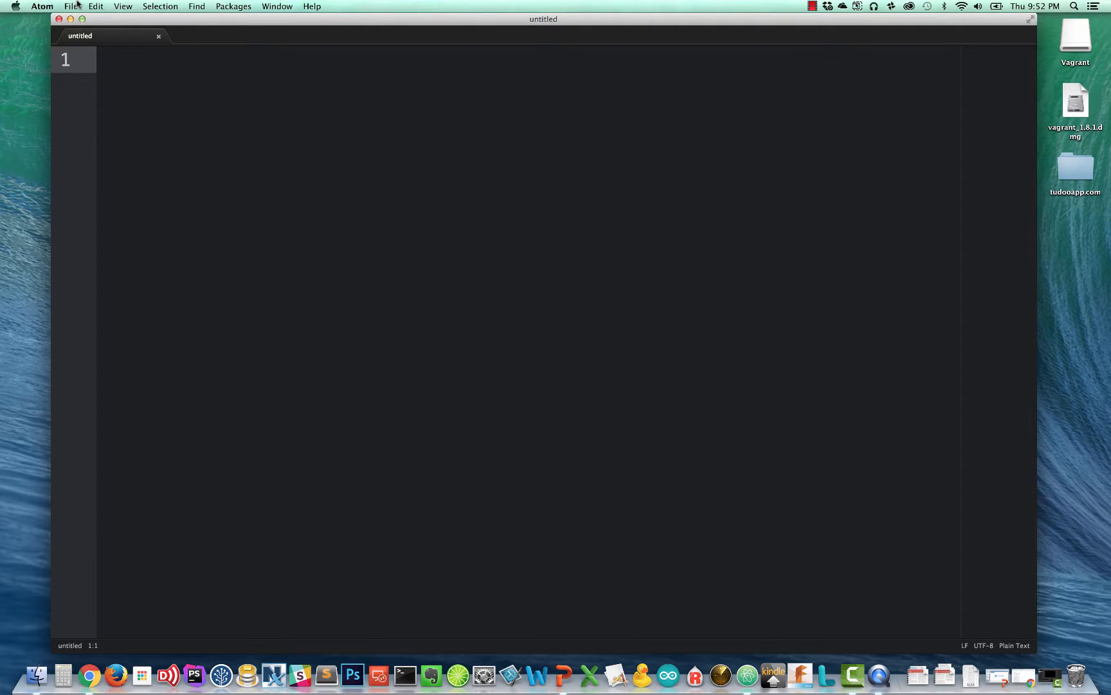
pyautogui.click(70, 5)
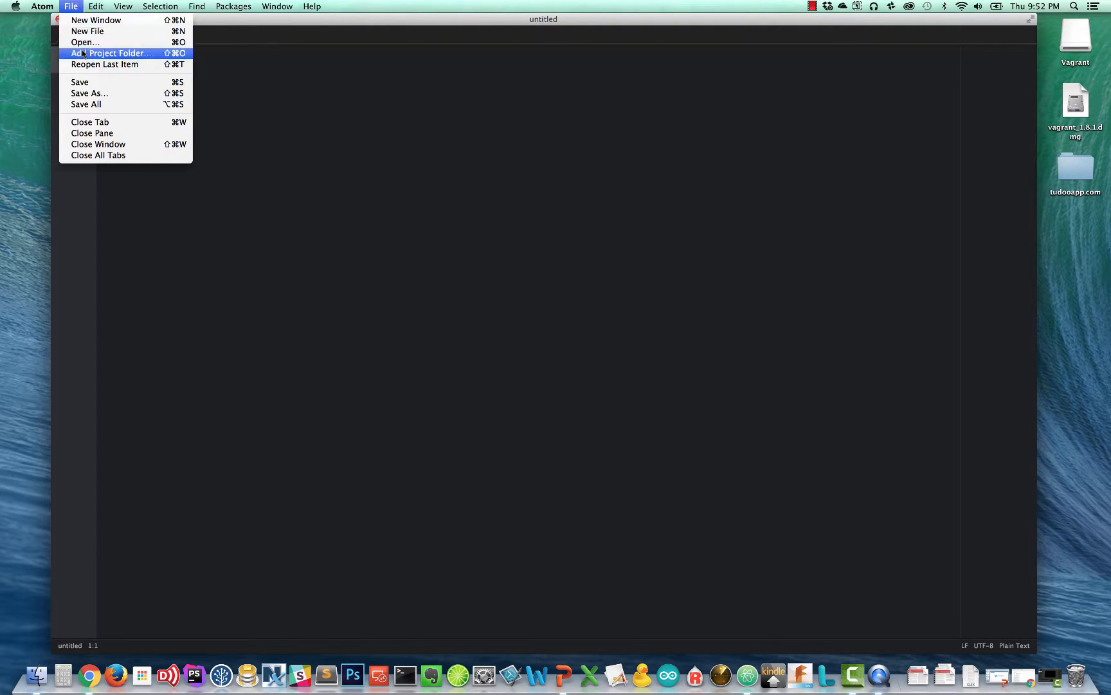
pyautogui.click(88, 93)
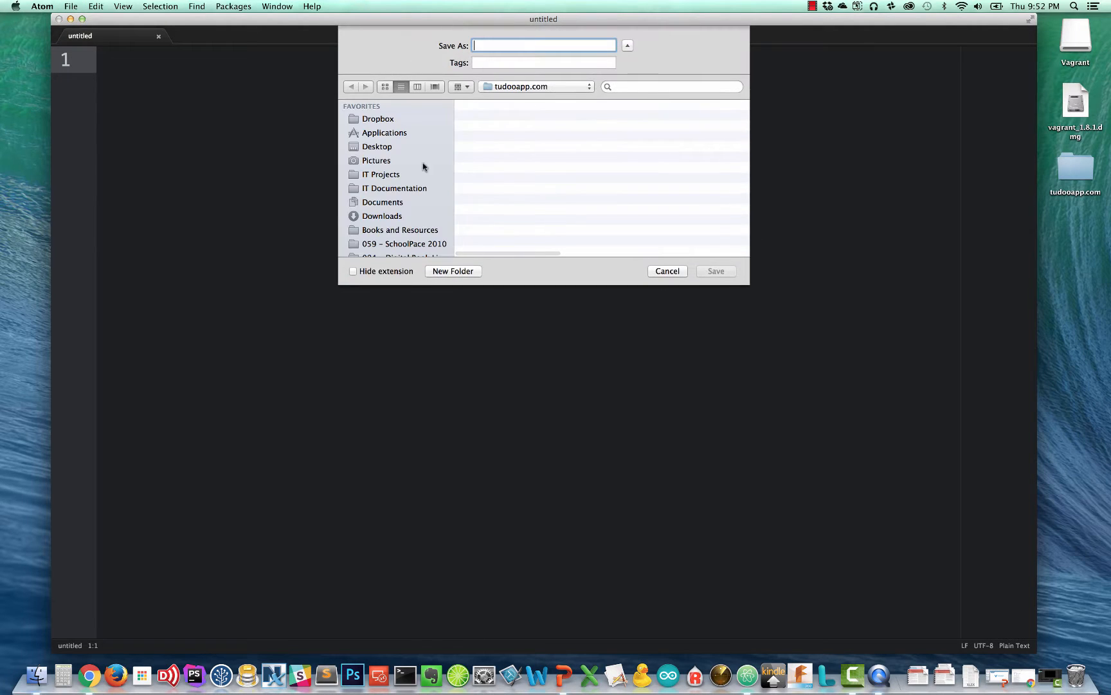
# - Save the file as Vagrantfile inside Desktop > tudooapp.com
pyautogui.click(535, 86)
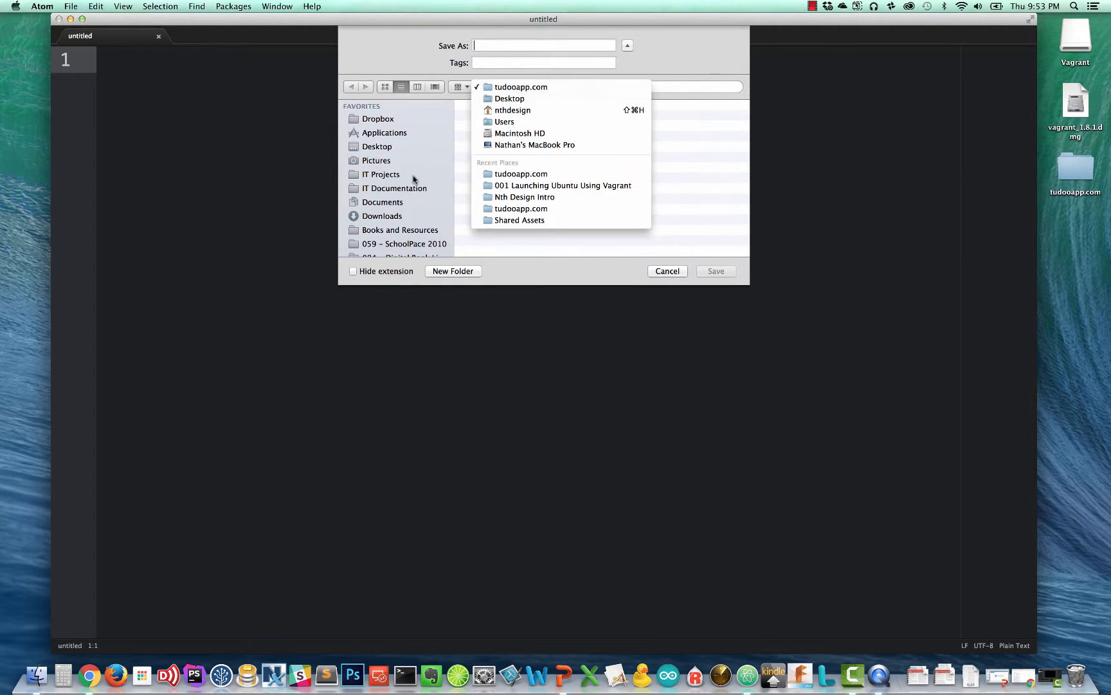
pyautogui.click(509, 99)
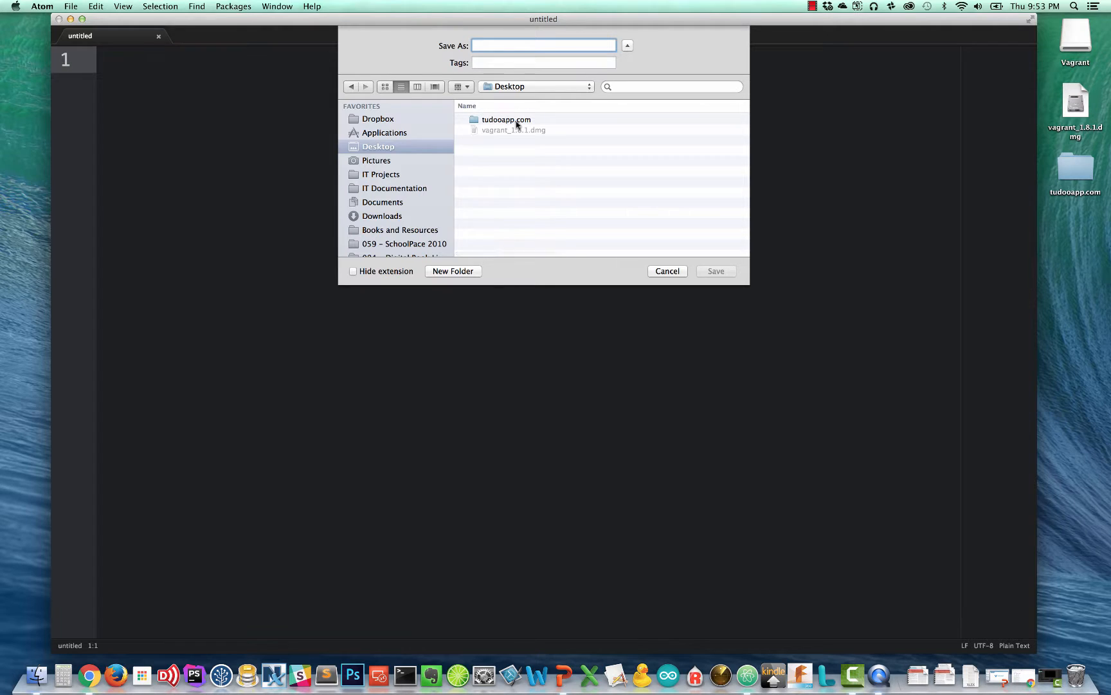
pyautogui.click(506, 119)
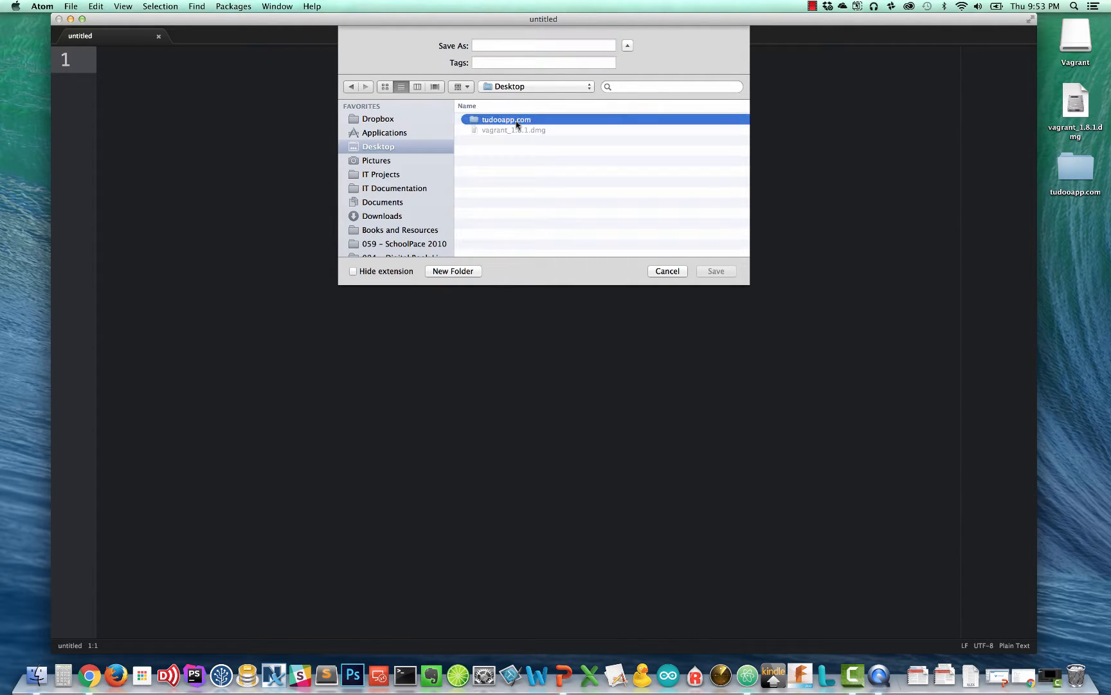
pyautogui.doubleClick(505, 120)
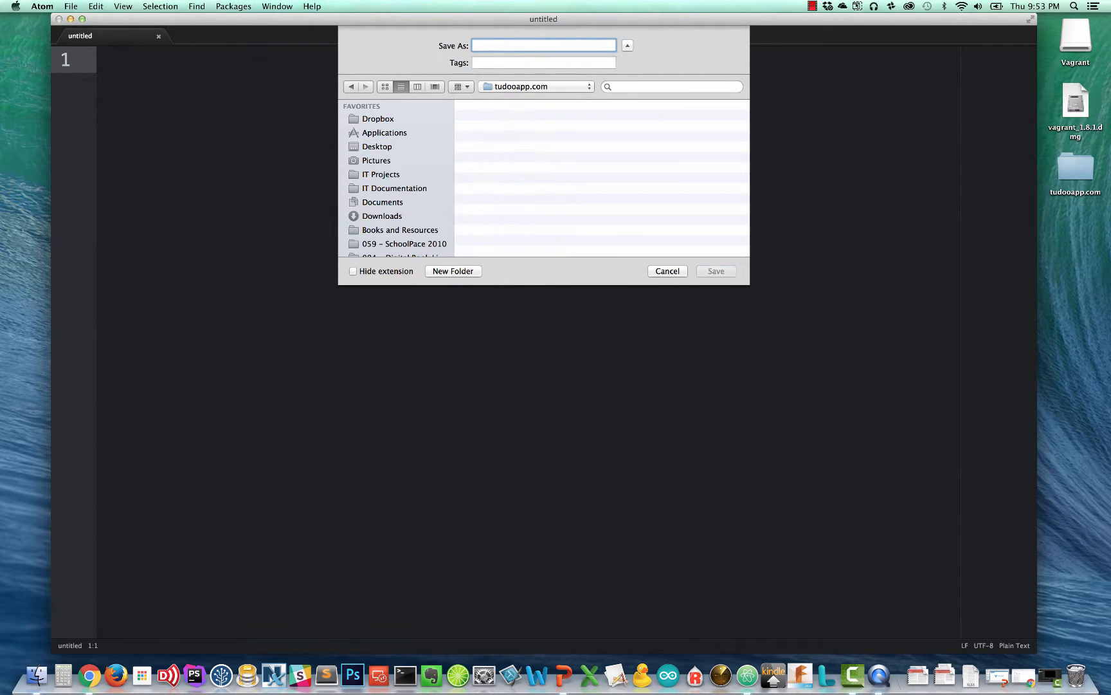
pyautogui.write('Vagrantfile')
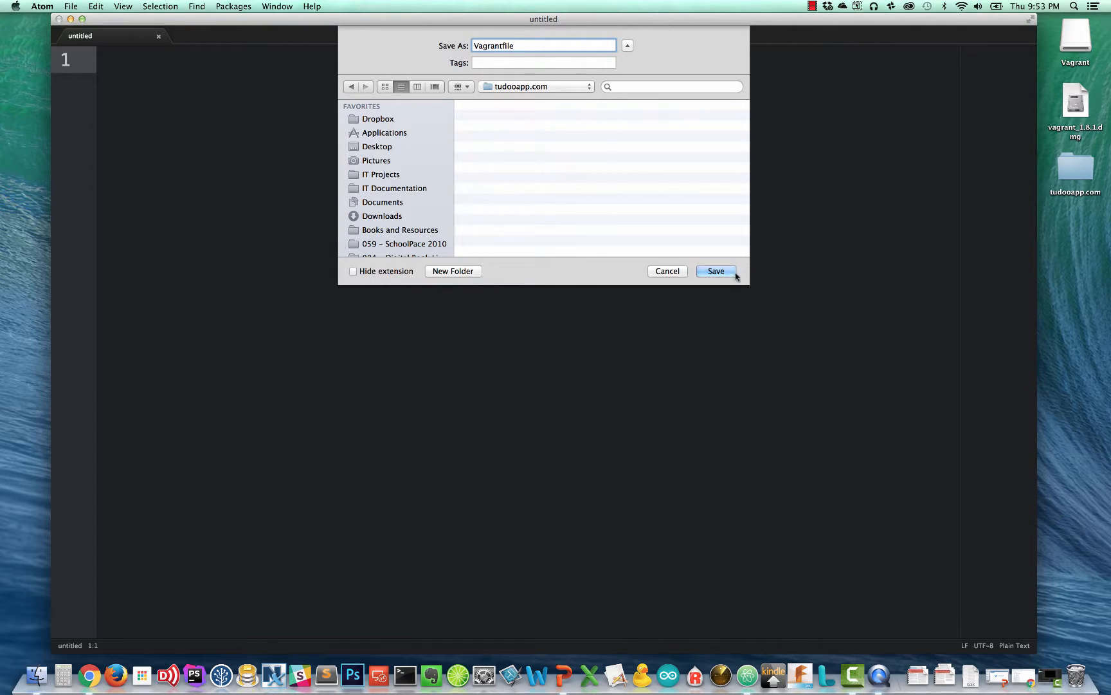
pyautogui.click(716, 270)
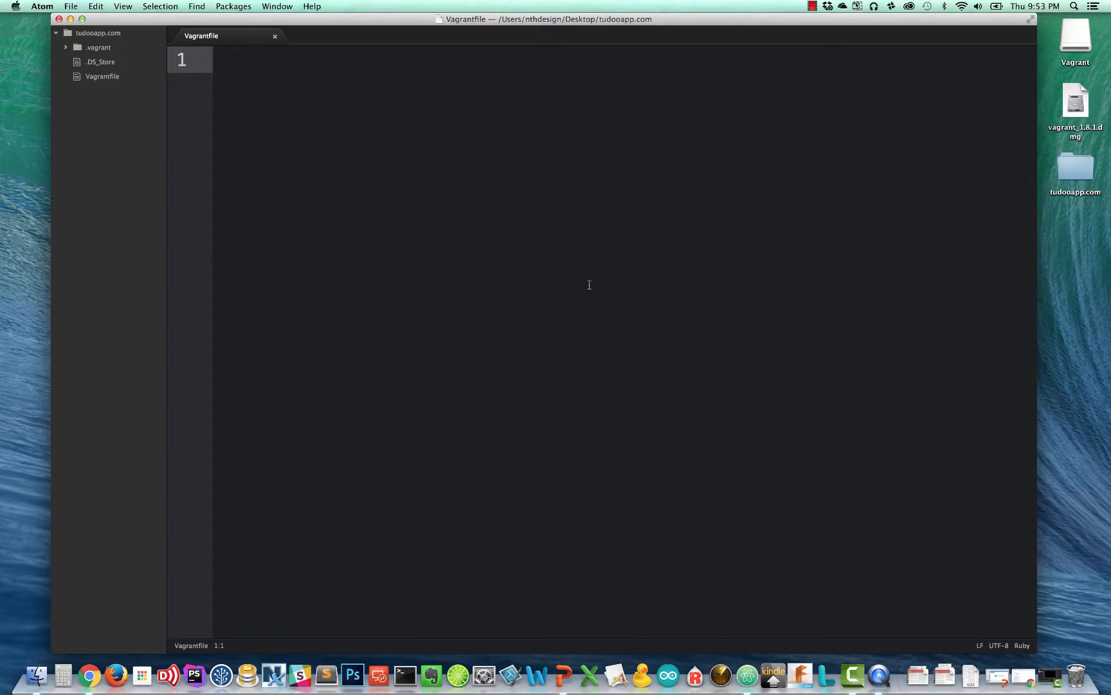
# - Write Vagrant.configure("2") do |config| on line 1 and begin line 2
pyautogui.click(216, 61)
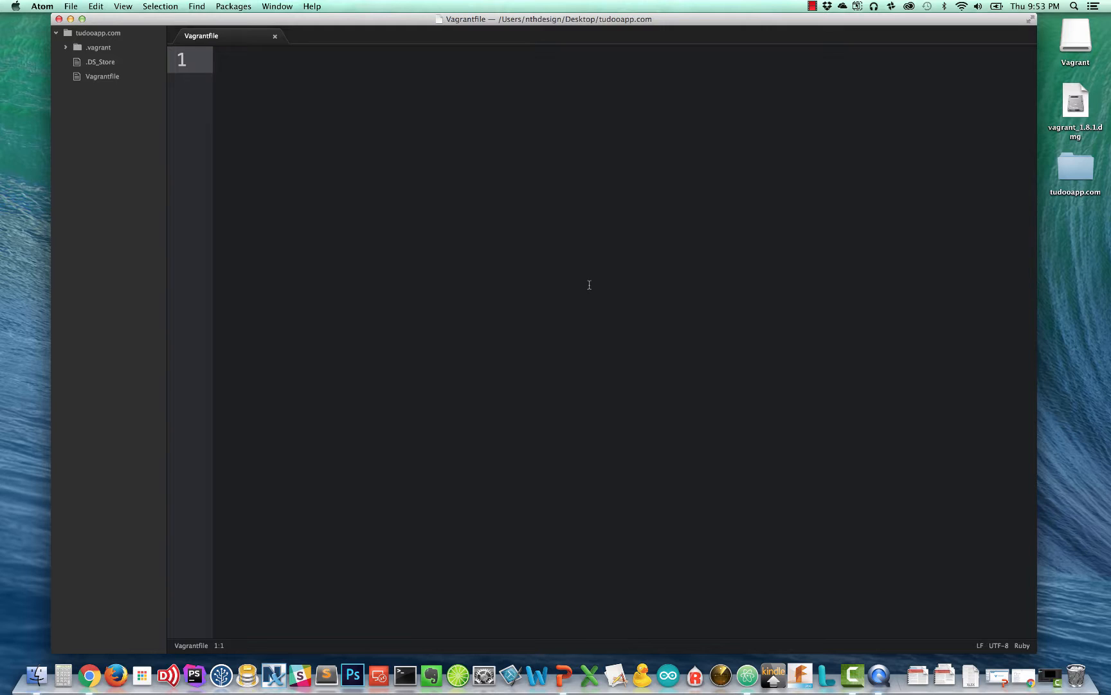
pyautogui.click(220, 59)
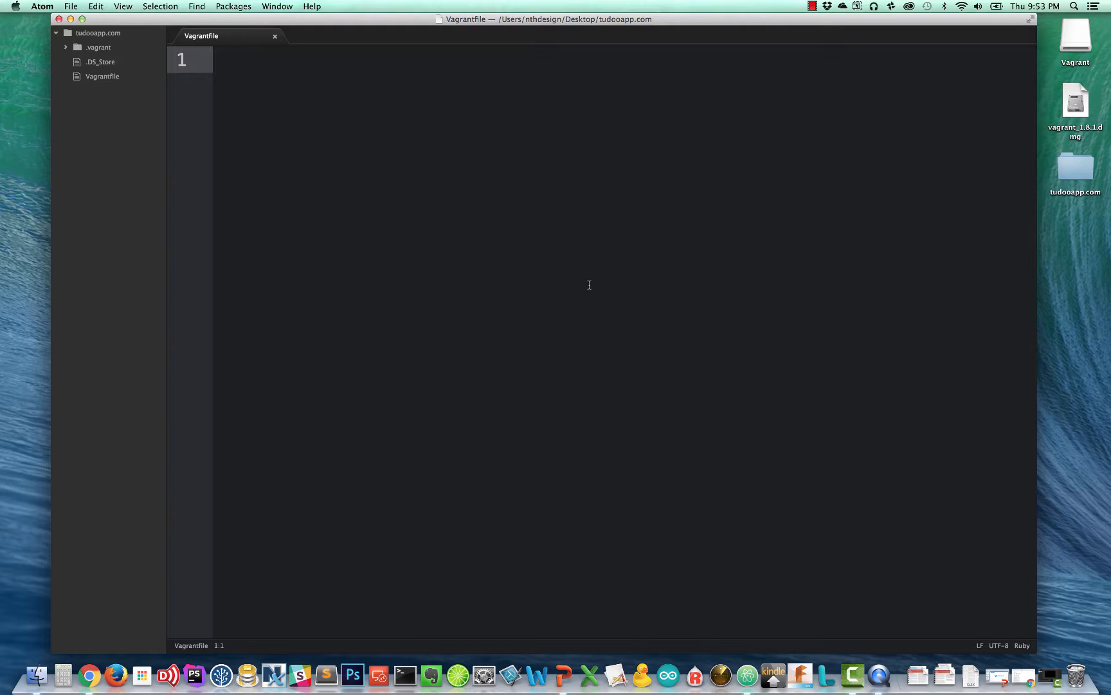
pyautogui.write('Vagrant')
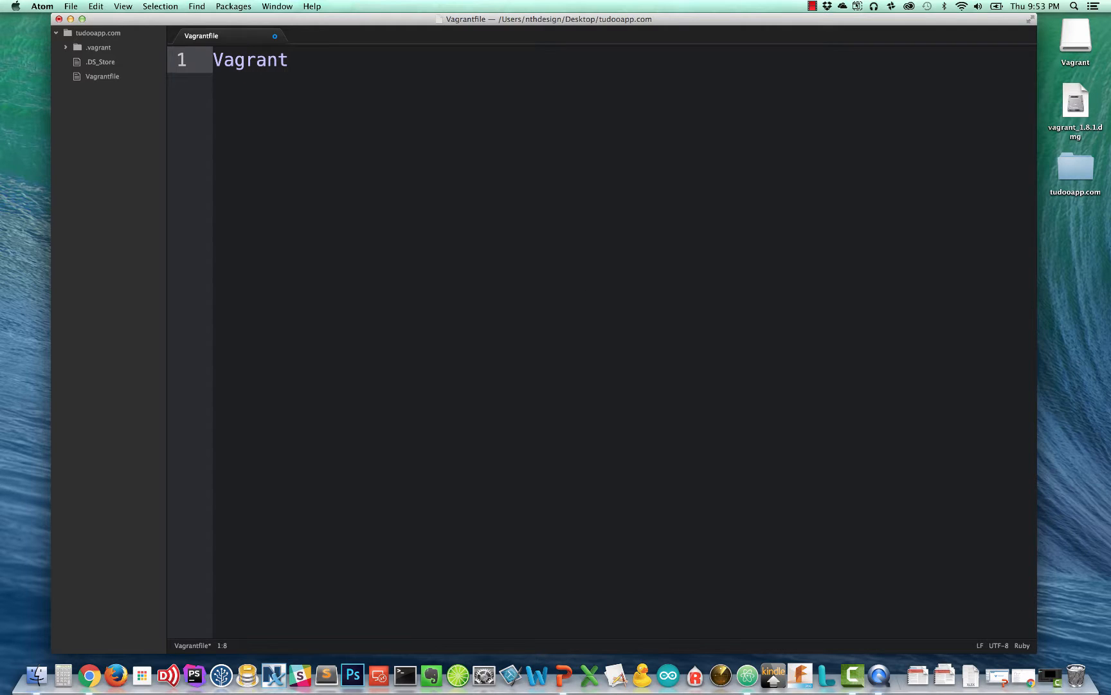
pyautogui.write('.')
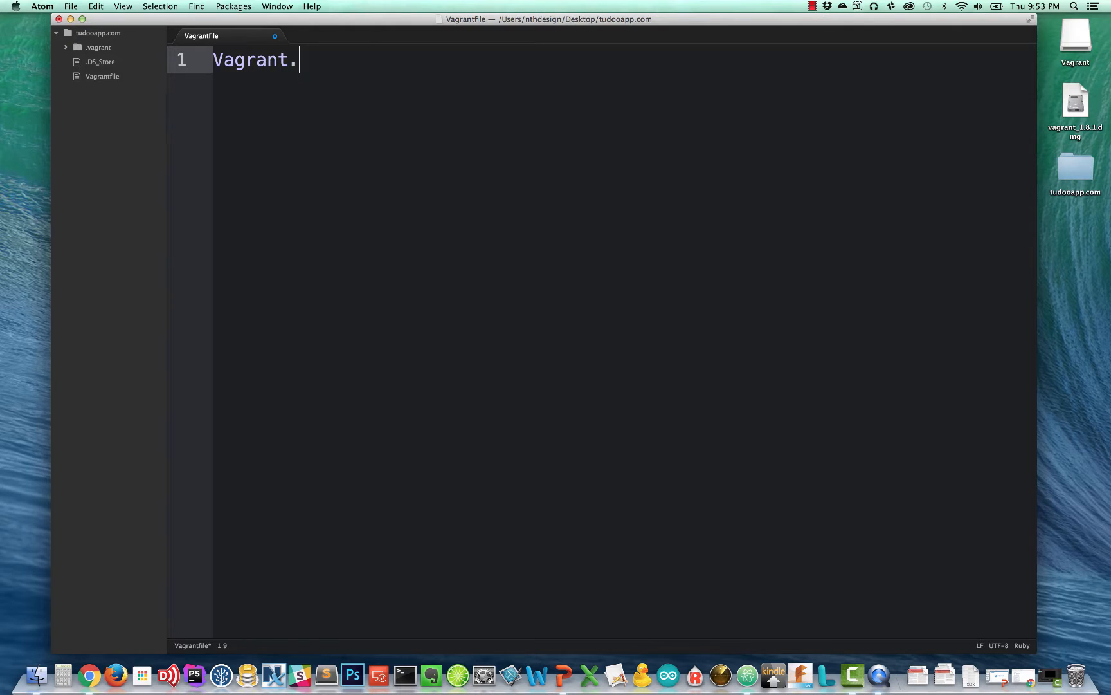
pyautogui.write('configure()')
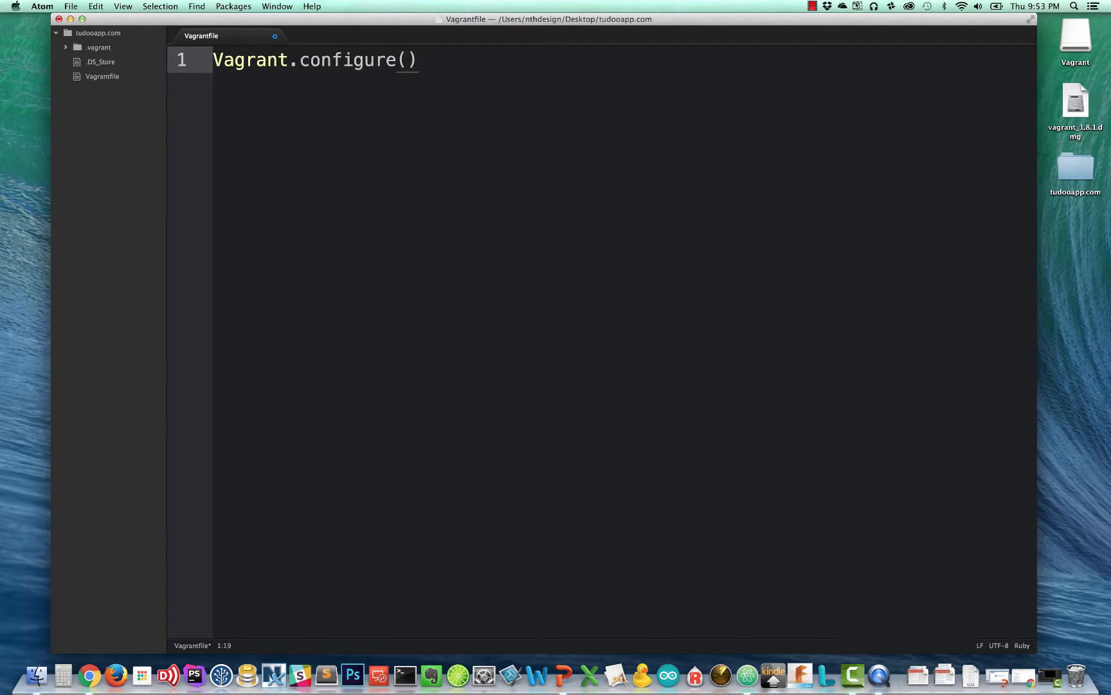
pyautogui.write('"2"')
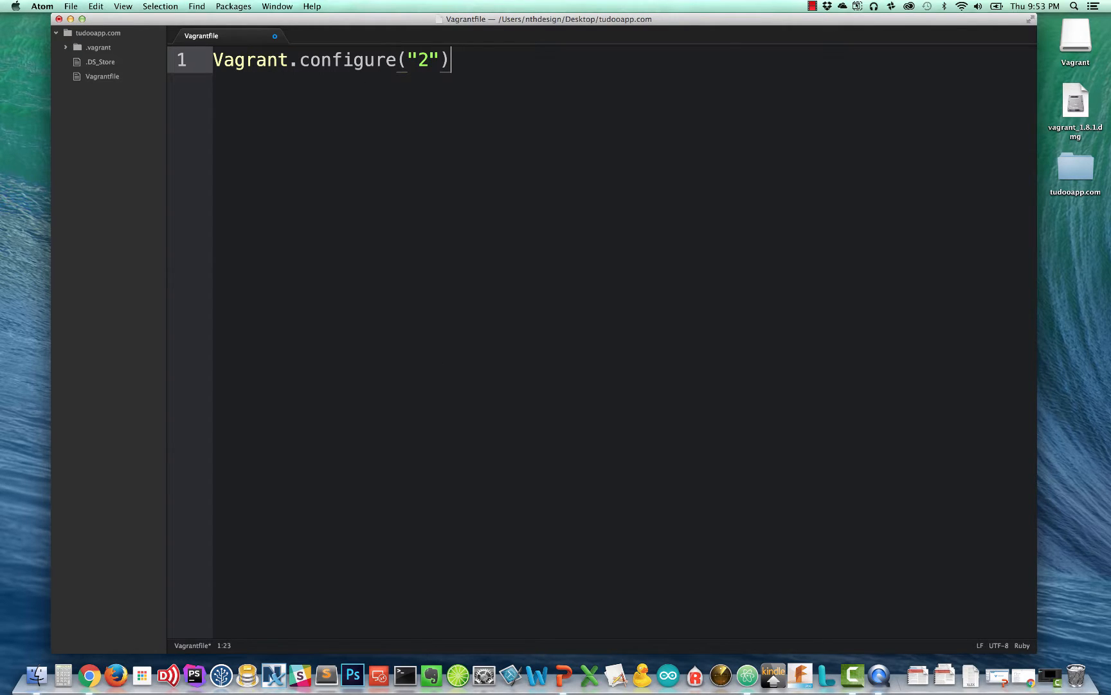
pyautogui.write('do')
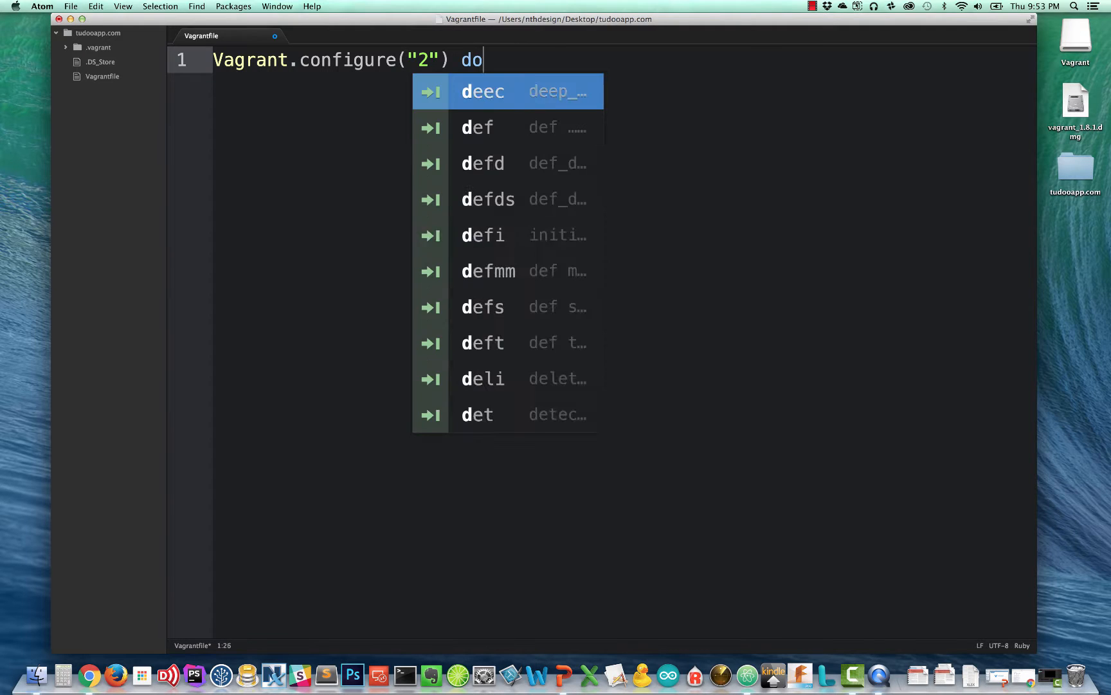
pyautogui.write('|config')
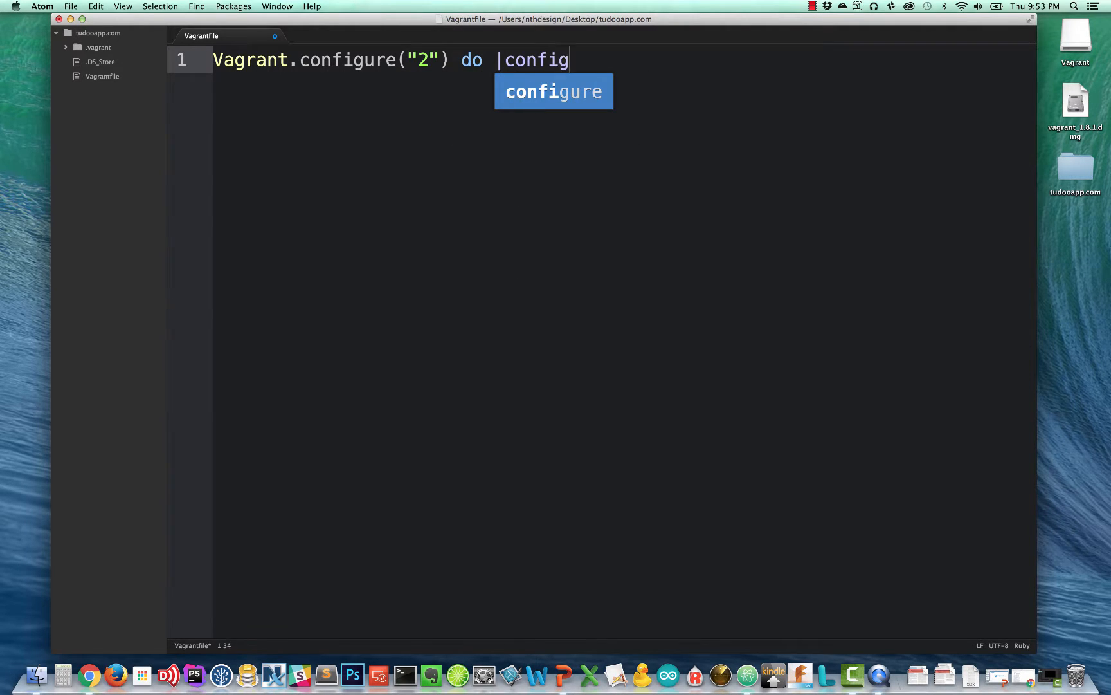
pyautogui.write('|')
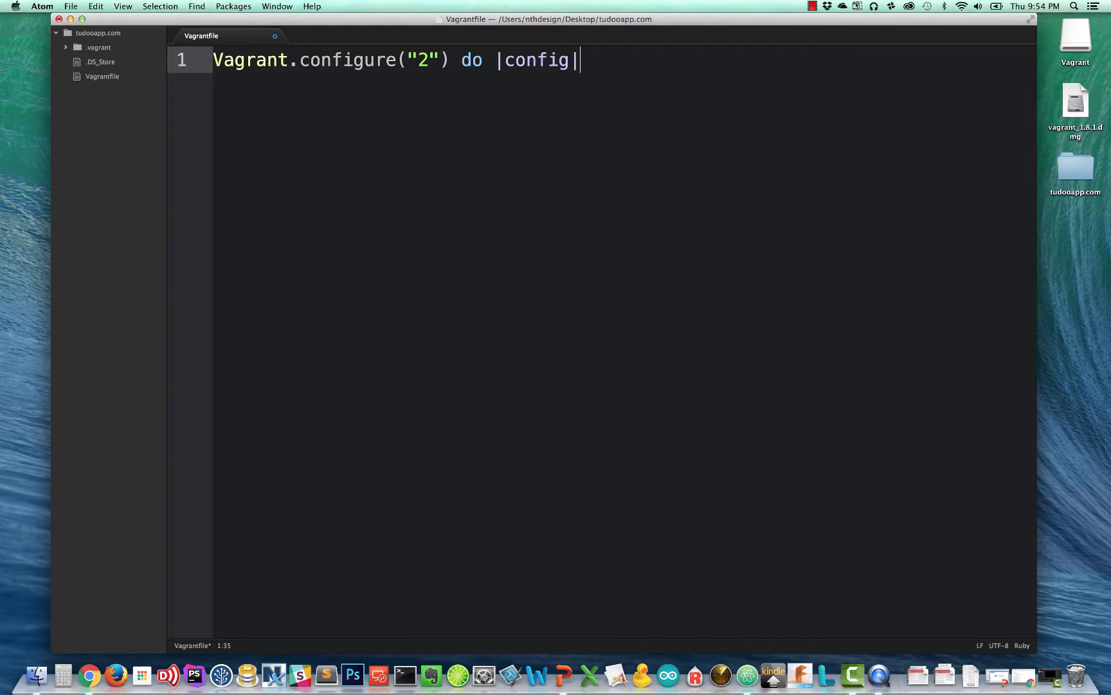
pyautogui.press('Return')
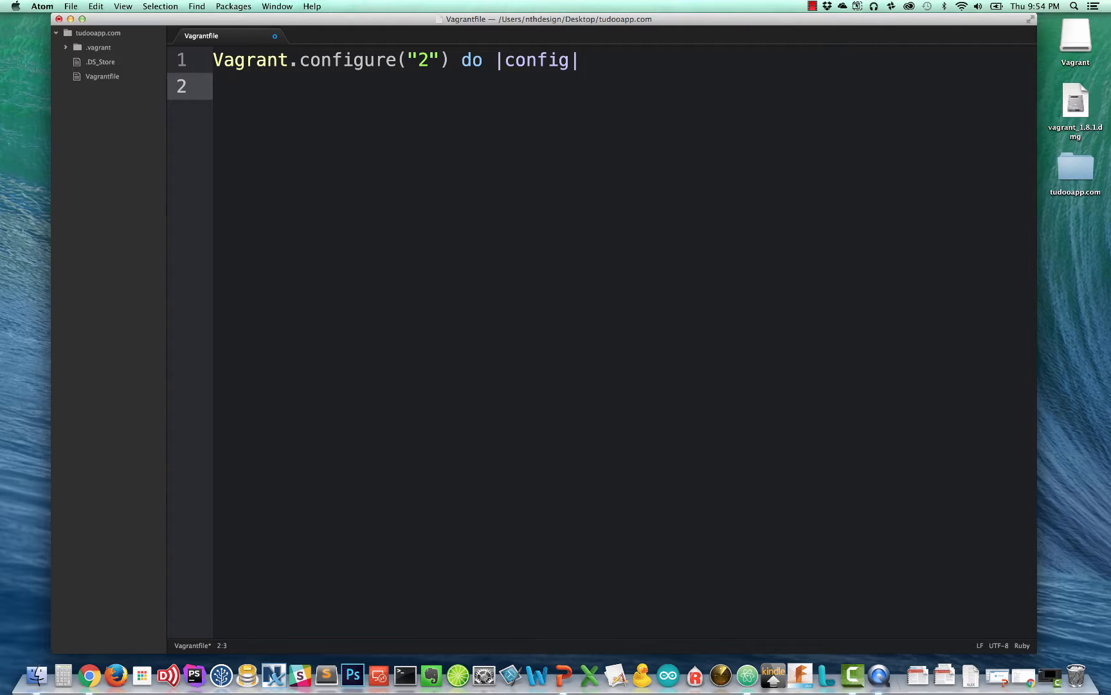
# - Write config.vm.box = "ubuntu/trusty64" on line 2
pyautogui.write('config.vm')
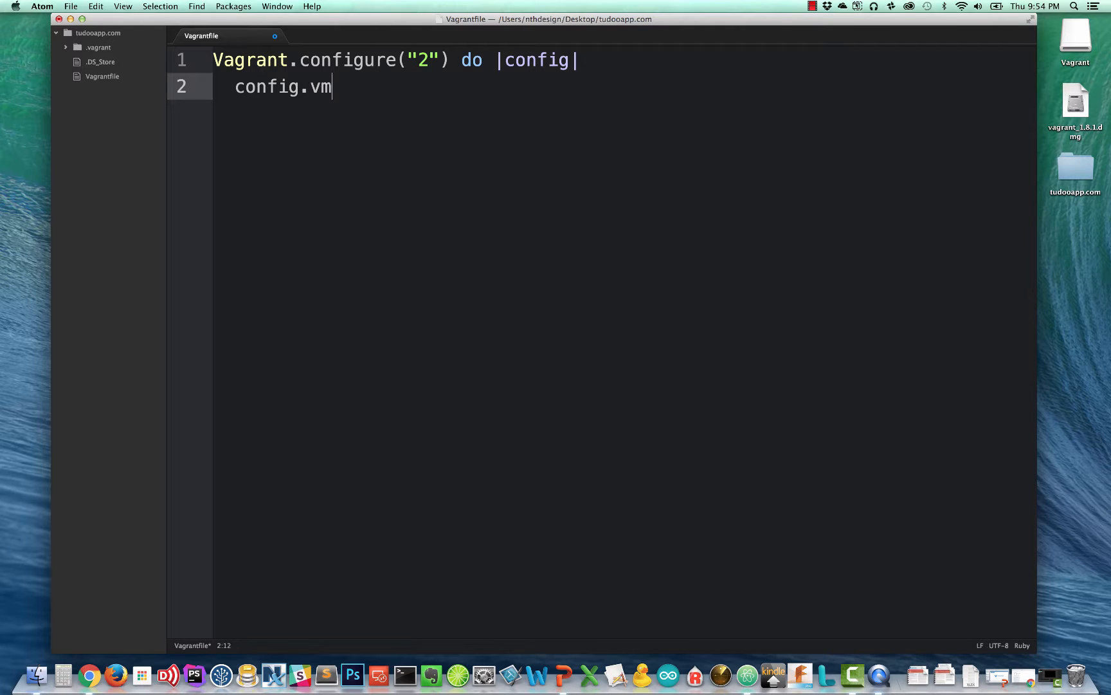
pyautogui.write('.box =')
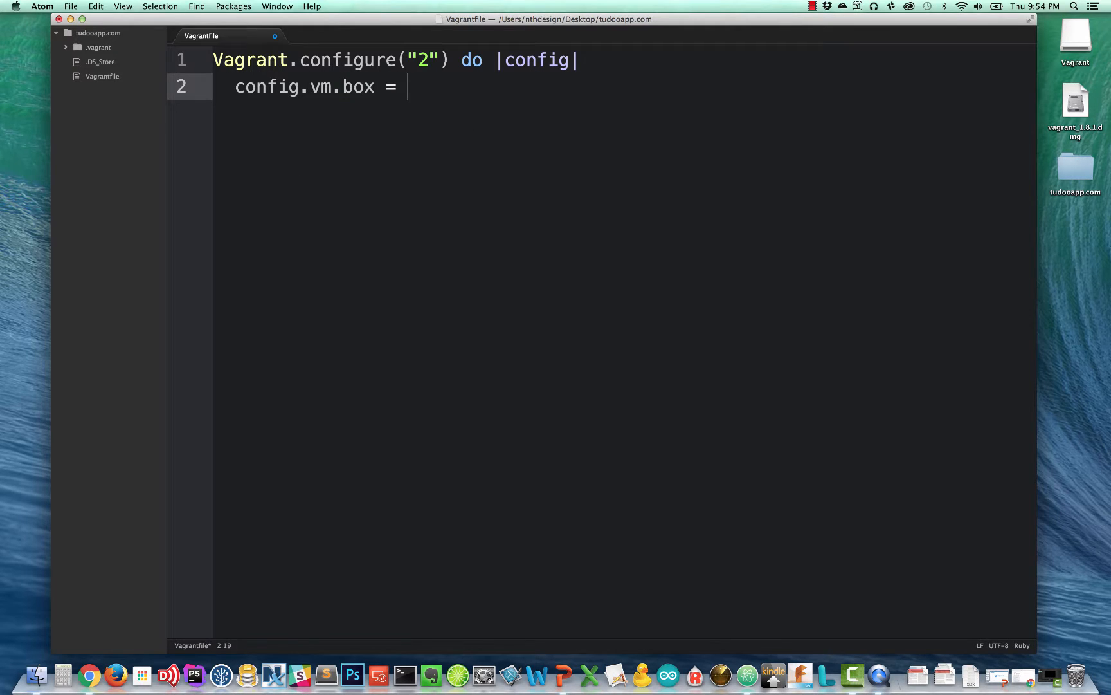
pyautogui.write('"ubuntu"')
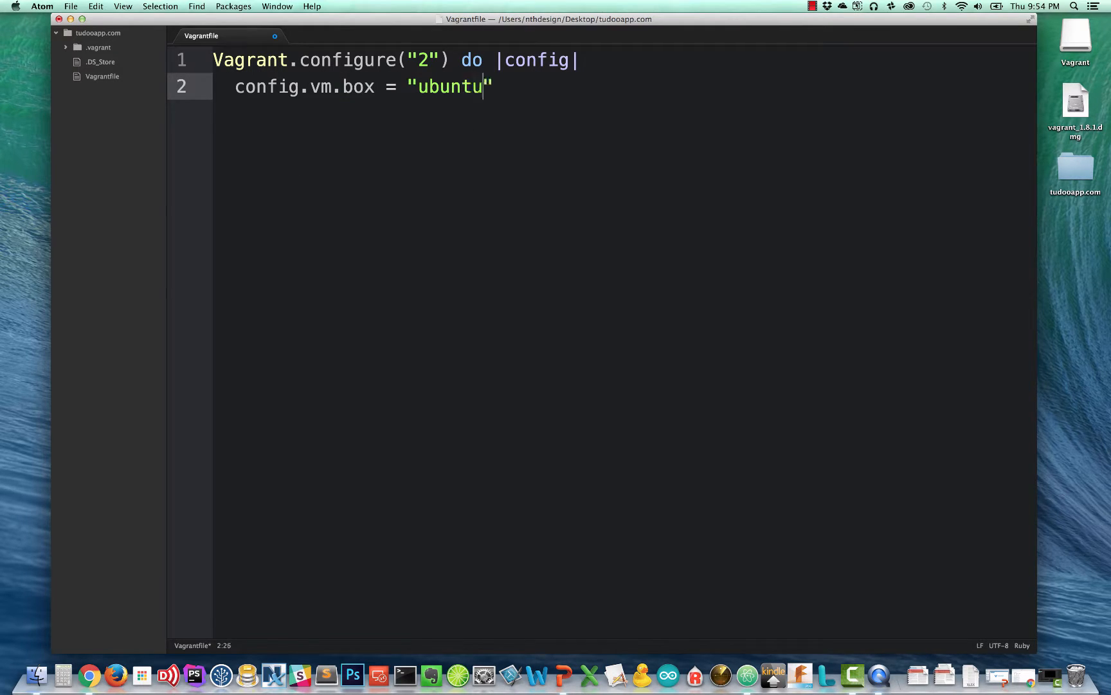
pyautogui.write('/tur')
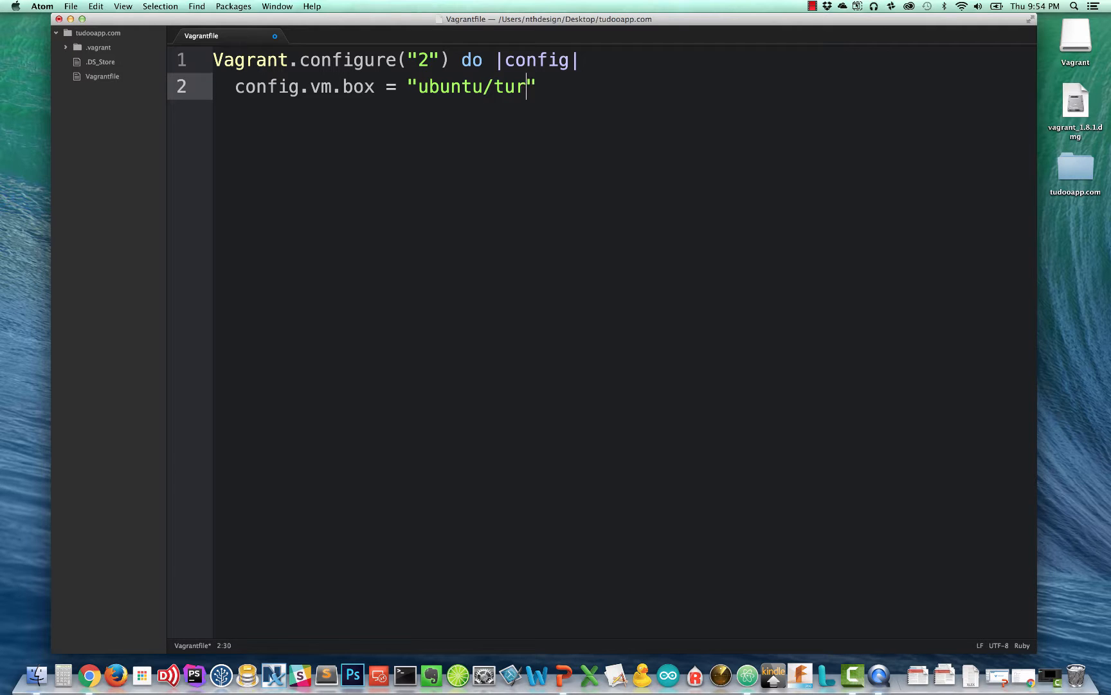
pyautogui.write('s')
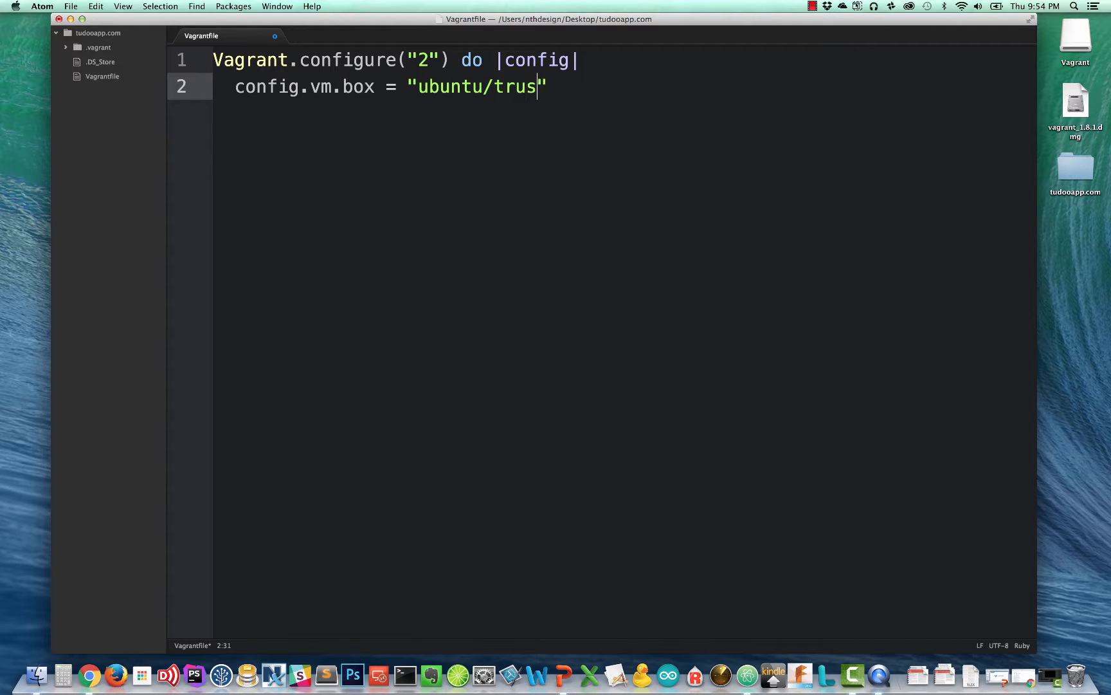
pyautogui.write('ty64')
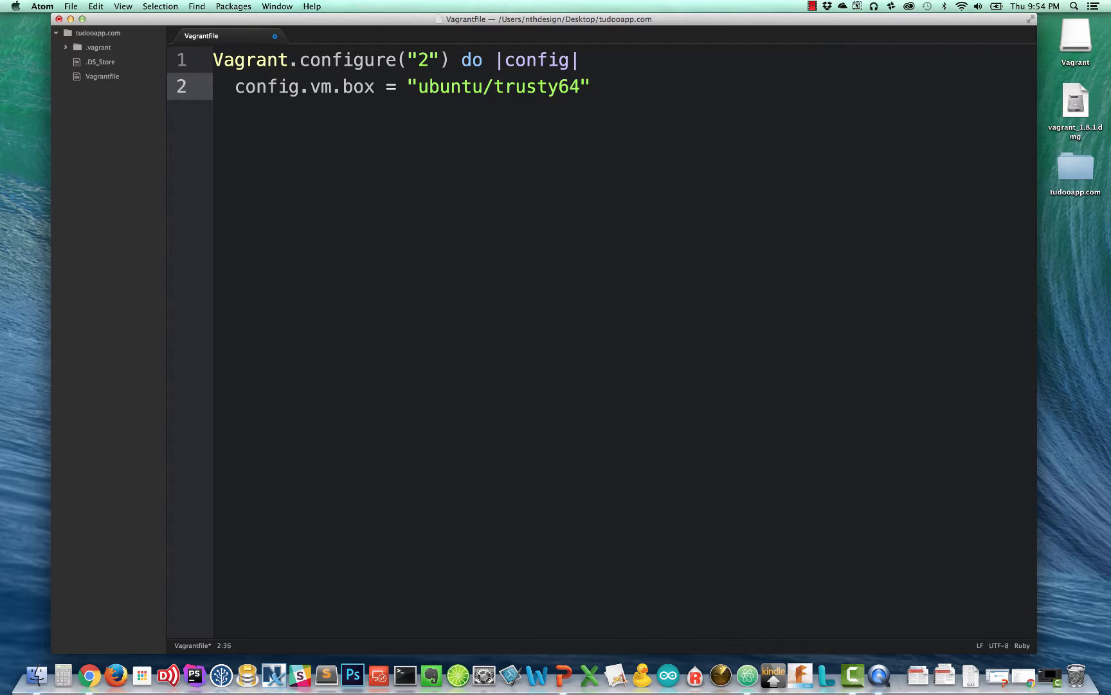
# - Place the cursor at the end of the box setting line
pyautogui.click(590, 86)
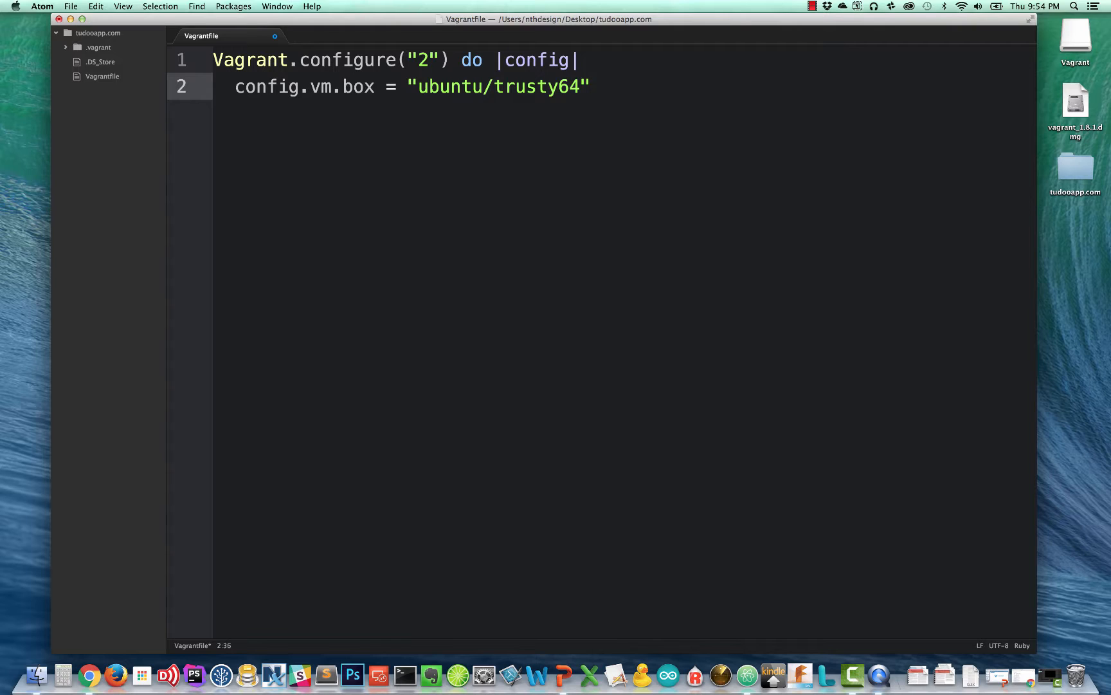
pyautogui.click(590, 86)
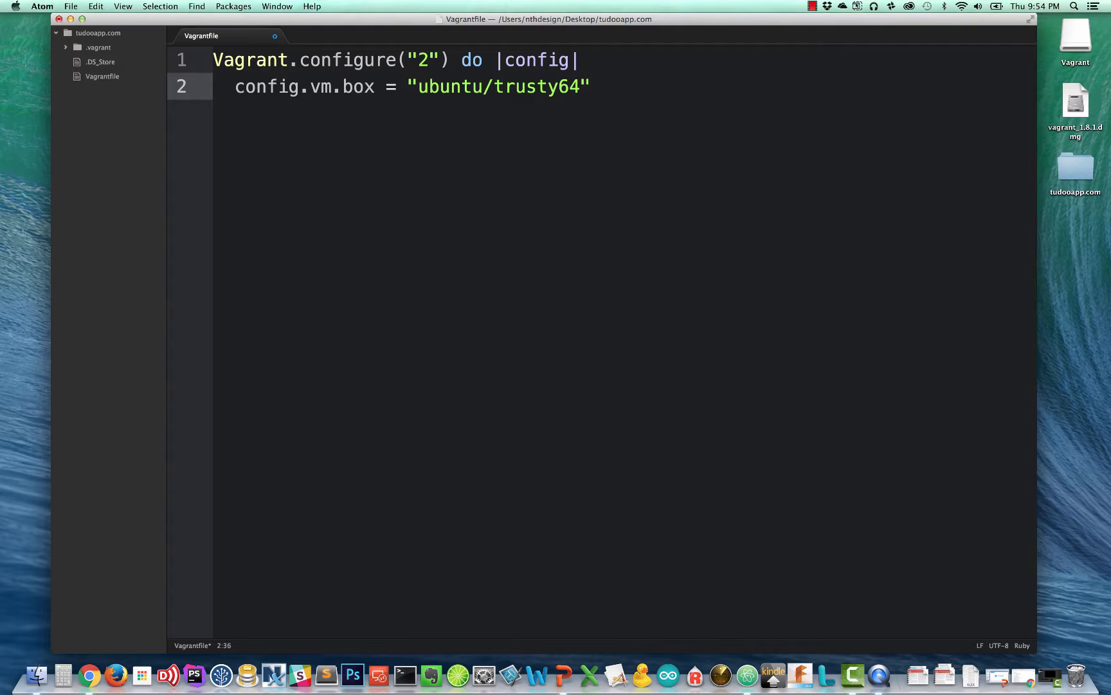
pyautogui.click(590, 86)
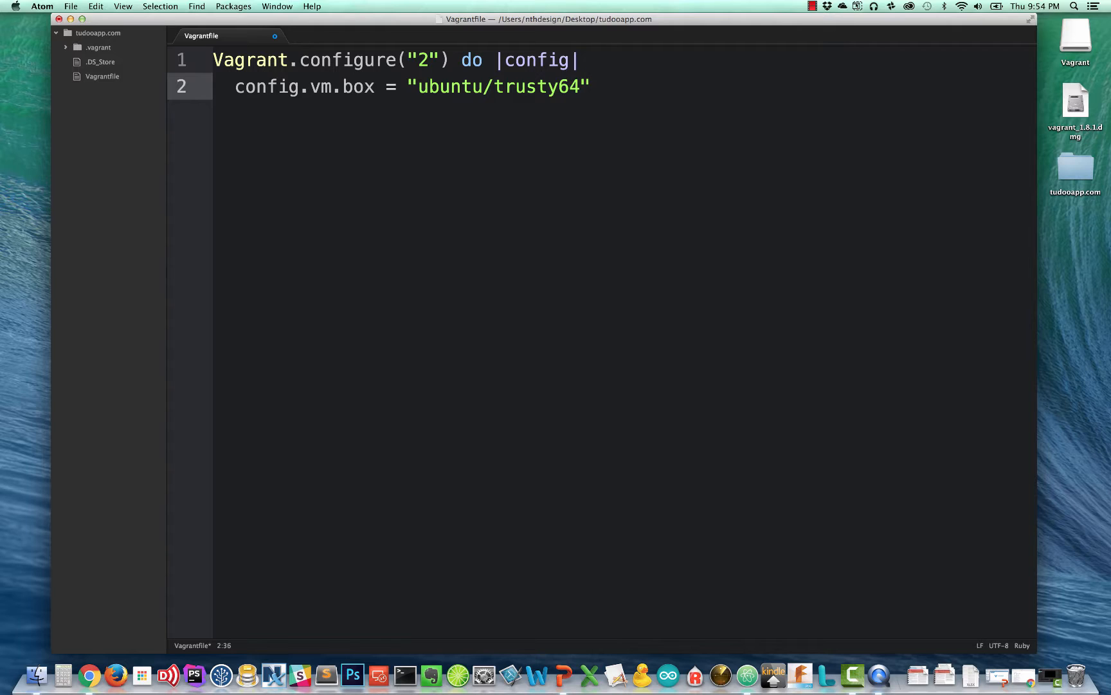
pyautogui.click(589, 86)
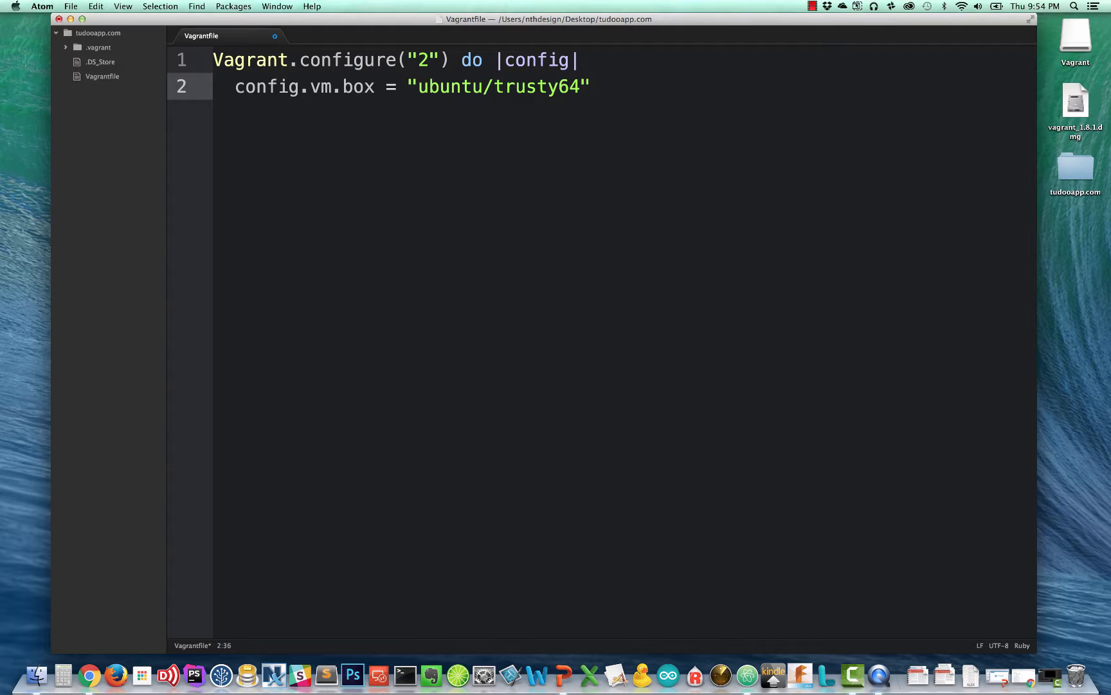
pyautogui.click(588, 86)
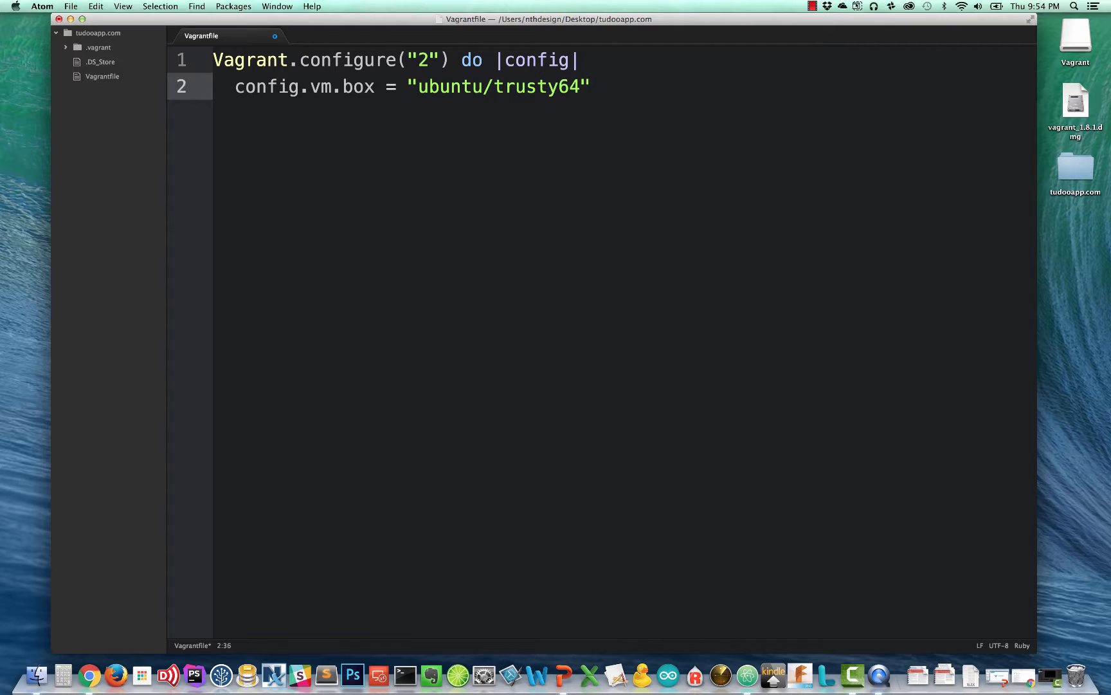
pyautogui.click(592, 86)
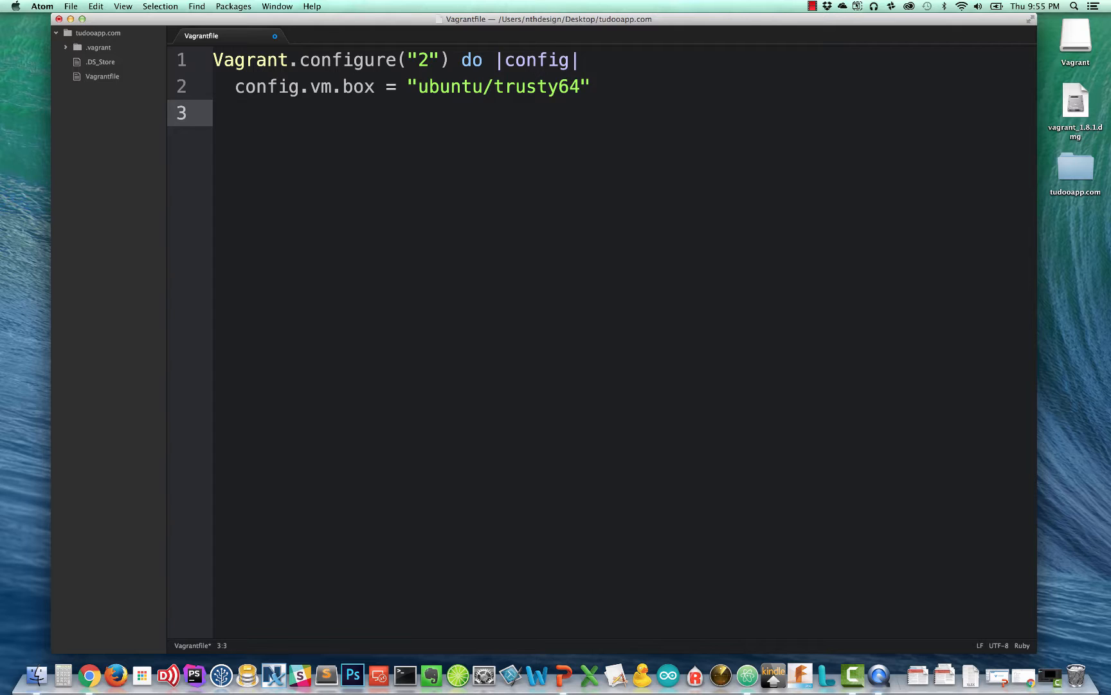
# - Write config.vm.hostname = "tudooapp.com" on line 3 and begin line 4
pyautogui.write('config.')
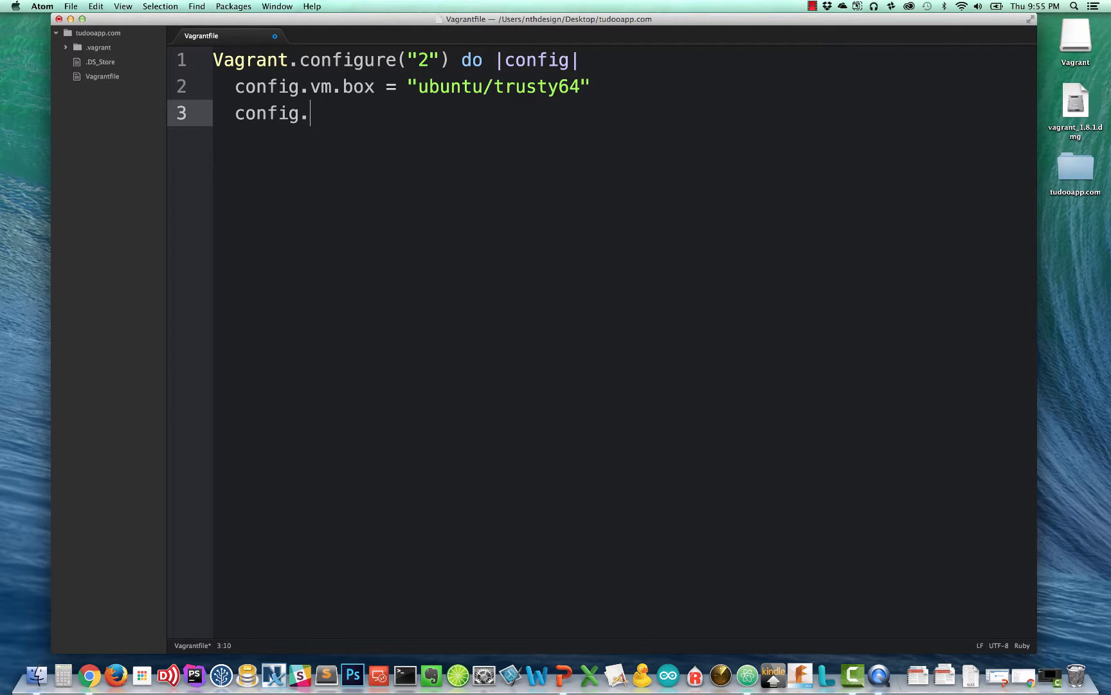
pyautogui.write('vm.hostname')
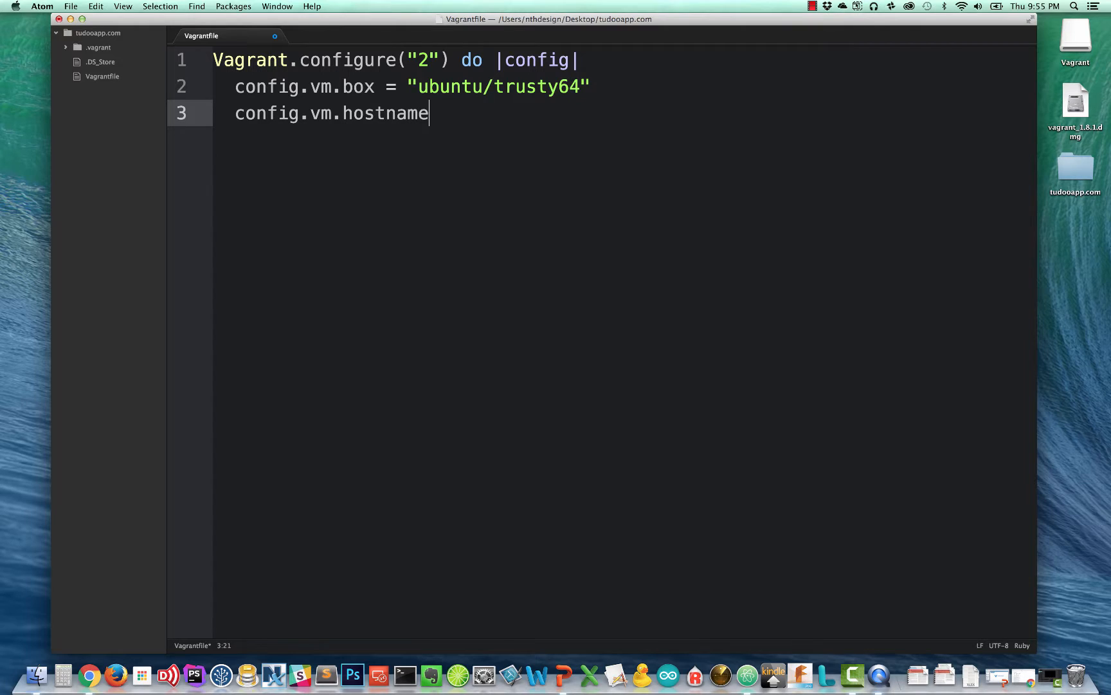
pyautogui.write('= "tu"')
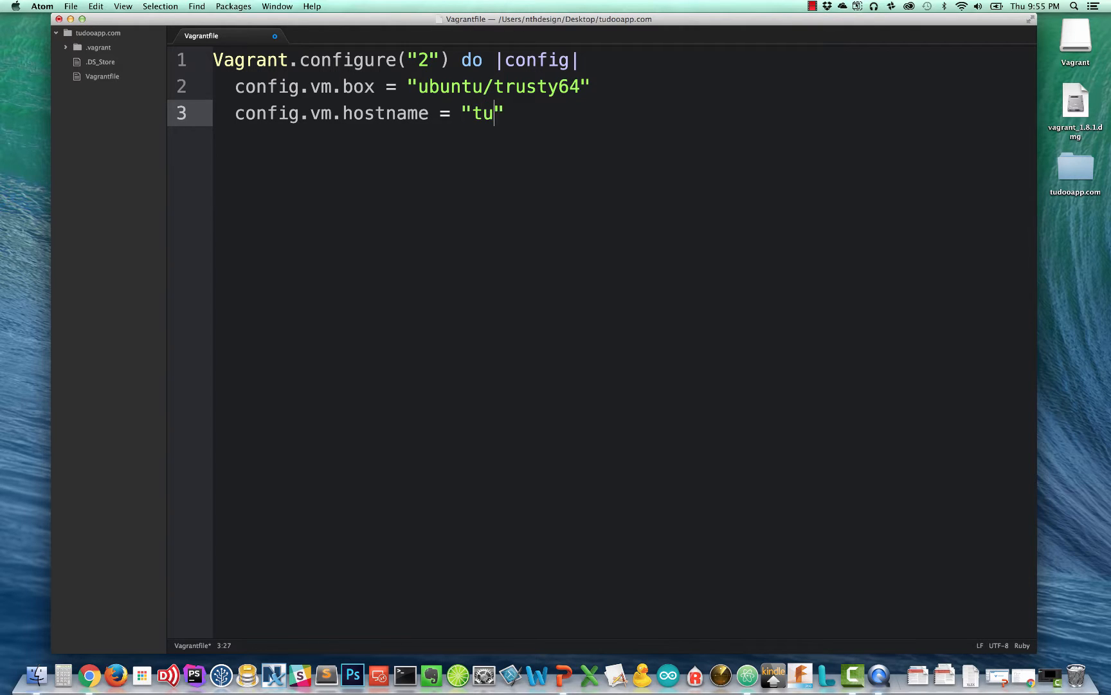
pyautogui.write('dooapp.co')
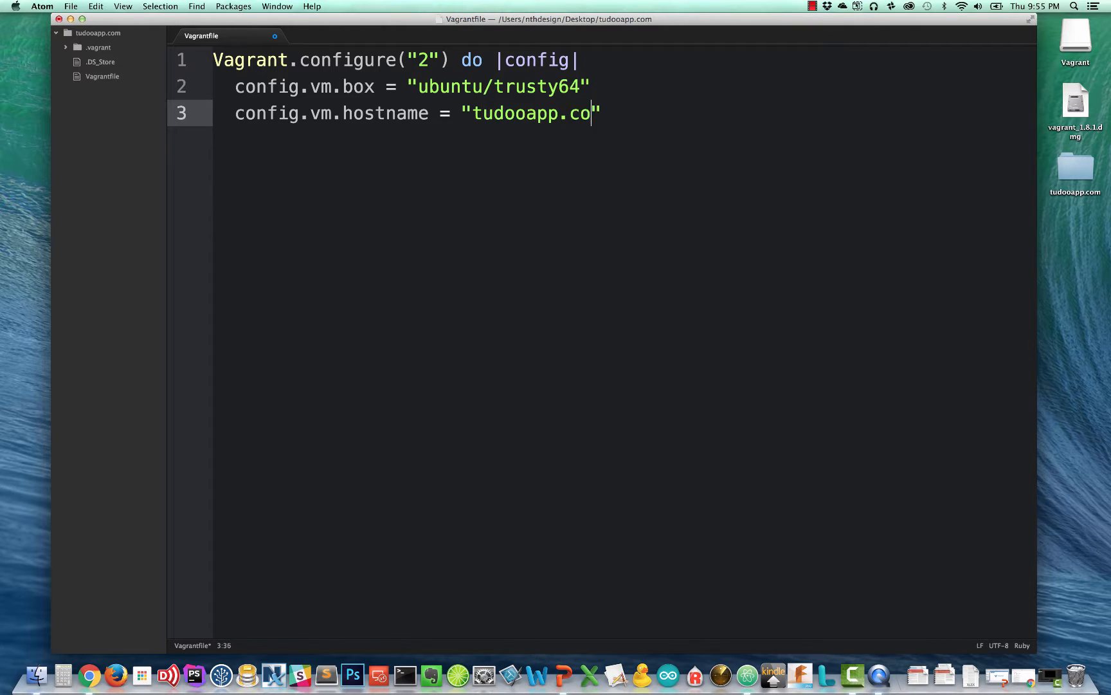
pyautogui.write('m')
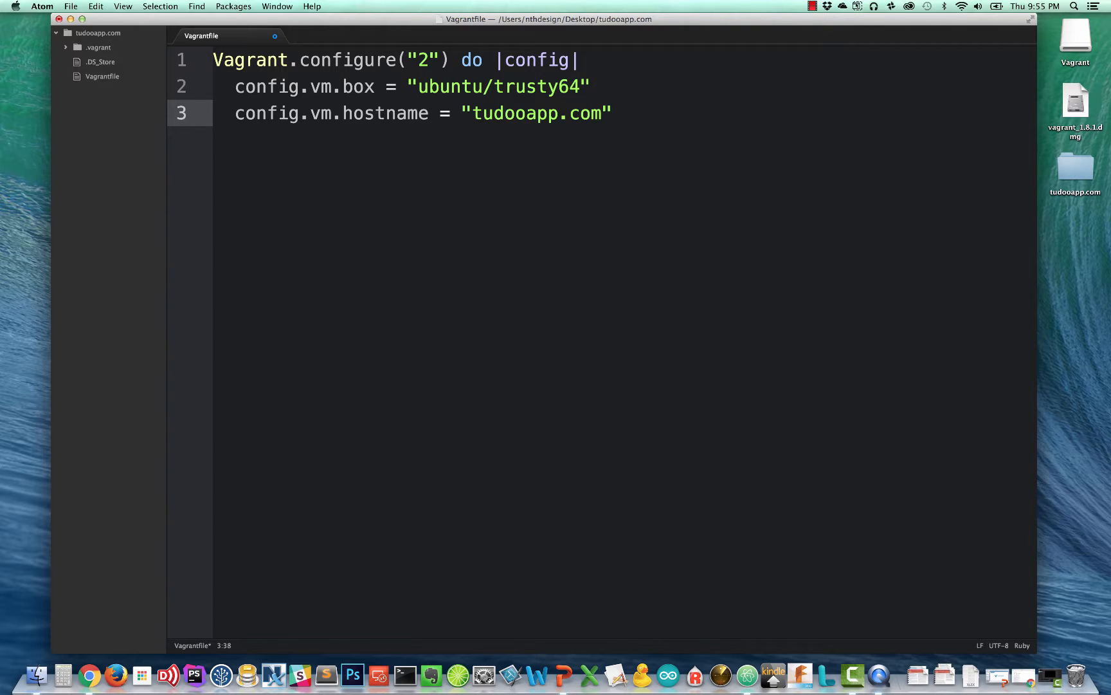
pyautogui.click(614, 113)
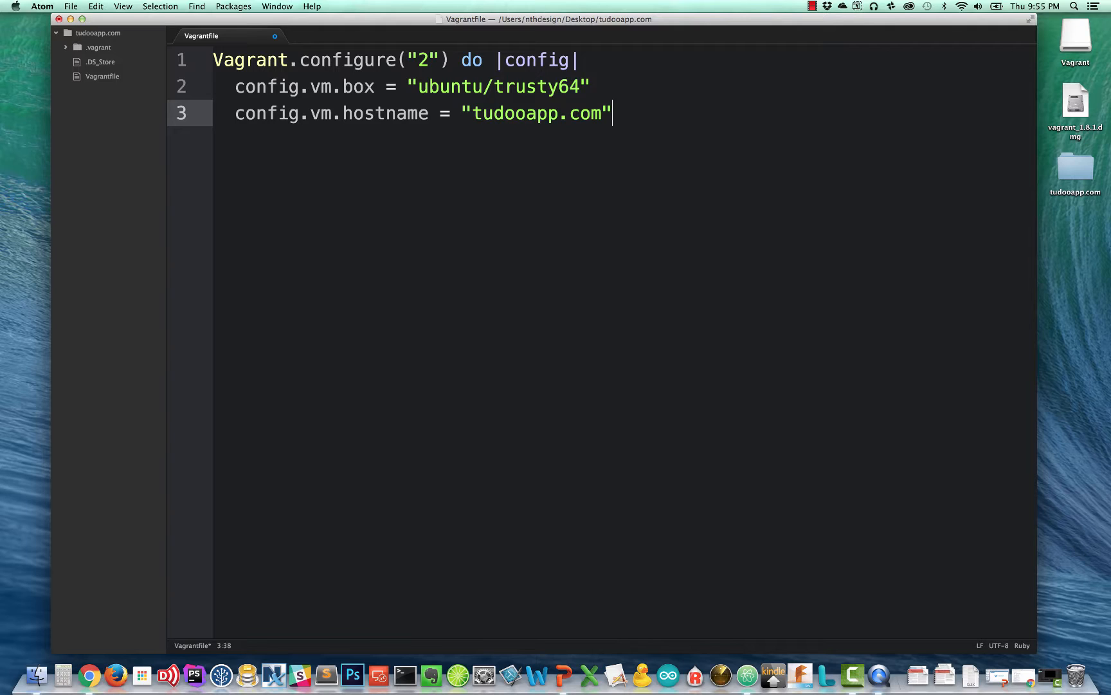
pyautogui.press('Return')
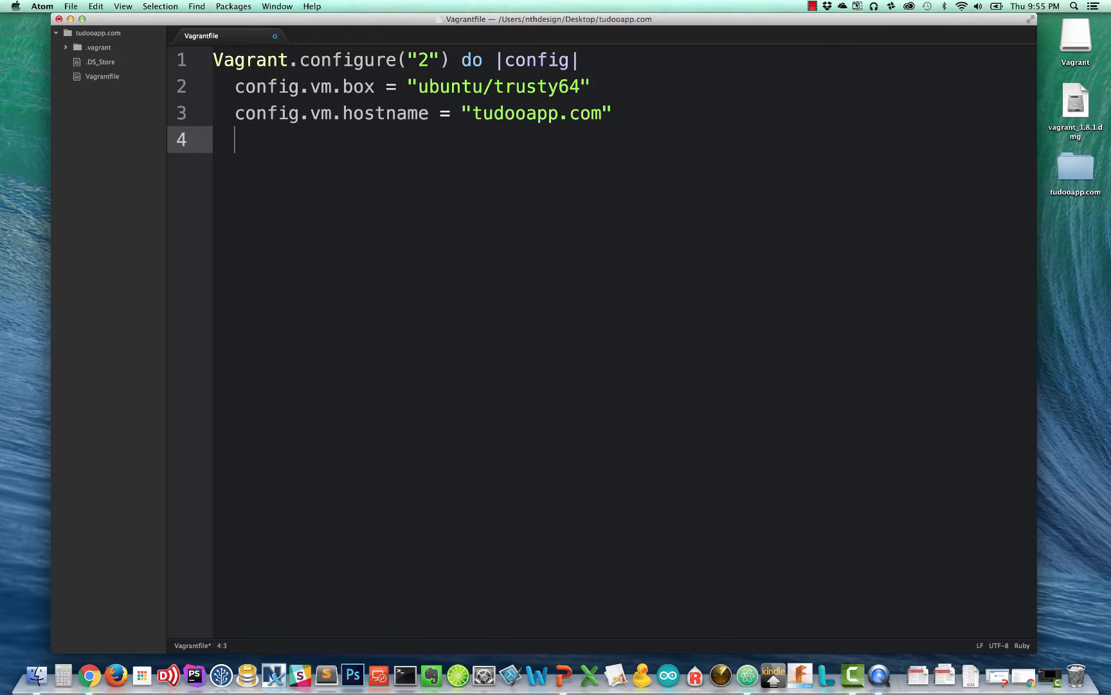
# - Write config.vm.network "private_network" on line 4
pyautogui.write('confi')
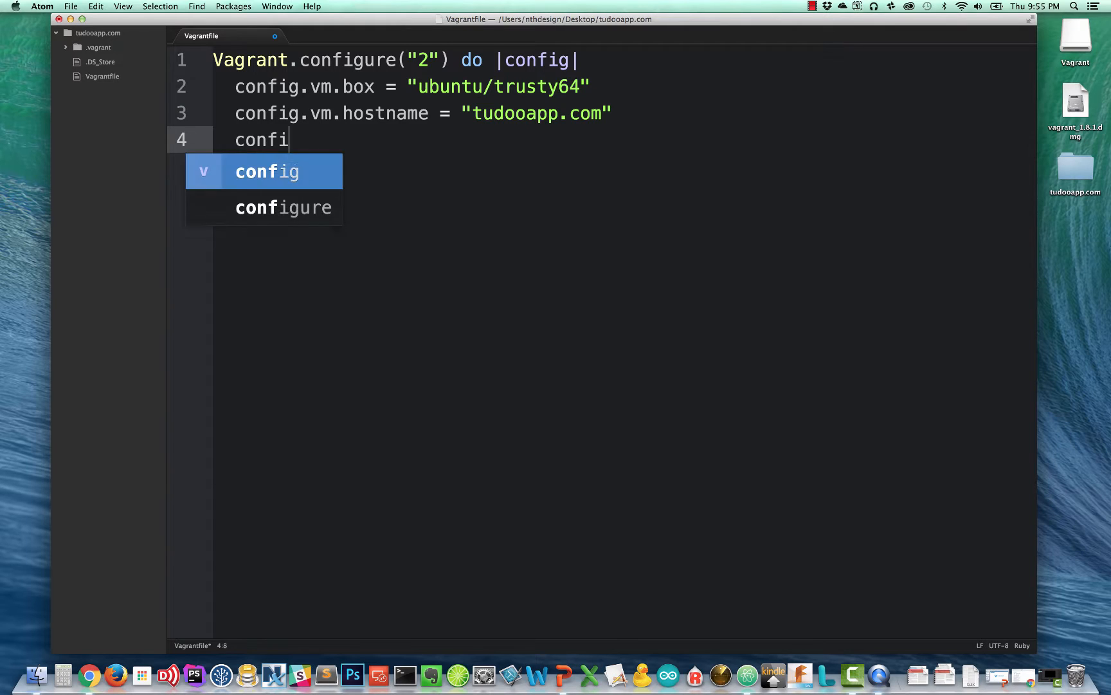
pyautogui.write('g.vm.')
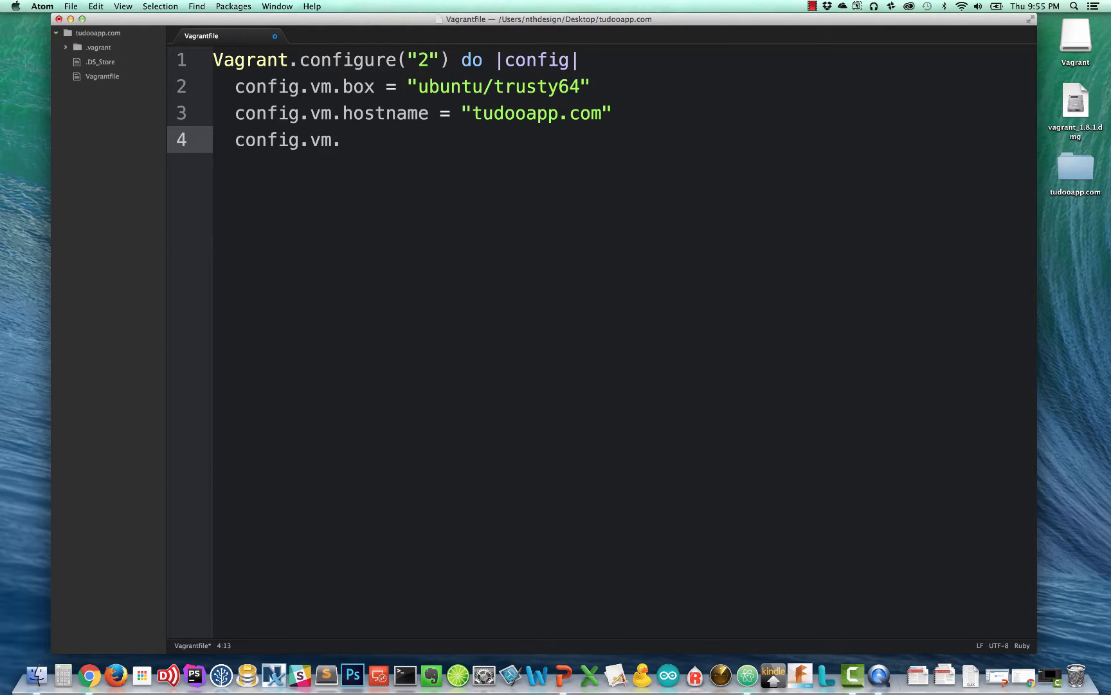
pyautogui.write('net')
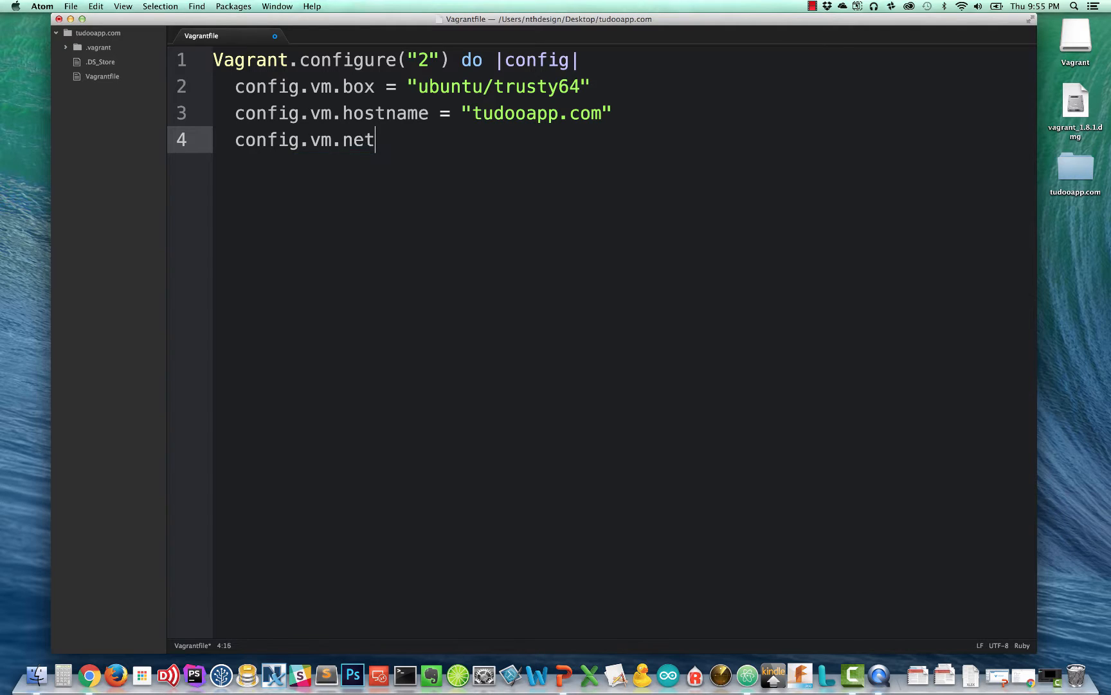
pyautogui.write('work')
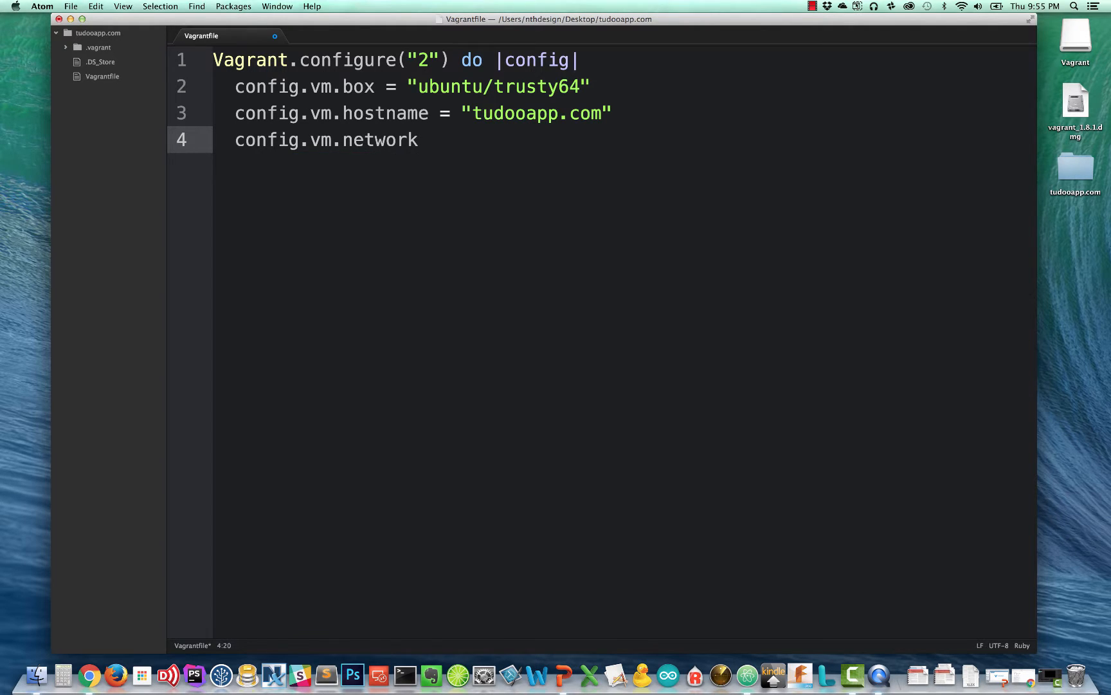
pyautogui.click(418, 141)
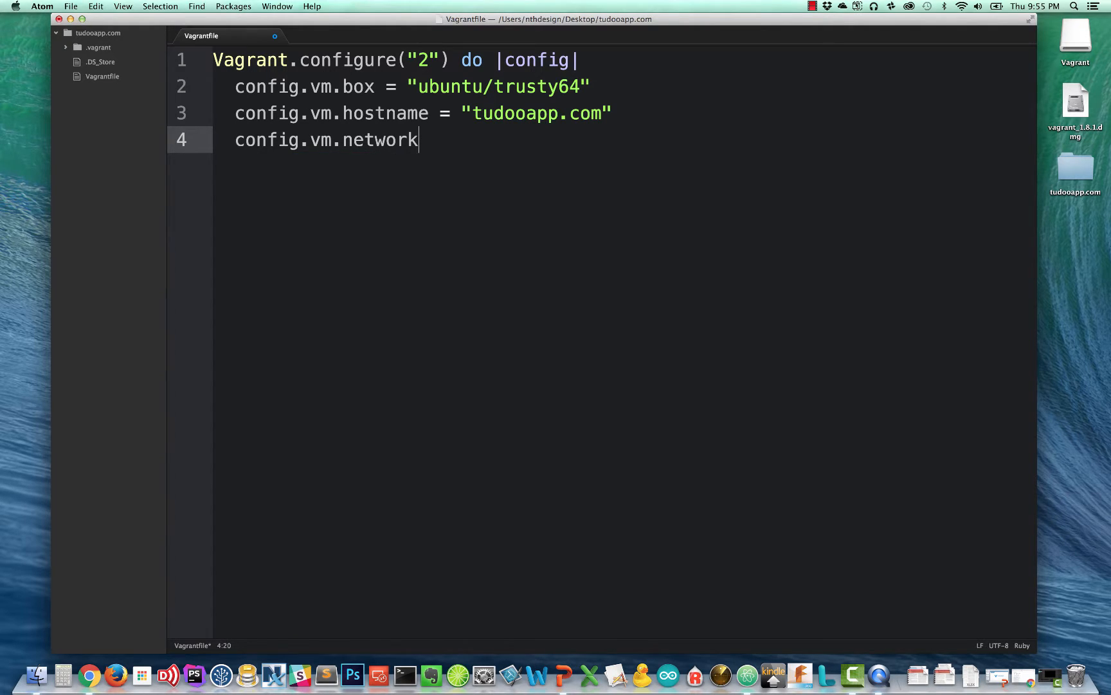
pyautogui.write('"privat"')
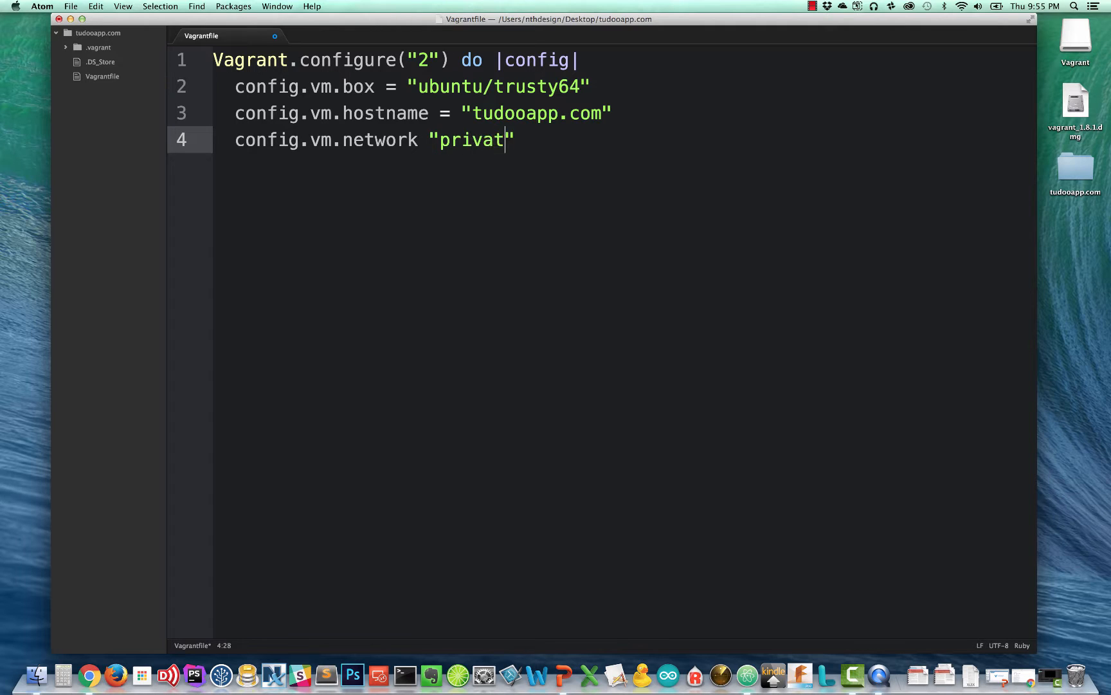
pyautogui.write('e_network')
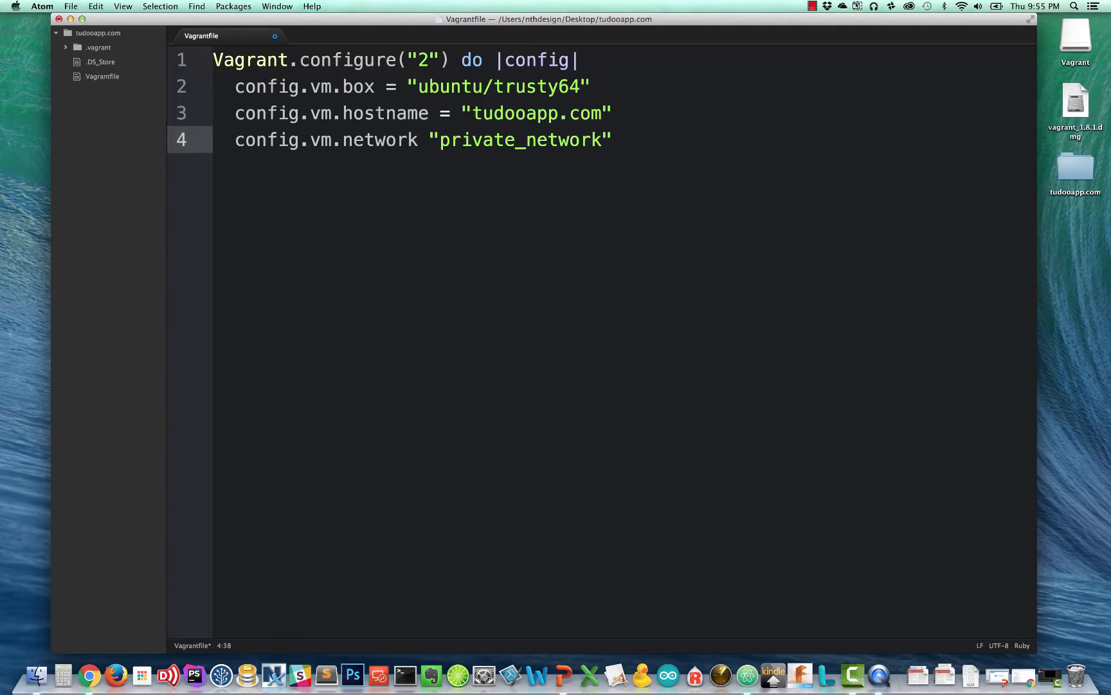
# - Add ip: "172.18.10.10" to the private network line
pyautogui.click(613, 140)
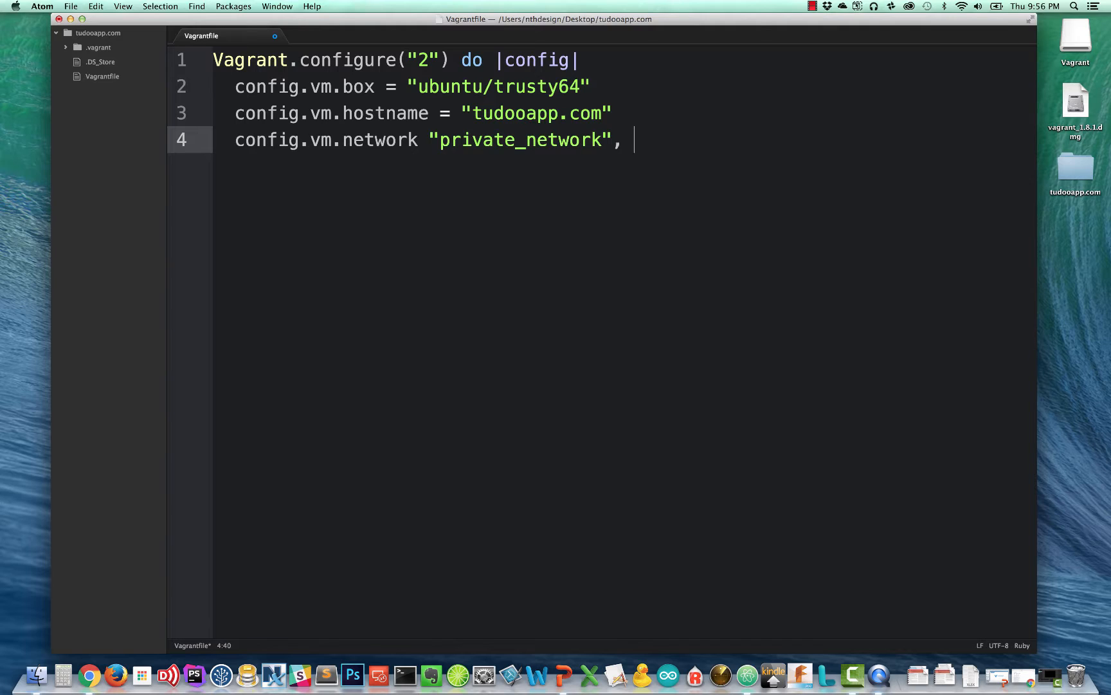
pyautogui.write('ip:')
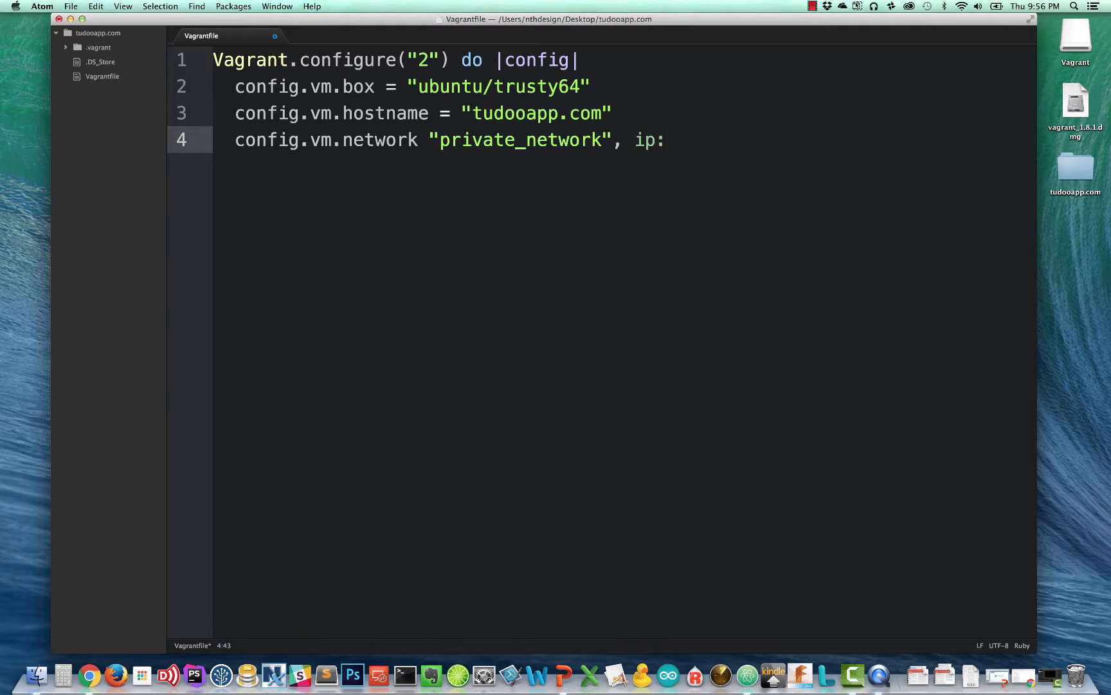
pyautogui.write('""')
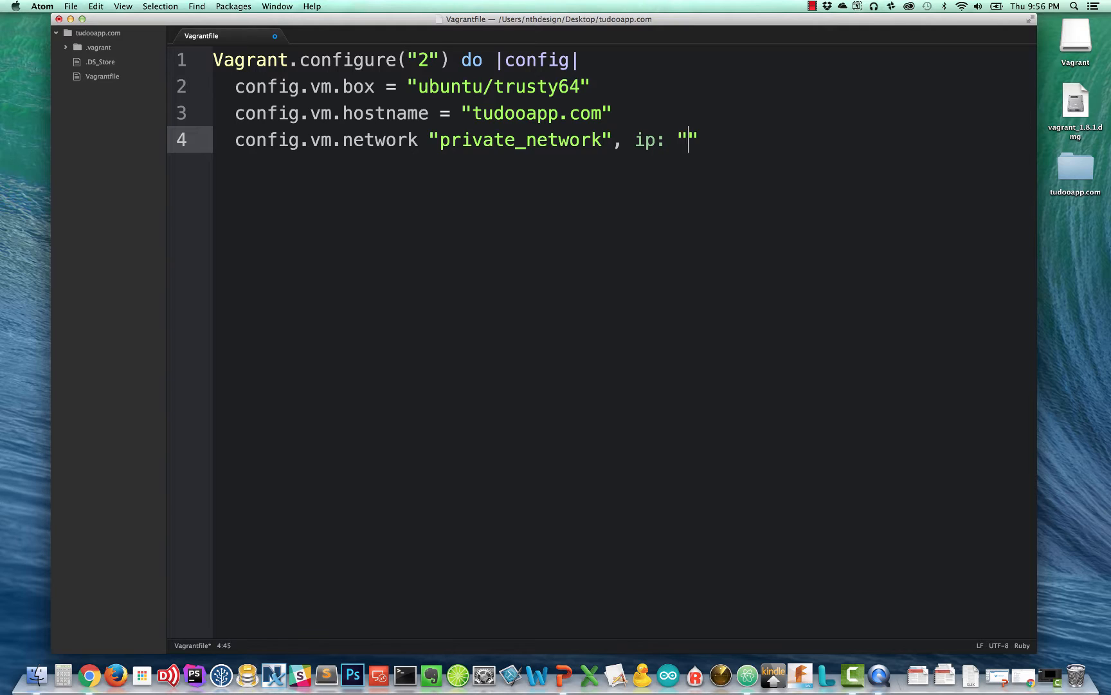
pyautogui.write('172.18')
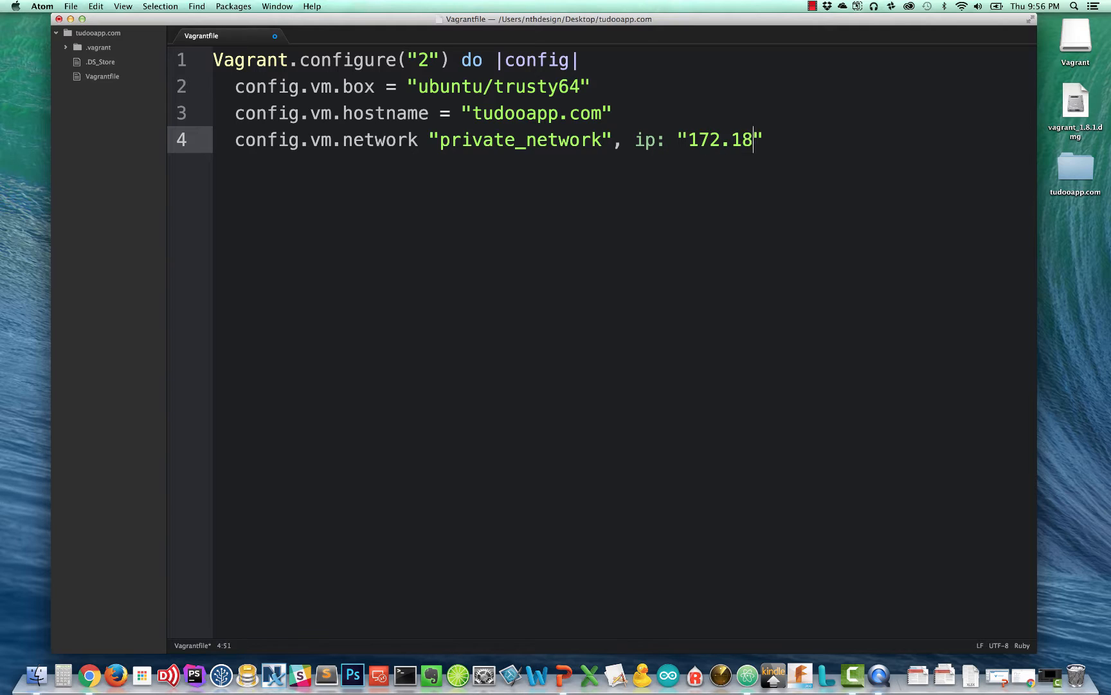
pyautogui.write('.10.10')
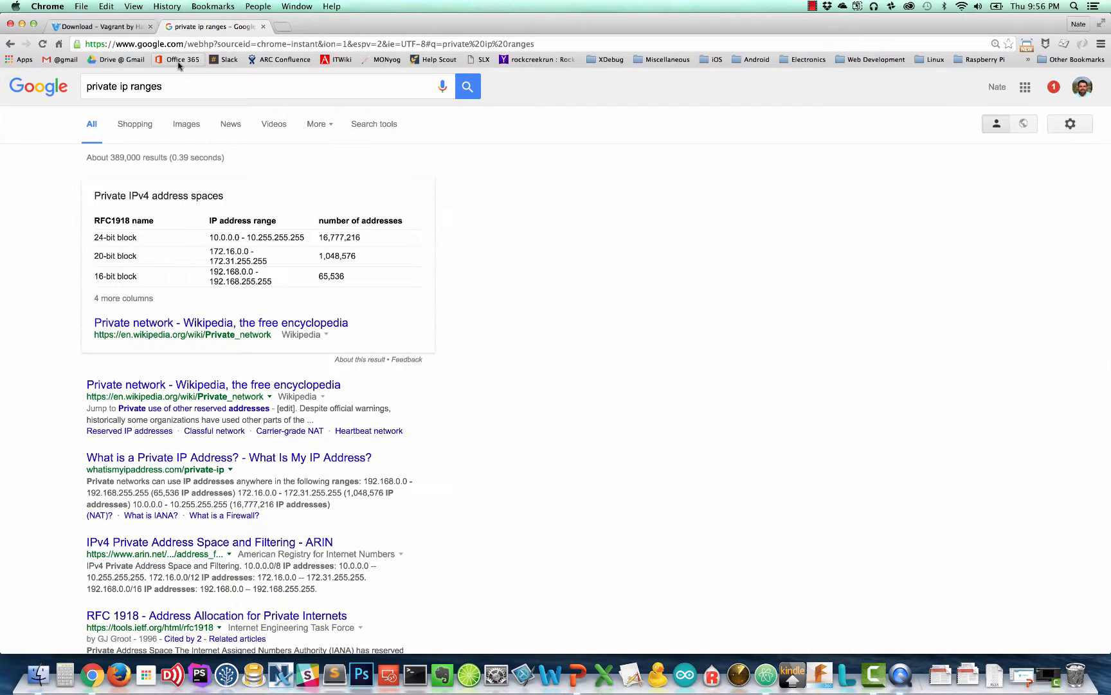
# - View the Google results for "private ip ranges" in Chrome
pyautogui.click(263, 86)
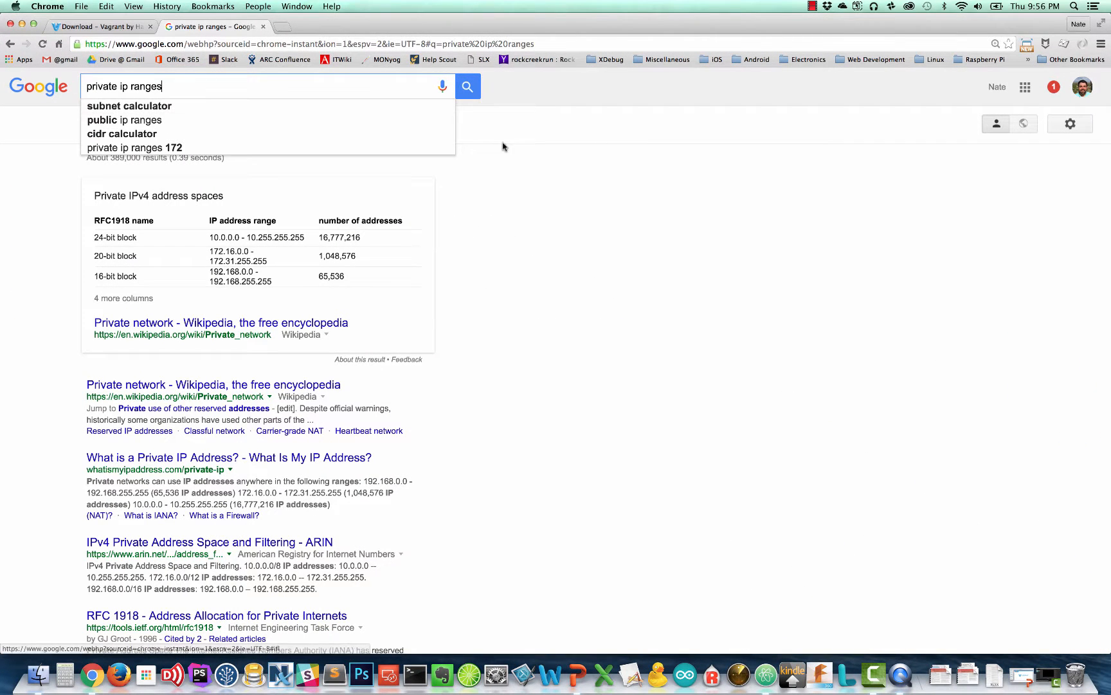
pyautogui.moveTo(364, 188)
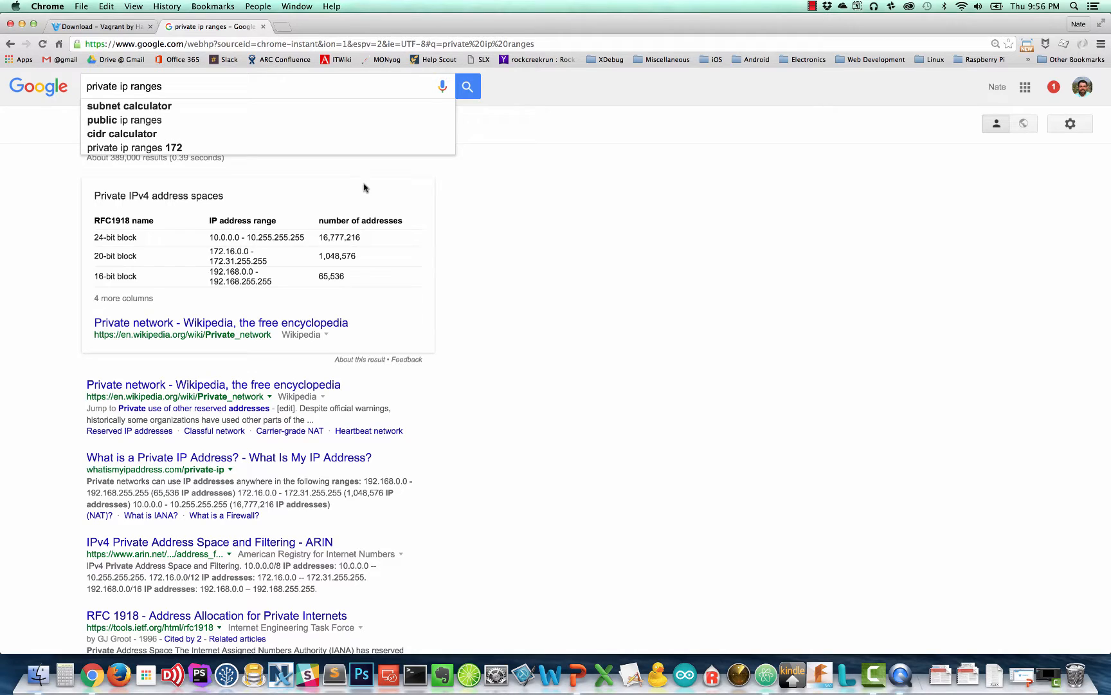
pyautogui.moveTo(110, 246)
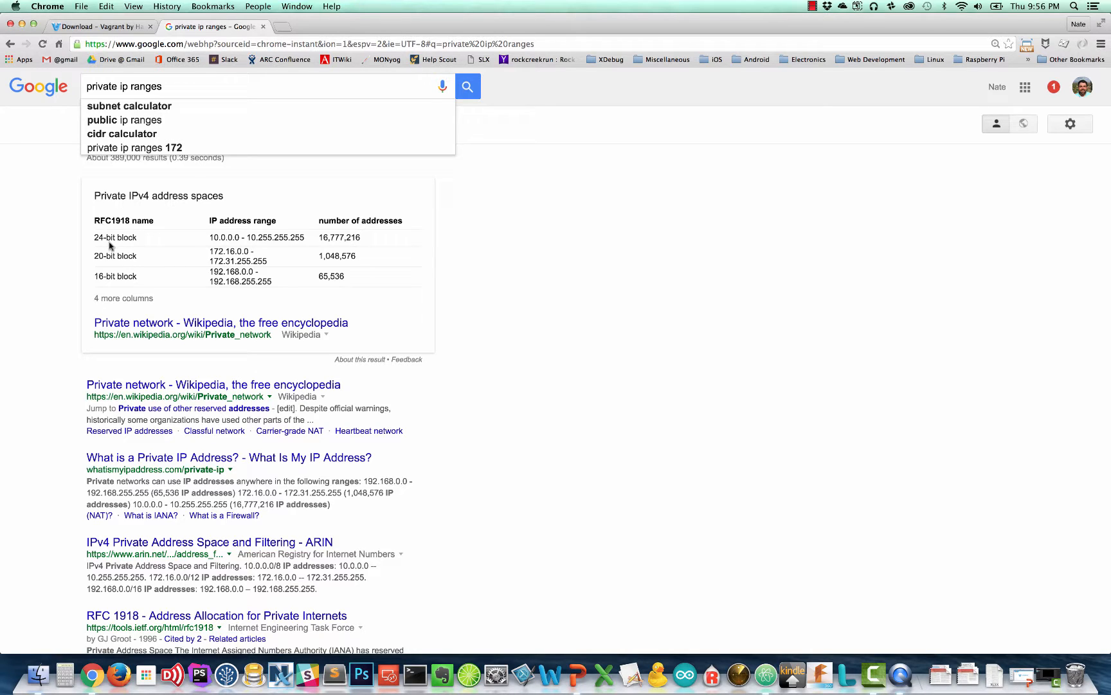
pyautogui.moveTo(183, 234)
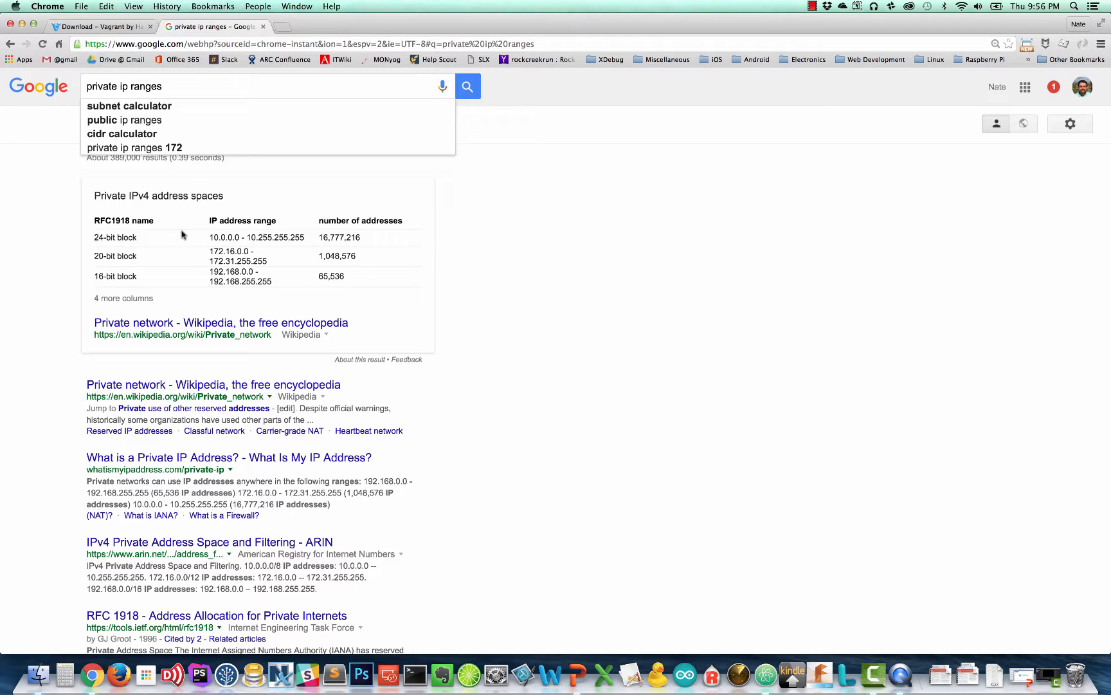
pyautogui.moveTo(211, 251)
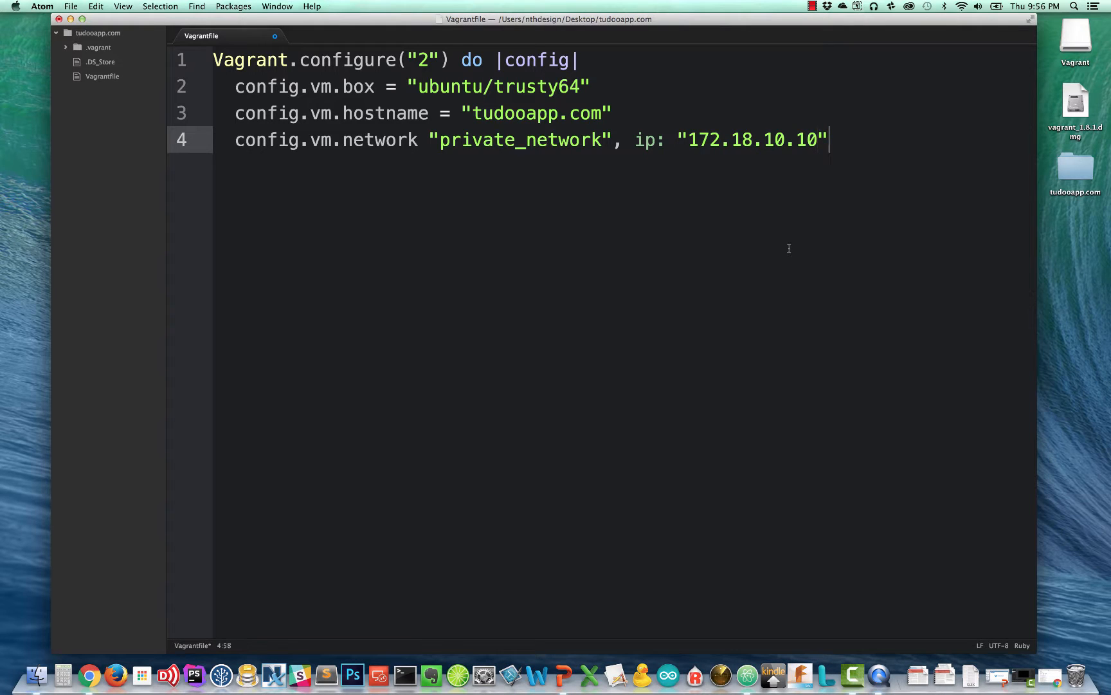
# - Close the configure block with end and save the Vagrantfile
pyautogui.press('Return')
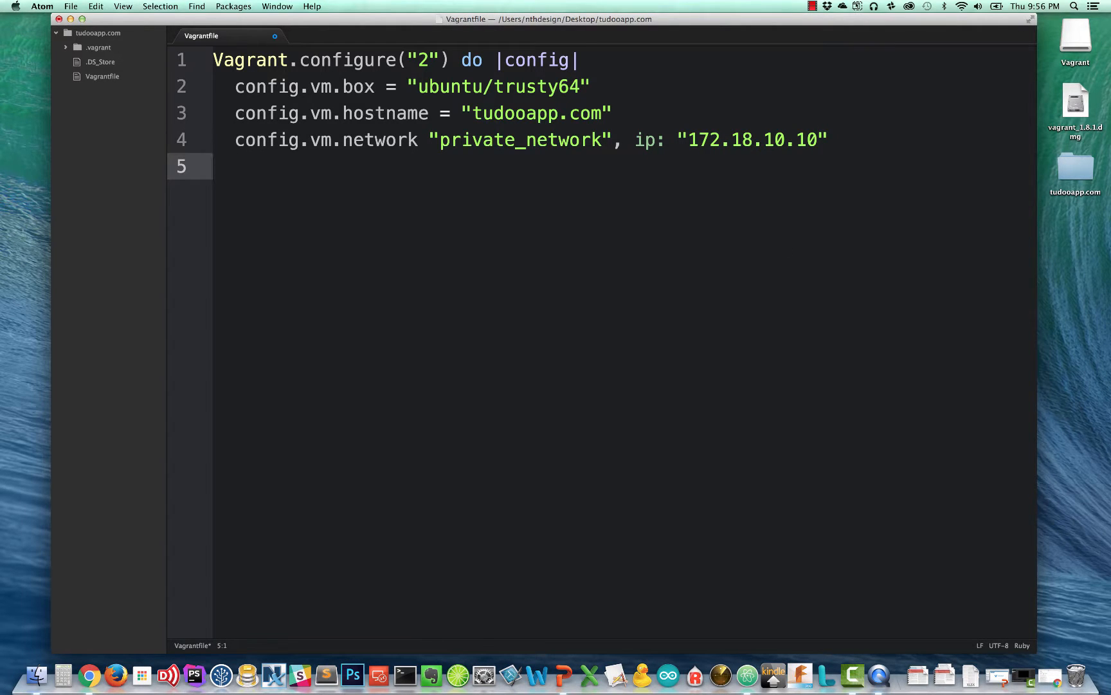
pyautogui.write('end')
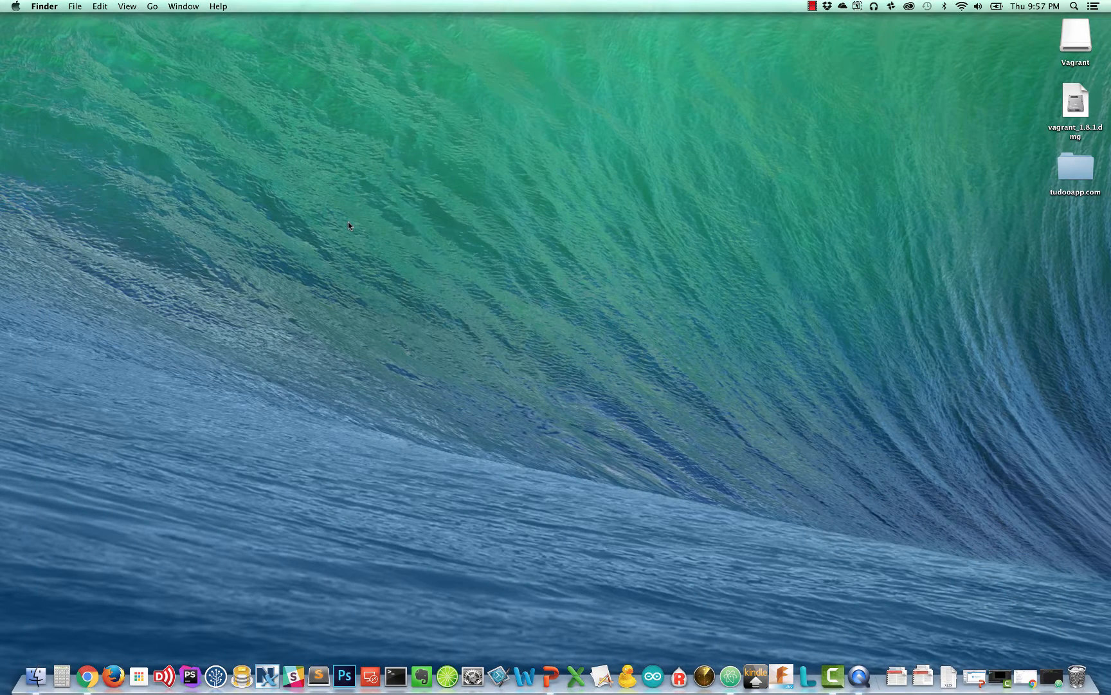
pyautogui.moveTo(355, 380)
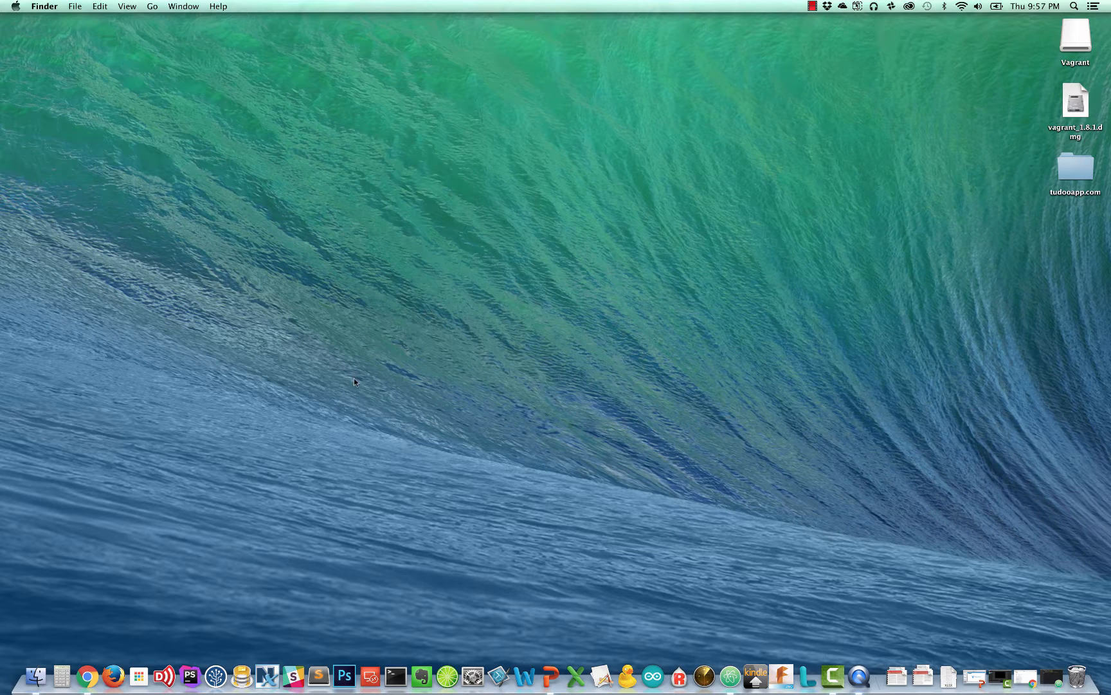
pyautogui.moveTo(395, 675)
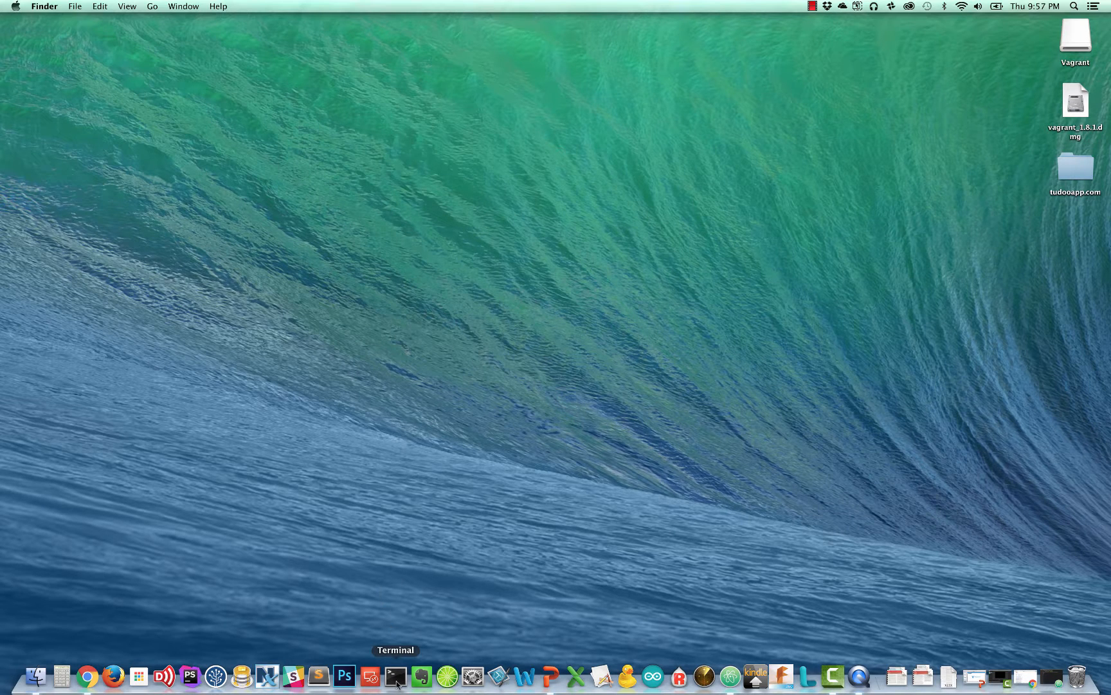
# - Launch Terminal from the Dock, landing at a bash prompt in the home directory
pyautogui.click(395, 675)
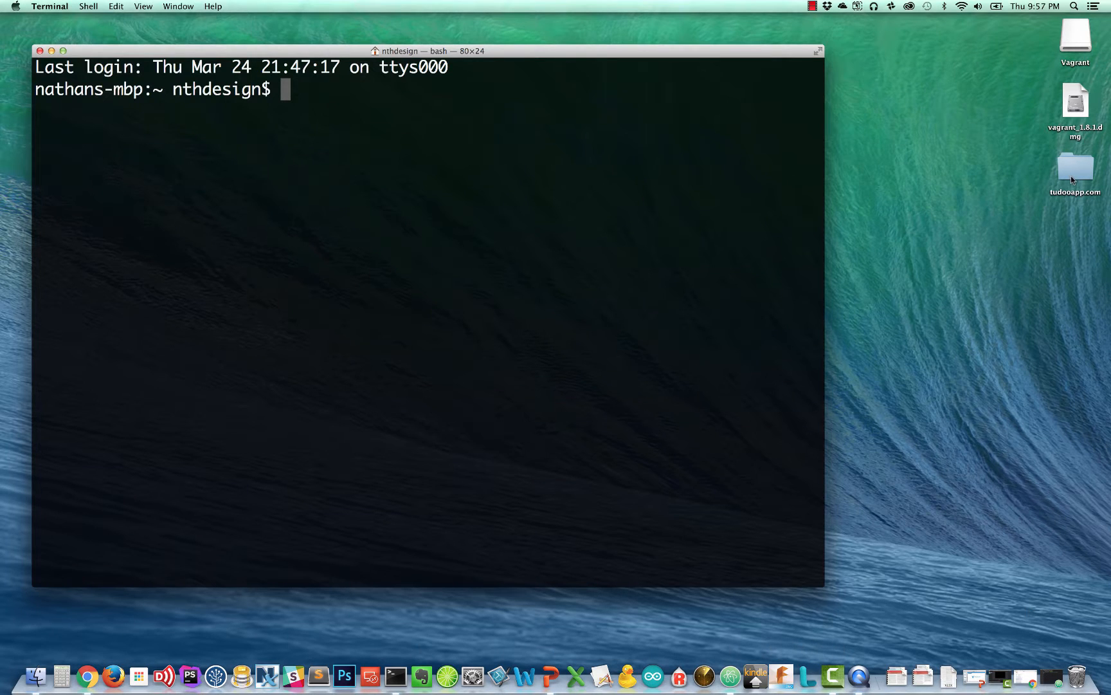
pyautogui.moveTo(554, 227)
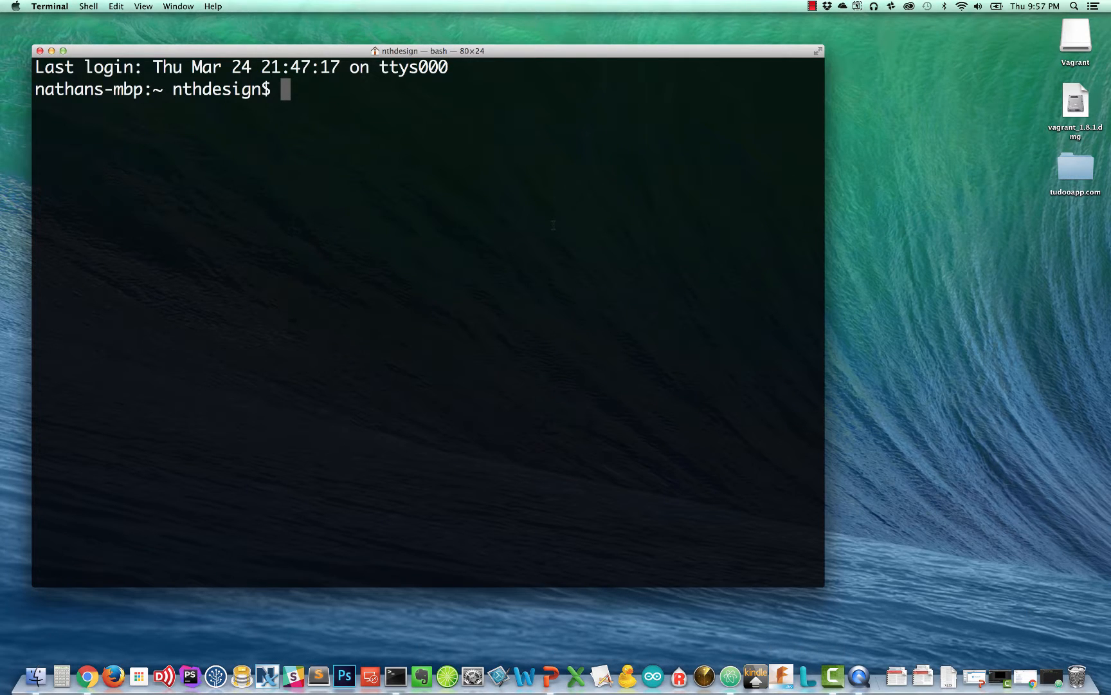
# - Change into ~/Desktop/tudooapp.com/ and list its contents, showing the Vagrantfile and .vagrant directory
pyautogui.write('cd ~/')
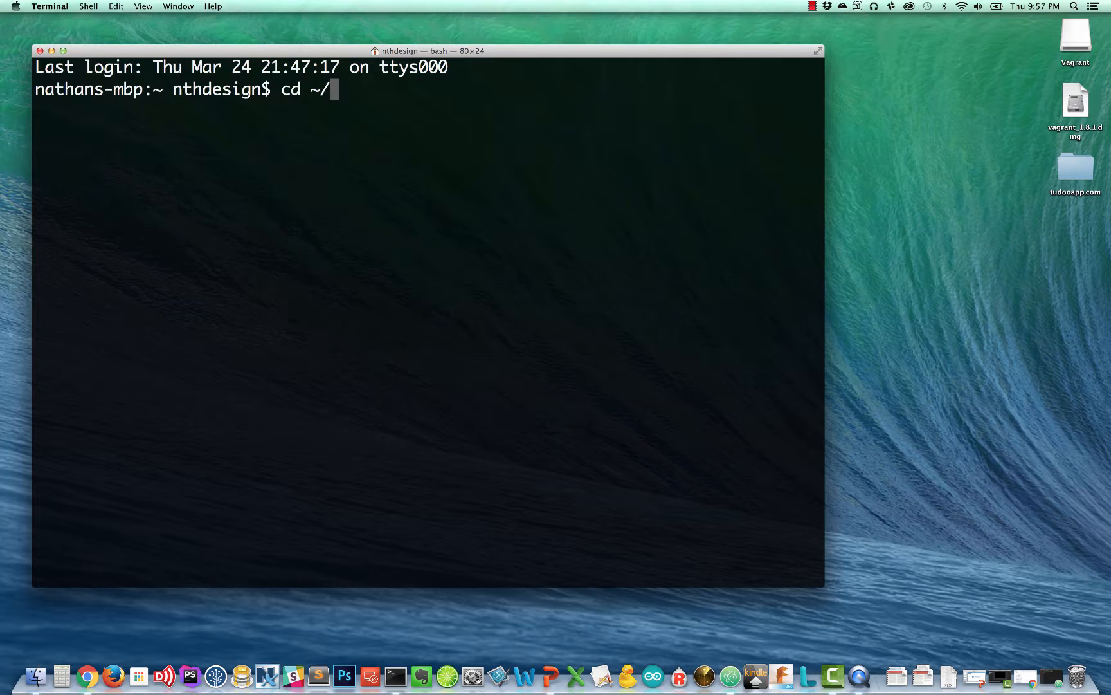
pyautogui.write('Desktop/')
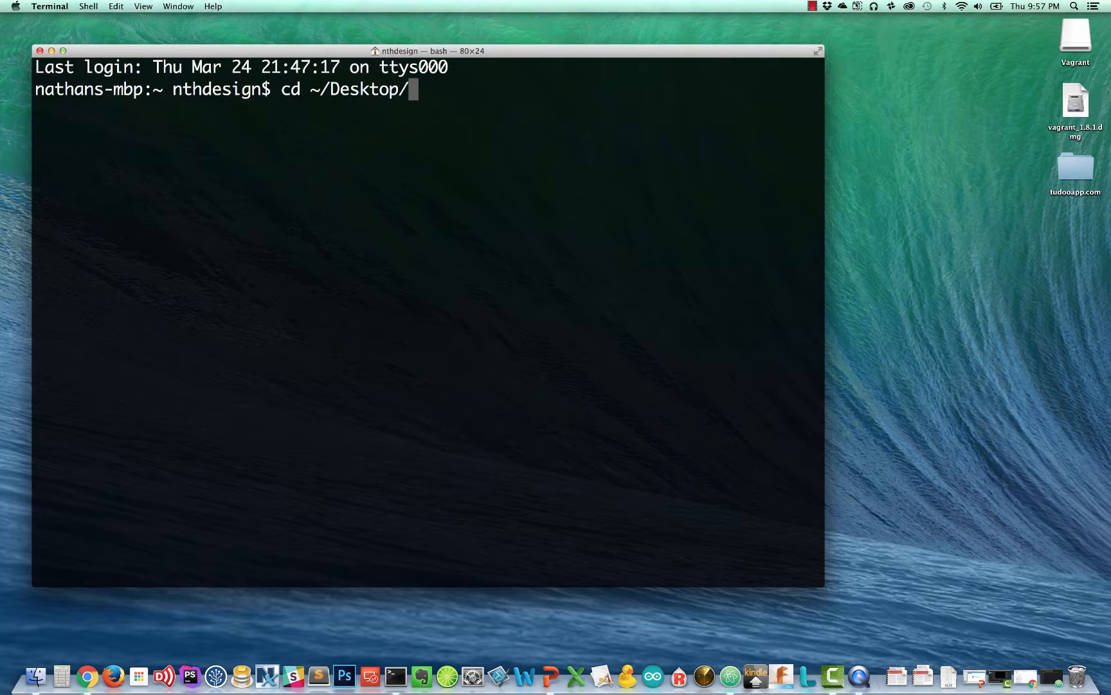
pyautogui.write('tudooapp.com/')
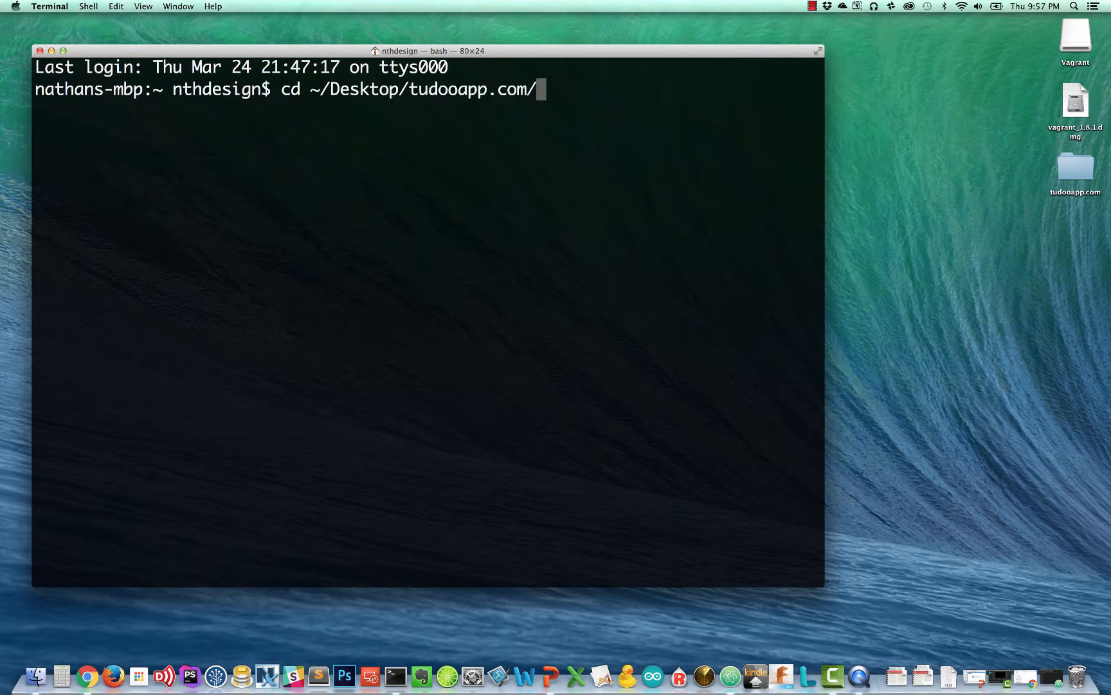
pyautogui.write('ls -la')
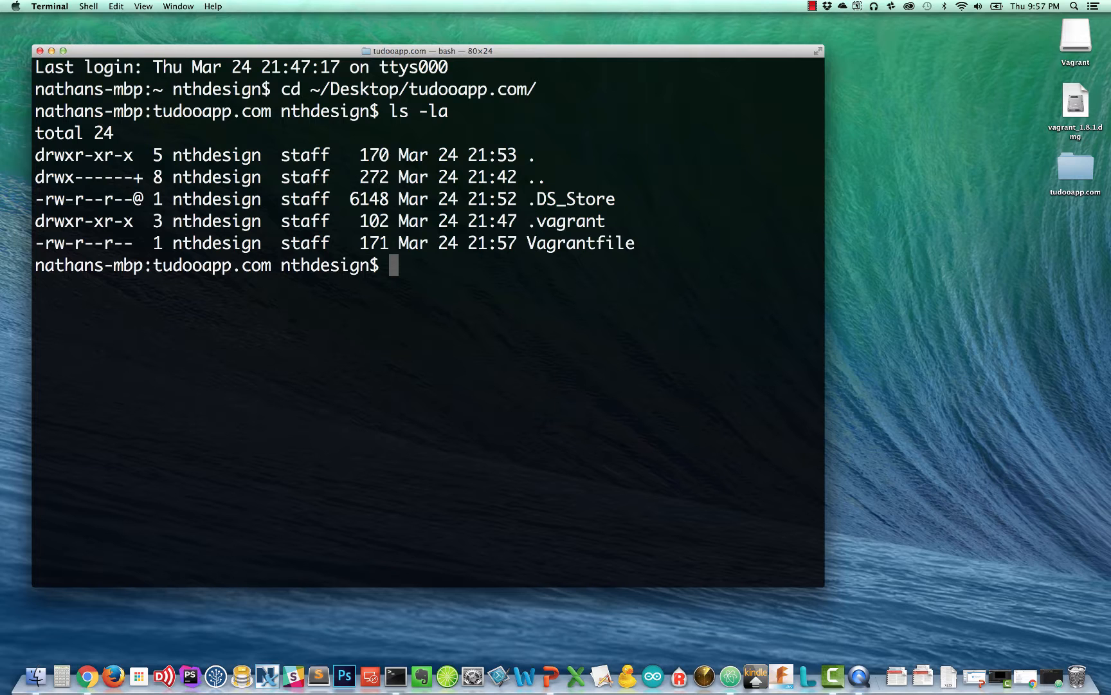
# - Run 'vagrant up' to boot the VM until networking is configured and /vagrant is mounted
pyautogui.write('vag')
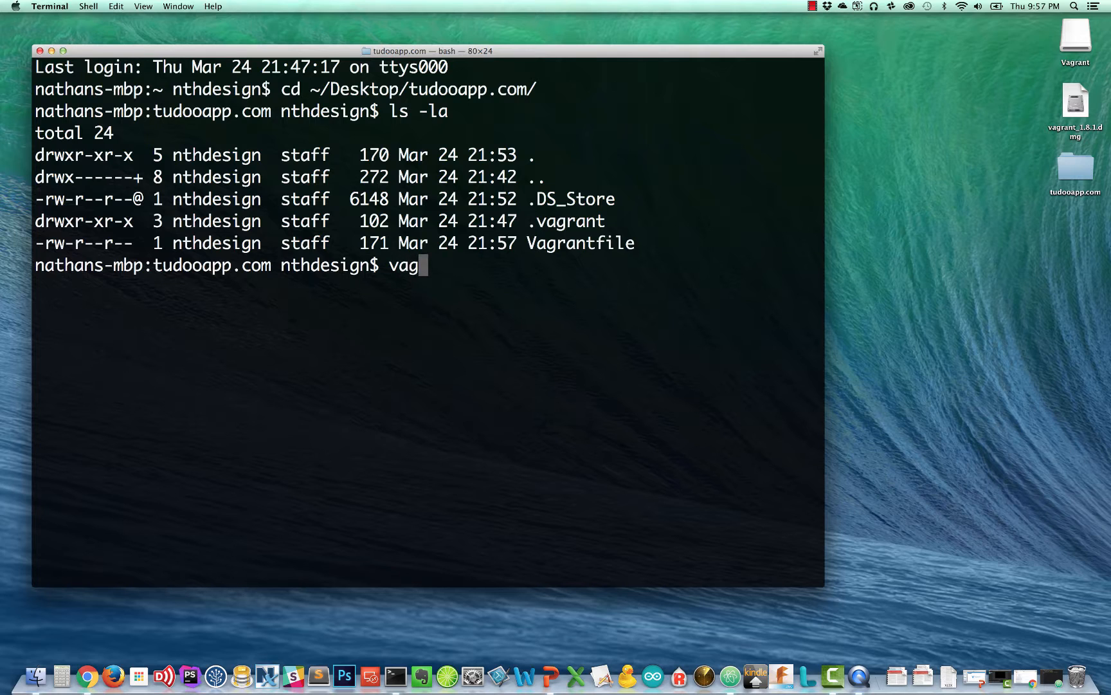
pyautogui.write('rant up')
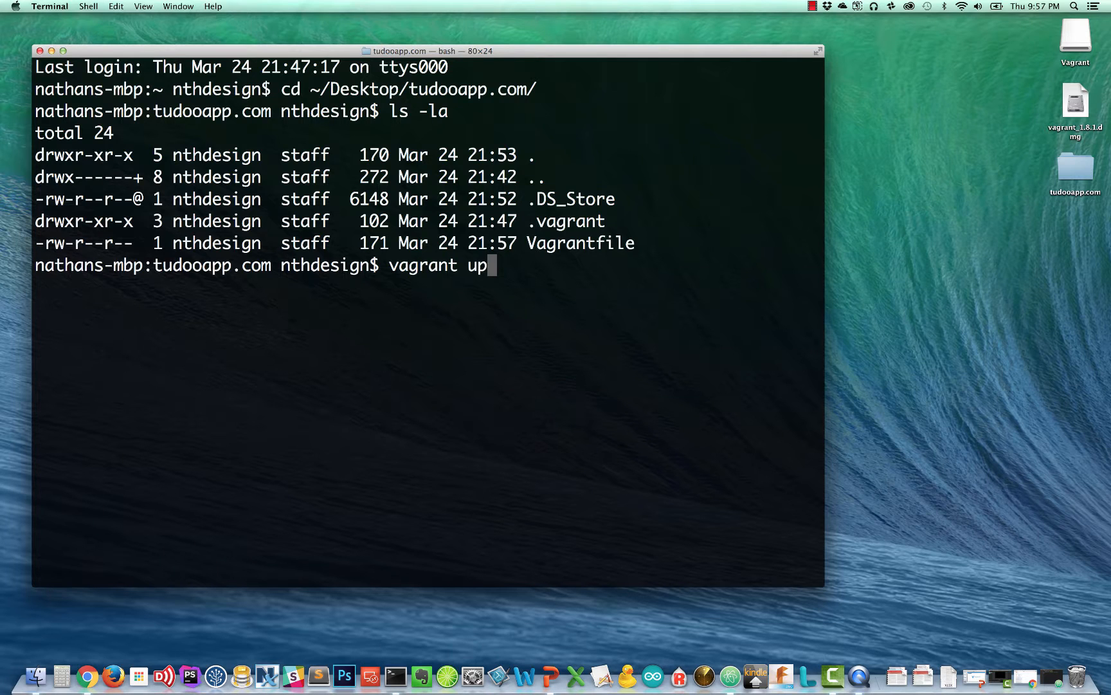
pyautogui.press('Return')
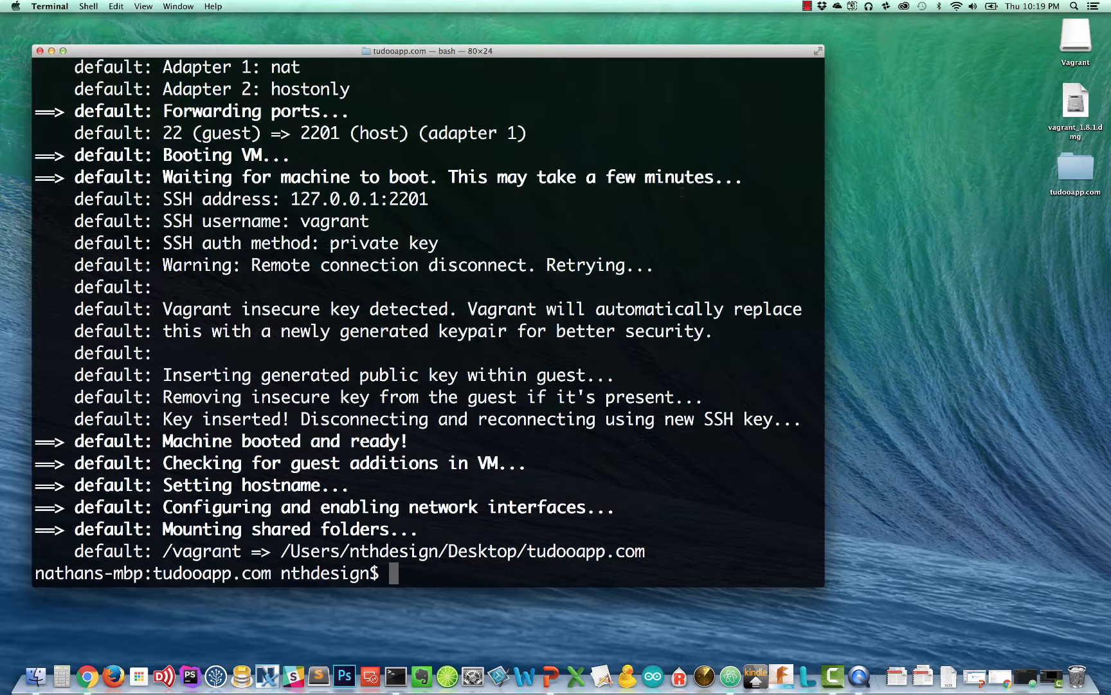
# - Run 'vagrant status' and 'vagrant global-status' to confirm the default VM is running under VirtualBox
pyautogui.write('vagrant status')
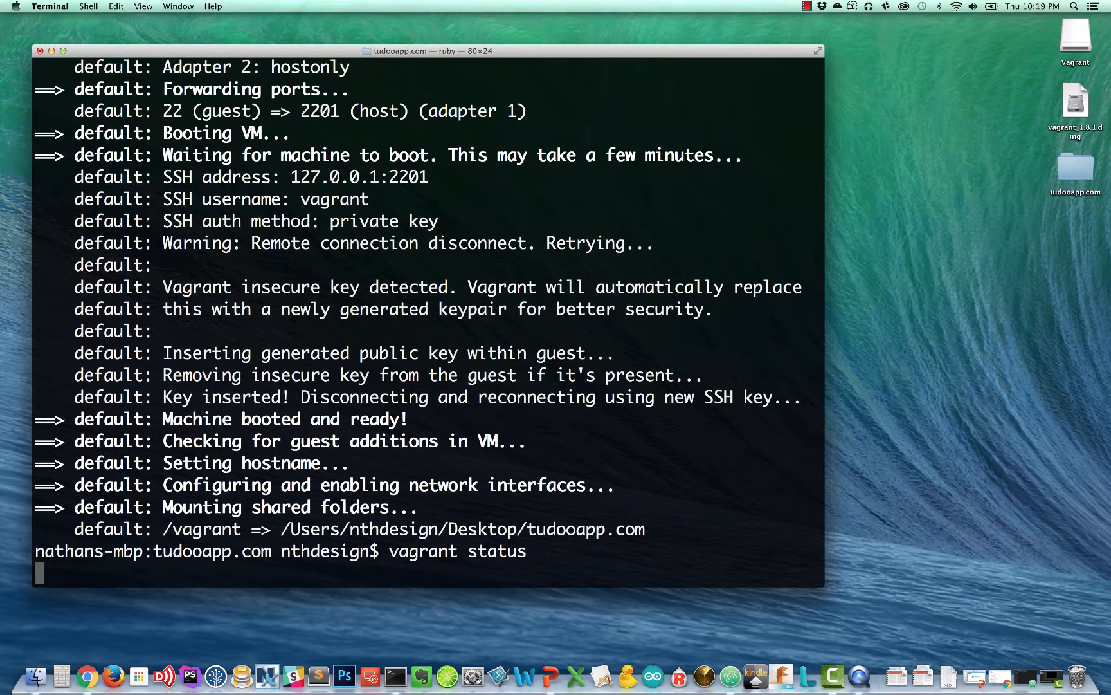
pyautogui.press('Return')
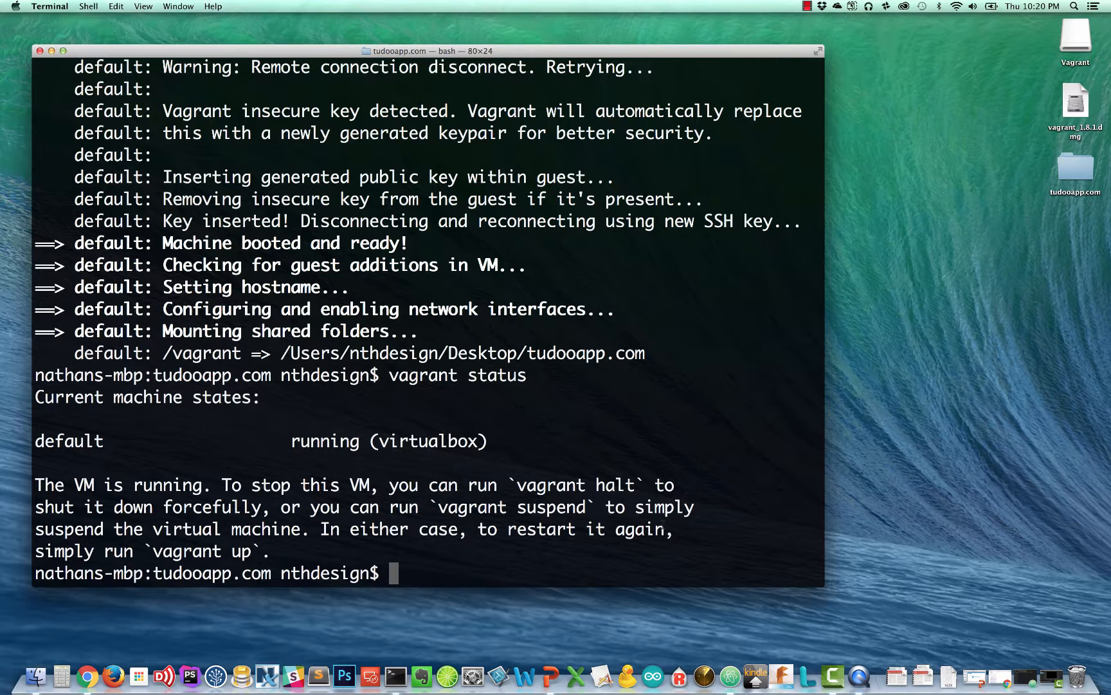
pyautogui.write('vagrant global-status')
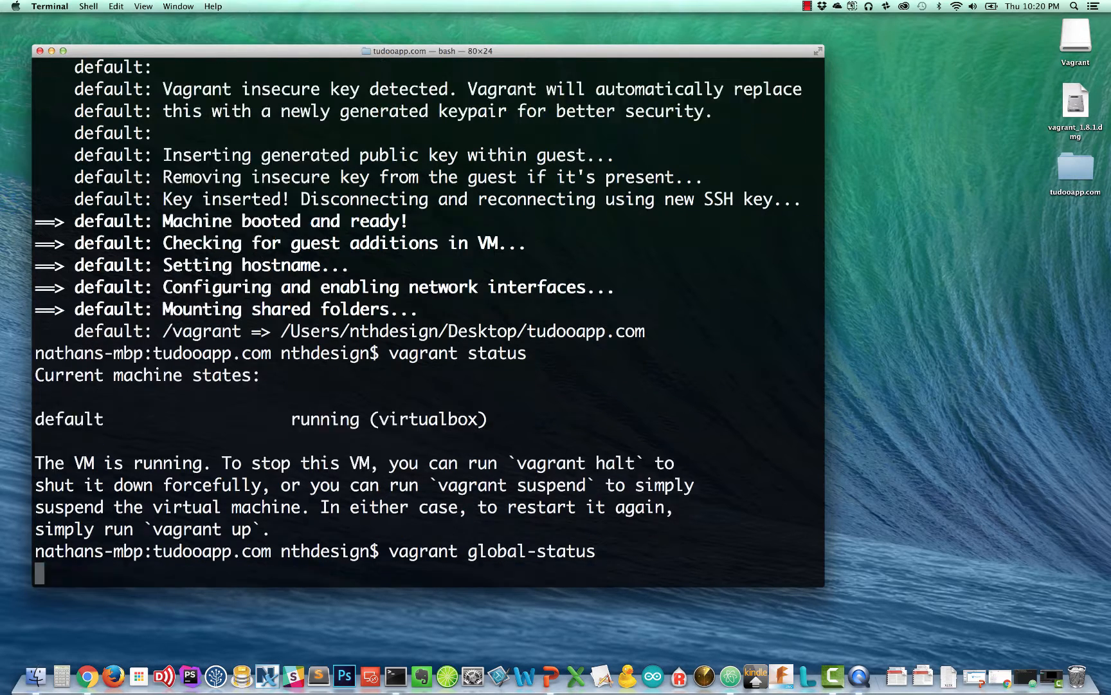
pyautogui.press('Return')
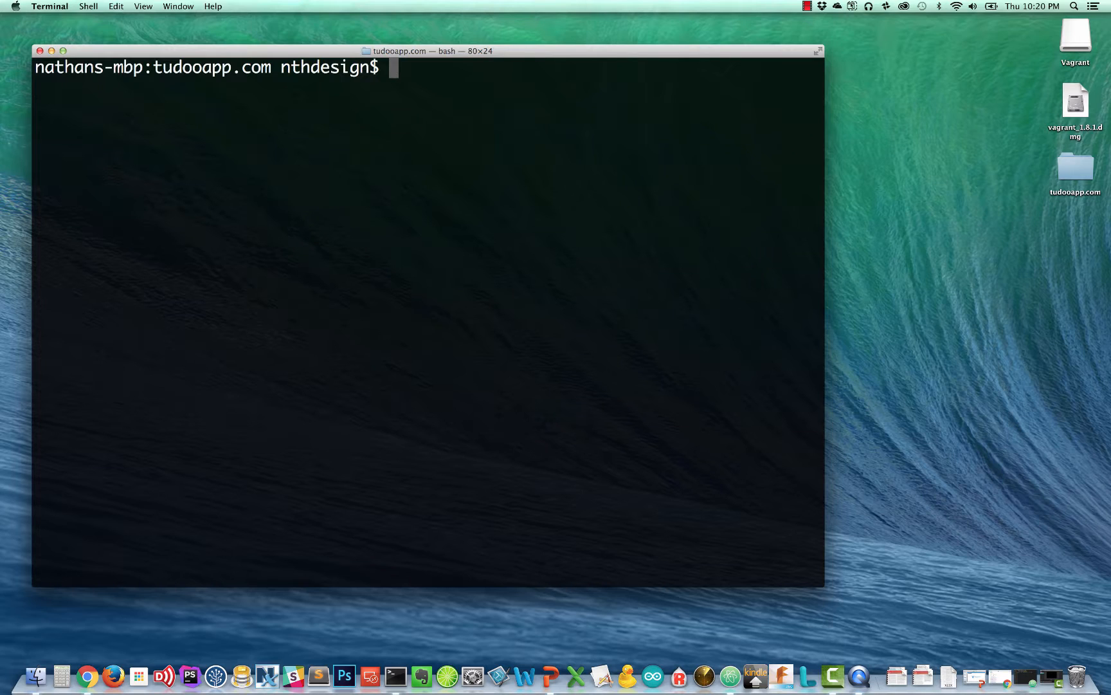
# - Run 'vagrant ssh' to log into the Ubuntu 14.04 virtual machine
pyautogui.write('vagrant ssh')
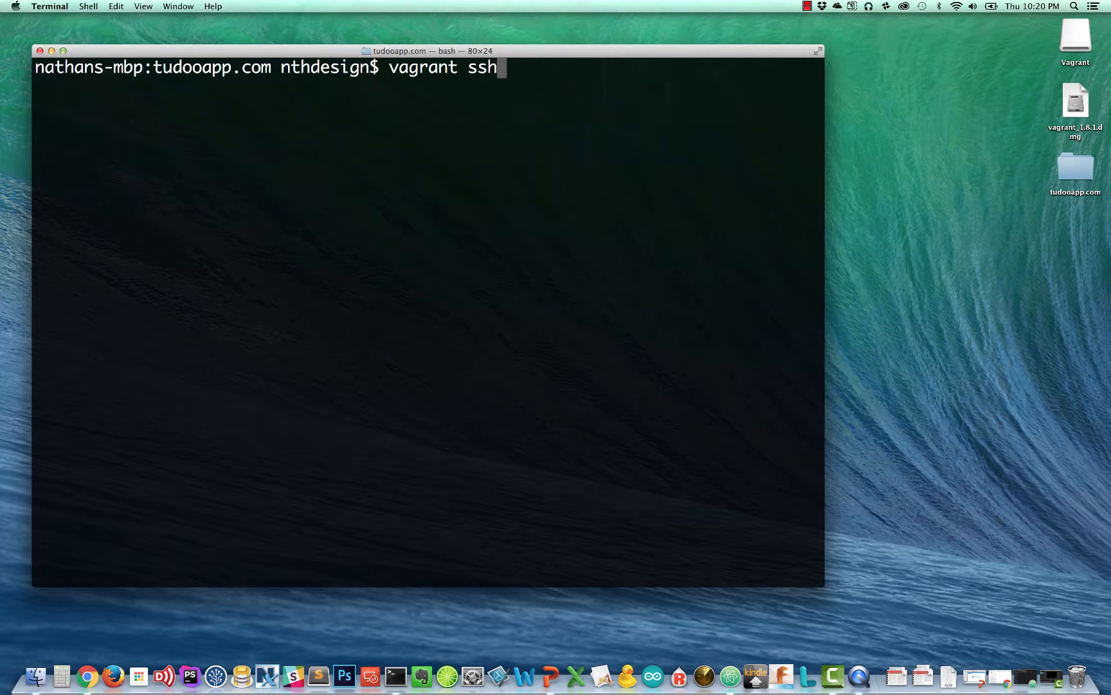
pyautogui.press('Return')
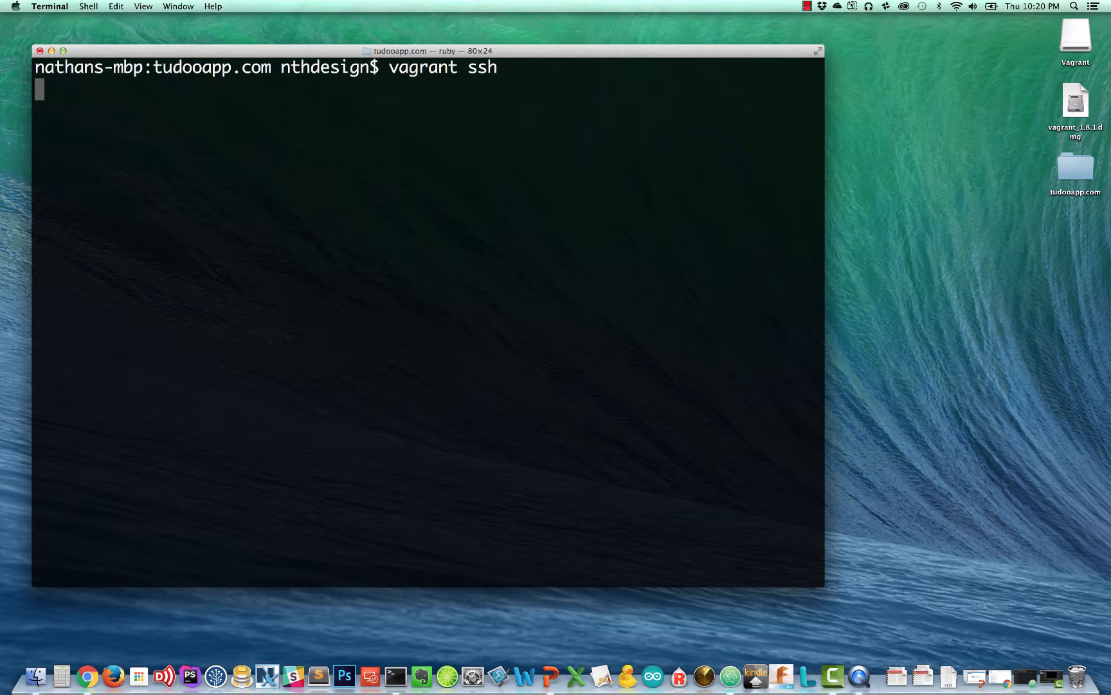
pyautogui.press('Return')
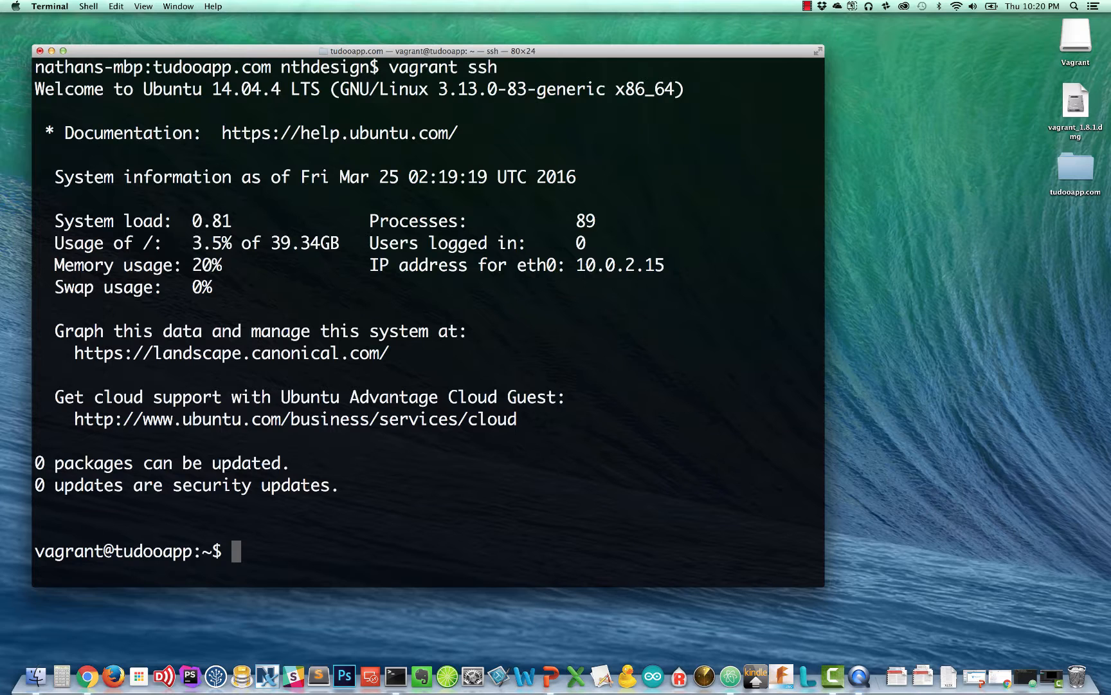
# - Run 'ls -la /' inside the VM to list the root directory, showing the shared vagrant folder
pyautogui.write('ls')
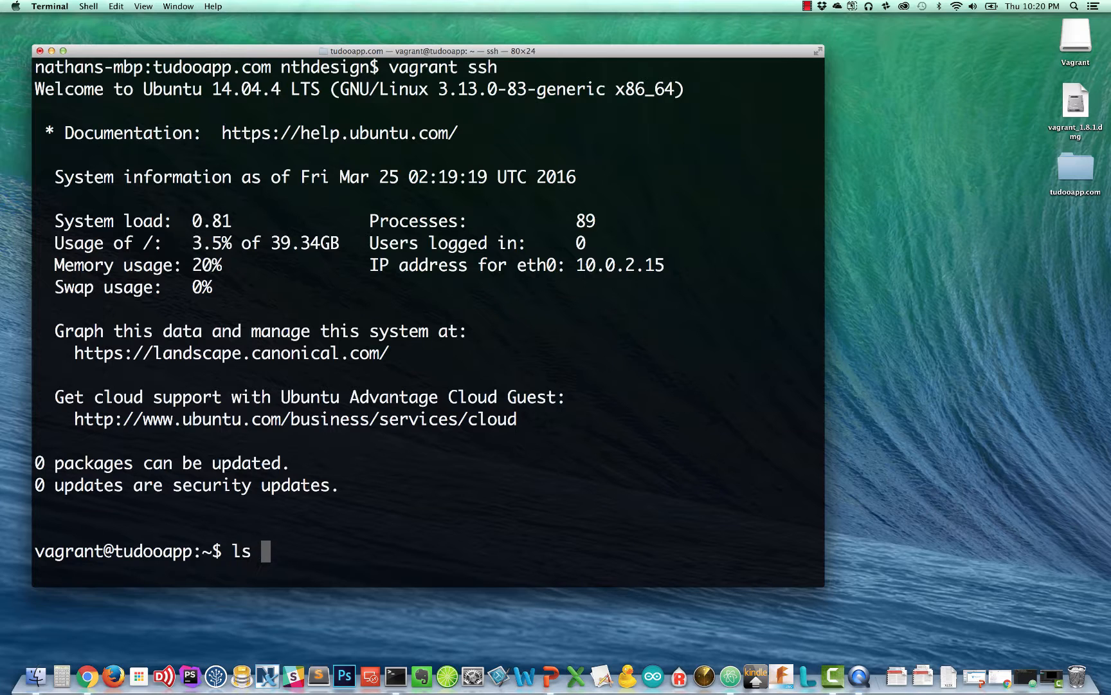
pyautogui.write('-la /')
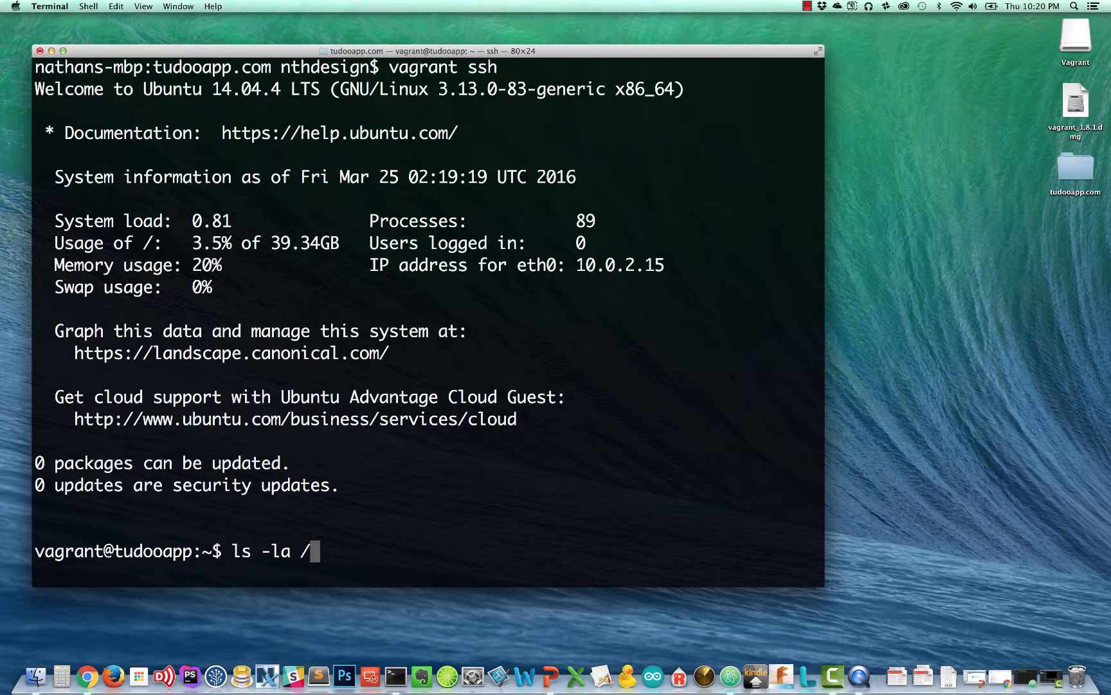
pyautogui.press('Return')
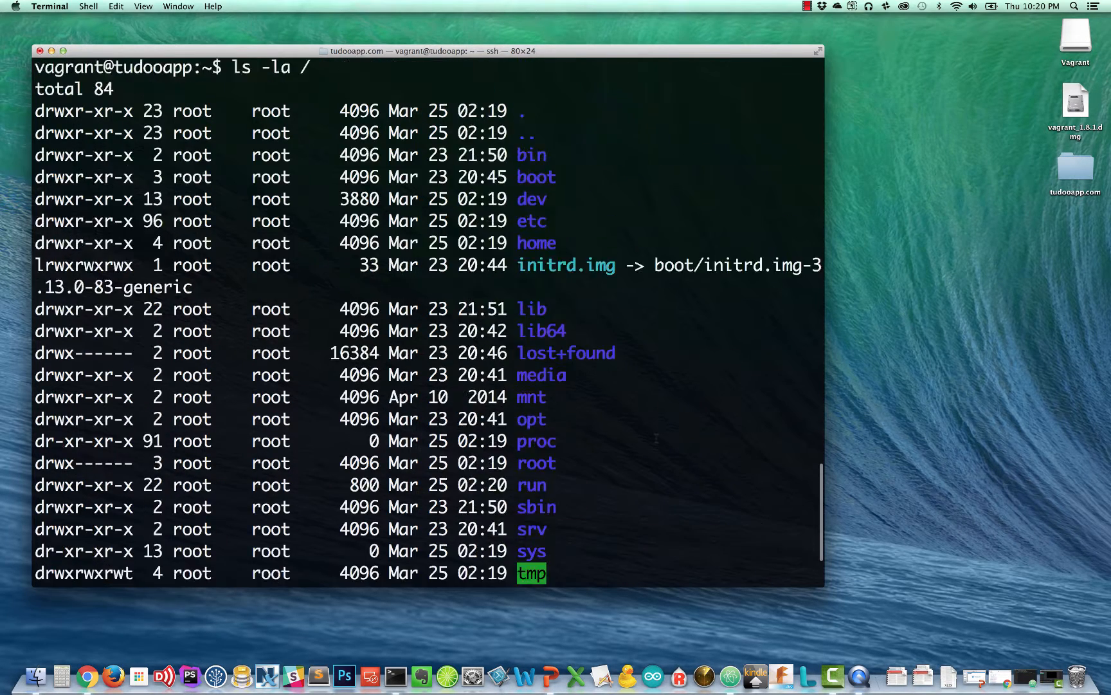
pyautogui.scroll(-3)
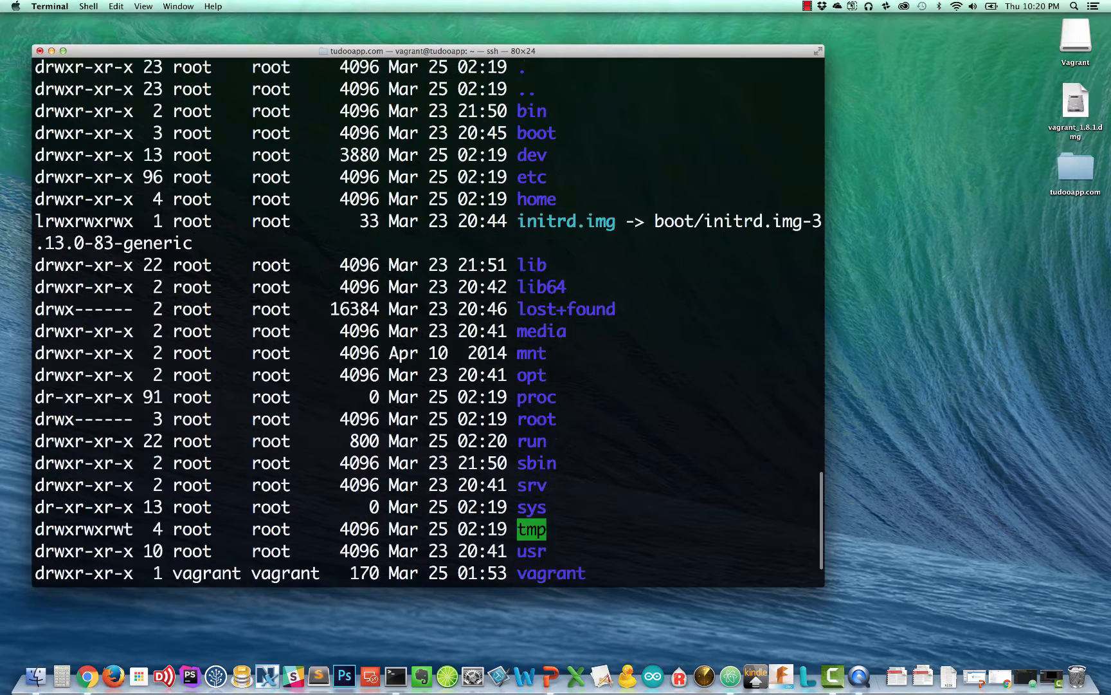
pyautogui.scroll(-3)
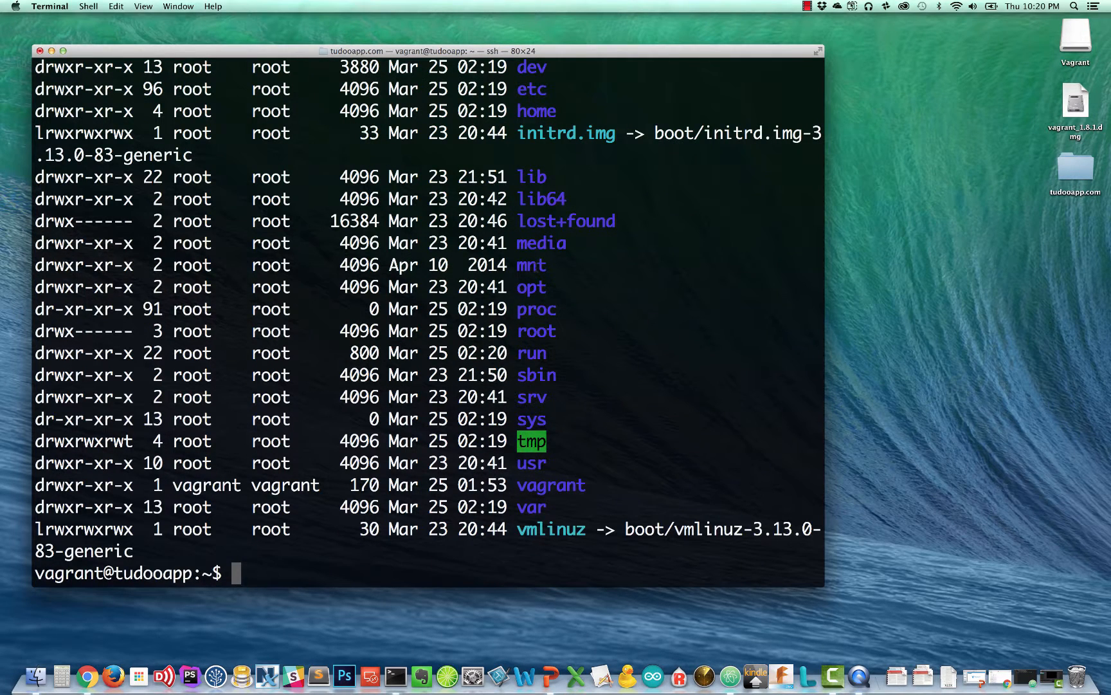